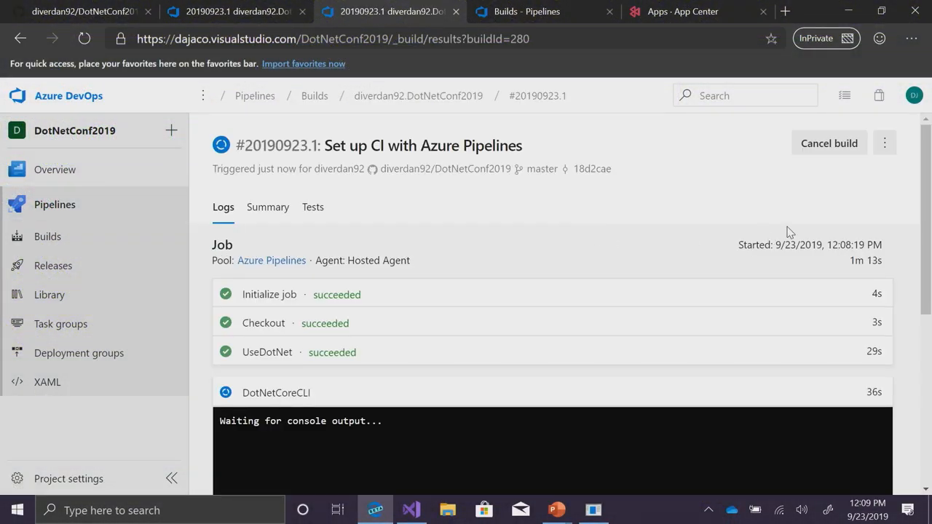
mouse_move(891, 171)
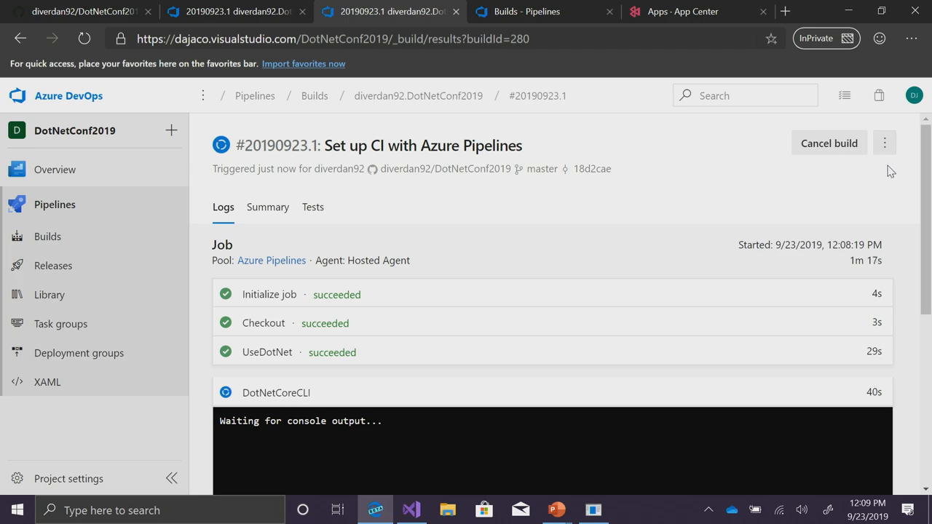
- Scroll the DotNetCoreCLI and PublishPipelineArtifact logs until all job steps succeed
scroll("down", 3)
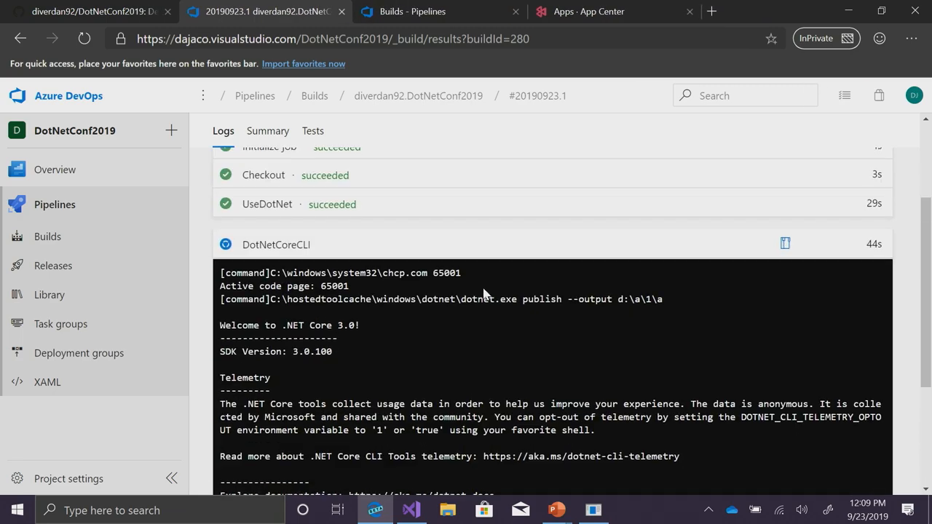
scroll("down", 3)
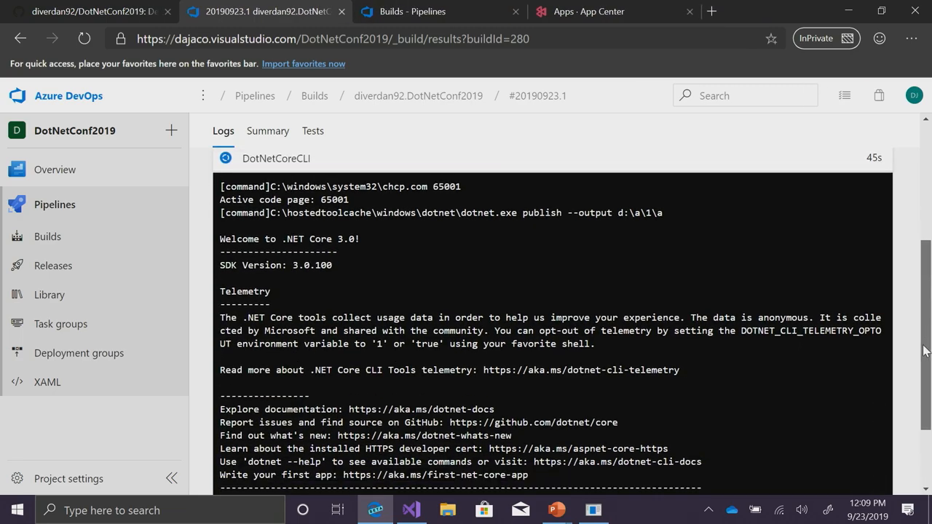
scroll("down", 3)
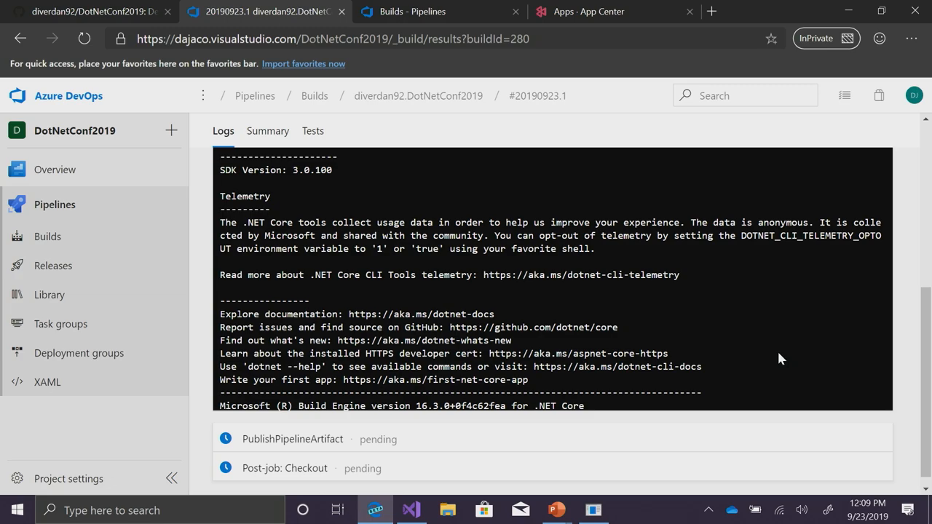
scroll("up", 3)
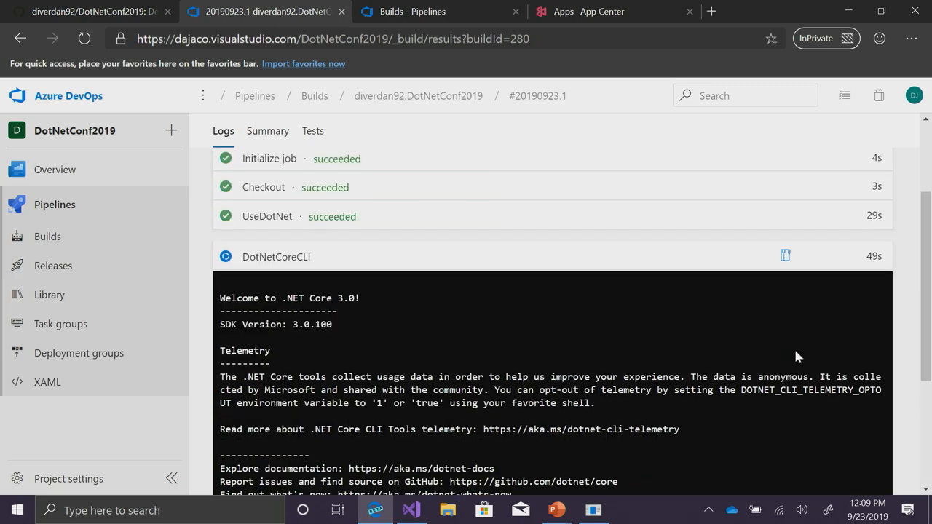
scroll("down", 3)
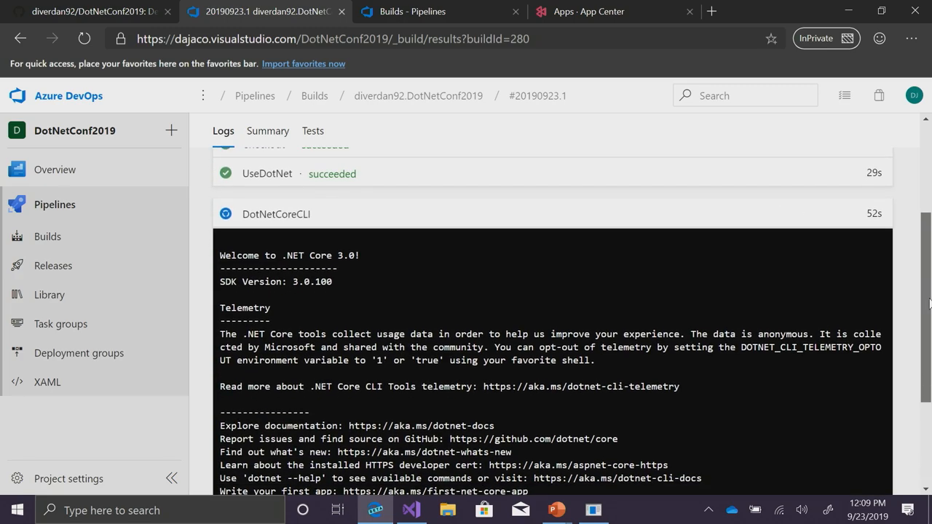
scroll("down", 3)
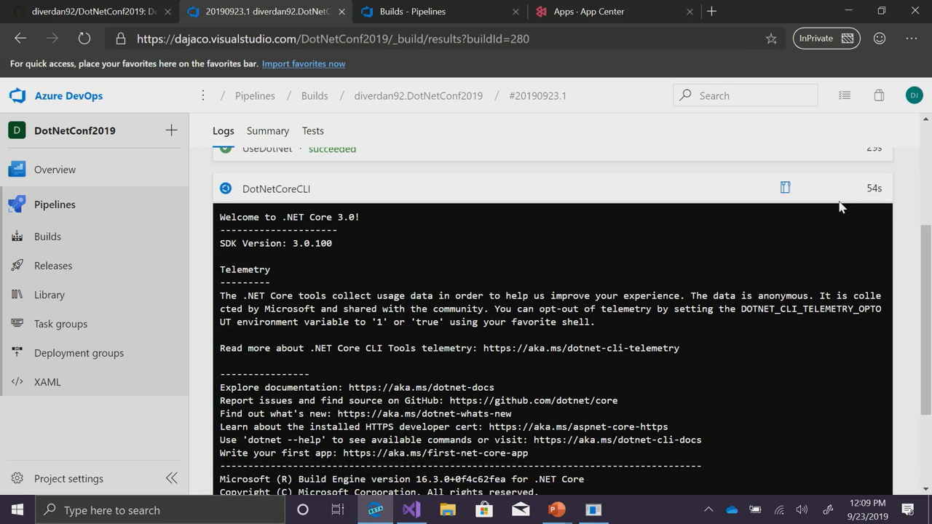
mouse_move(582, 285)
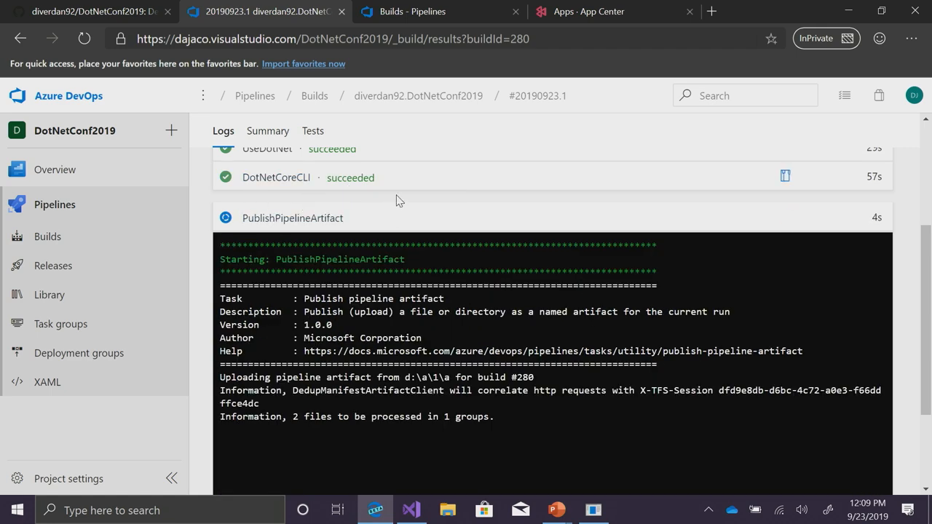
mouse_move(784, 176)
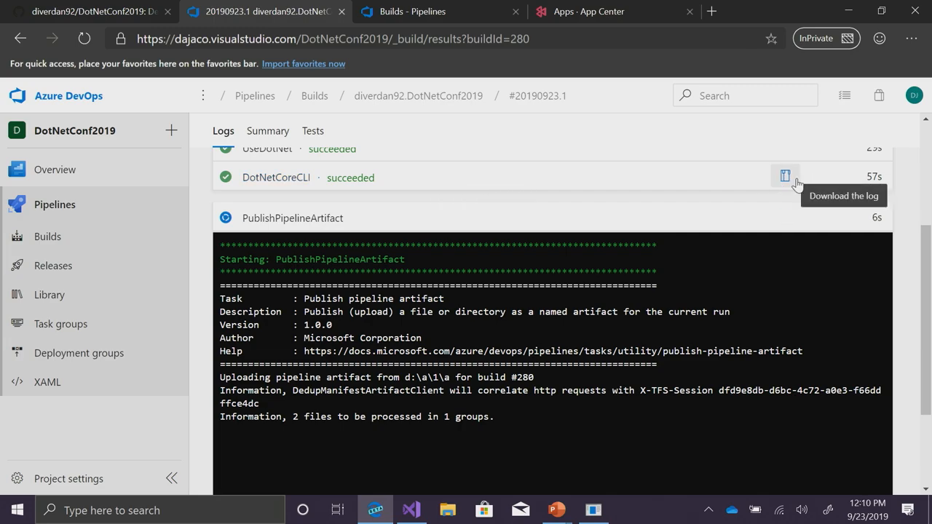
scroll("down", 3)
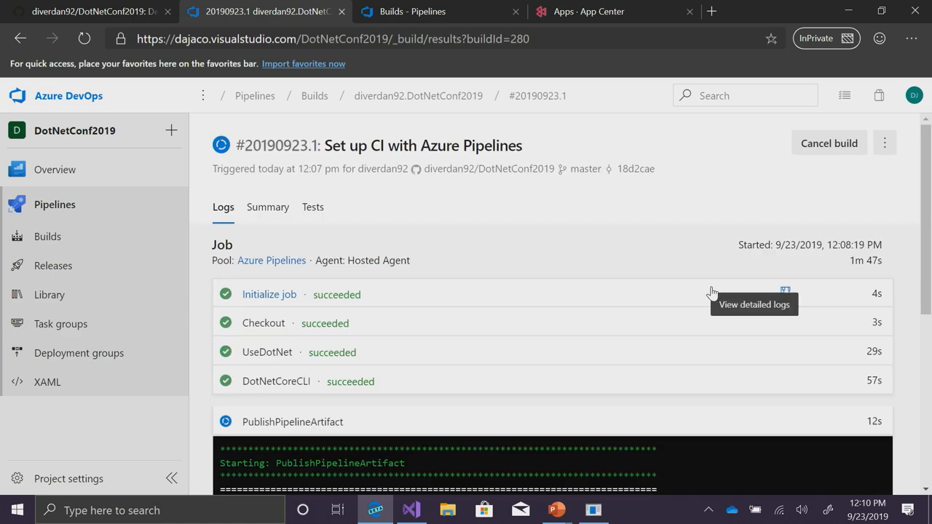
mouse_move(634, 168)
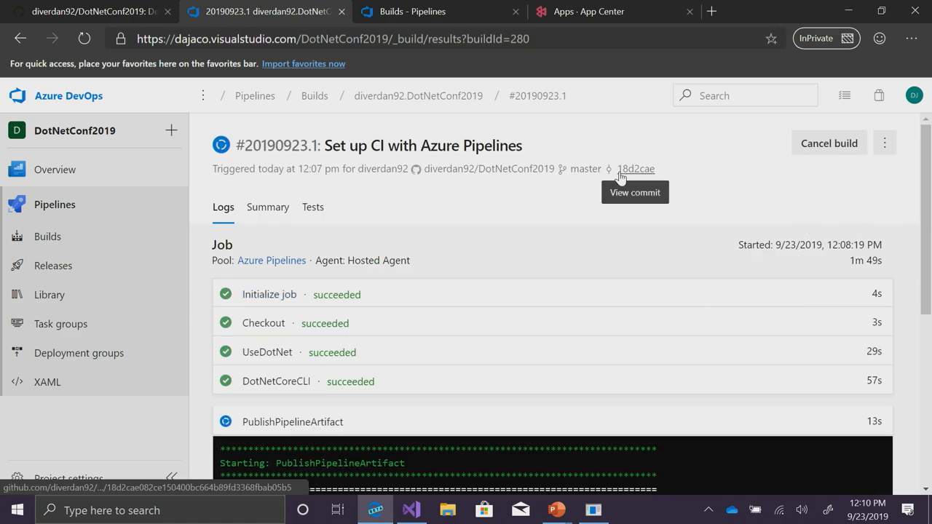
mouse_move(682, 217)
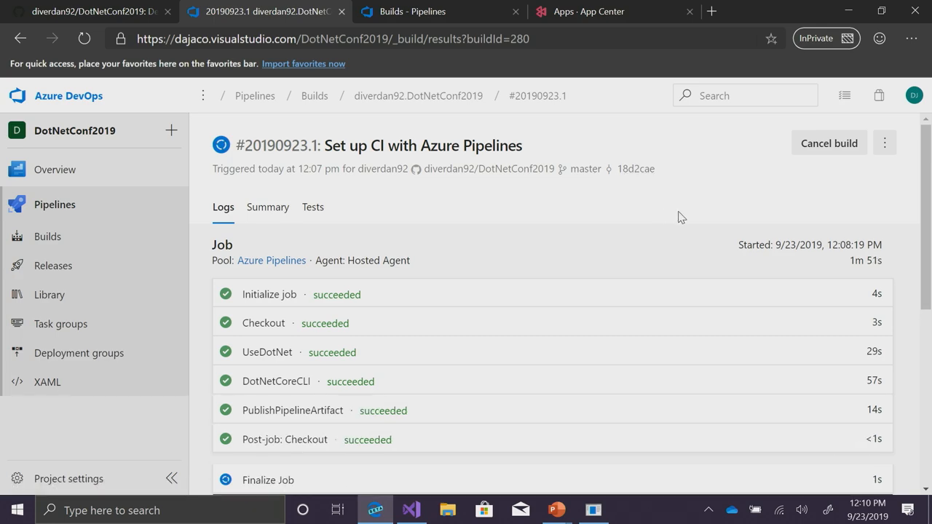
scroll("up", 3)
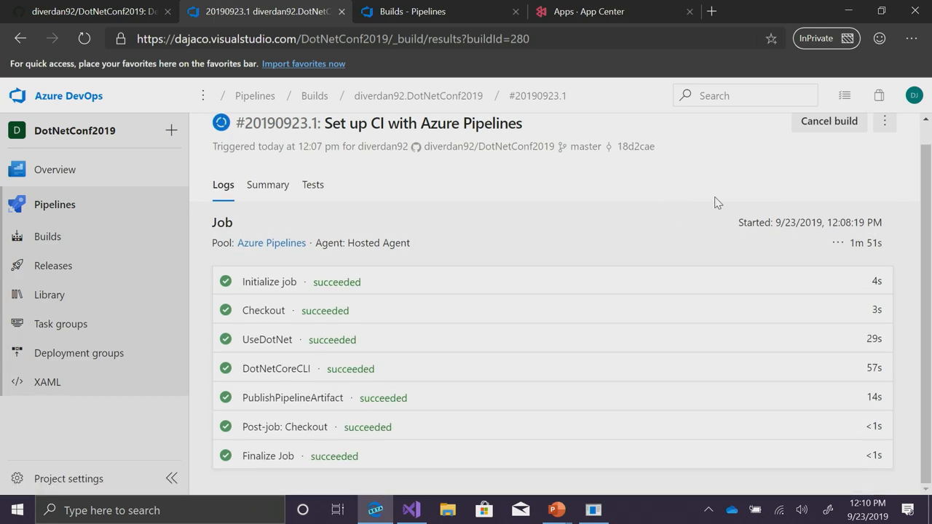
- Inspect the Calculator artifact's DotNetConf.exe and DotNetConf.pdb, then leave the listing
left_click(821, 142)
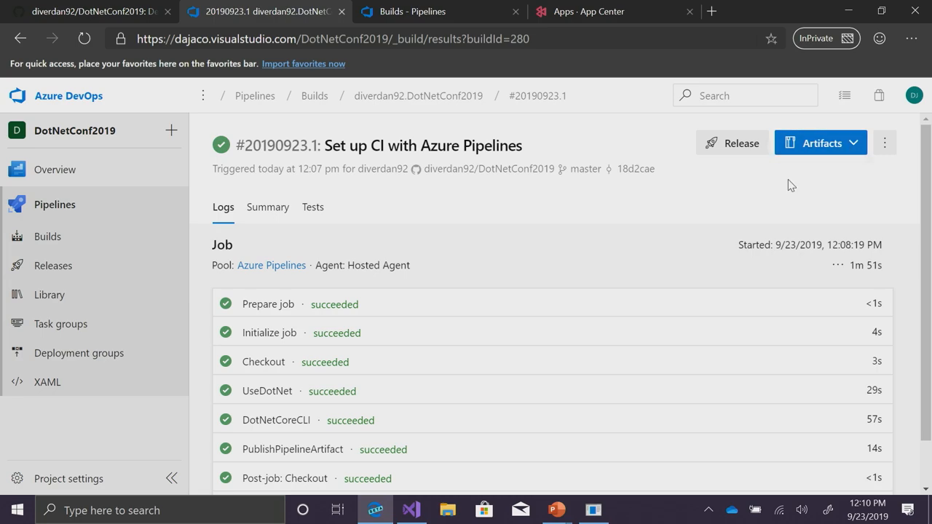
left_click(821, 142)
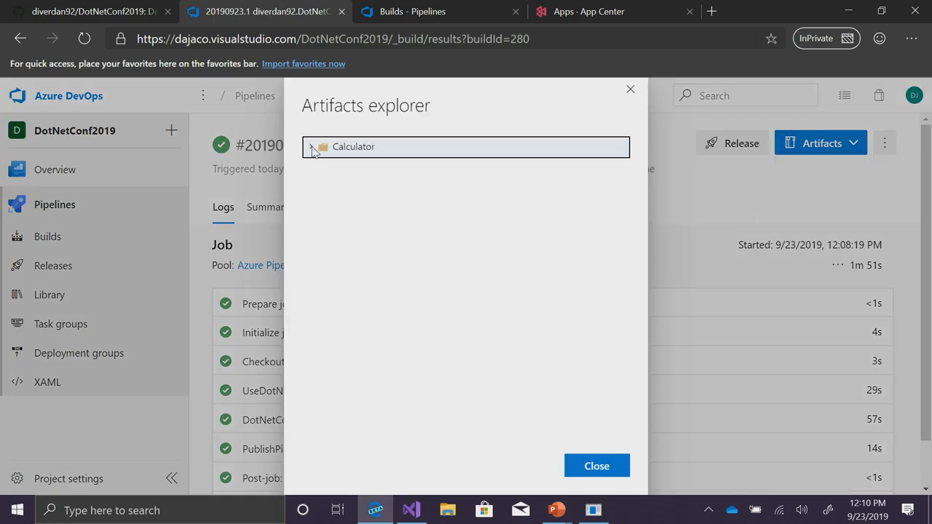
left_click(311, 146)
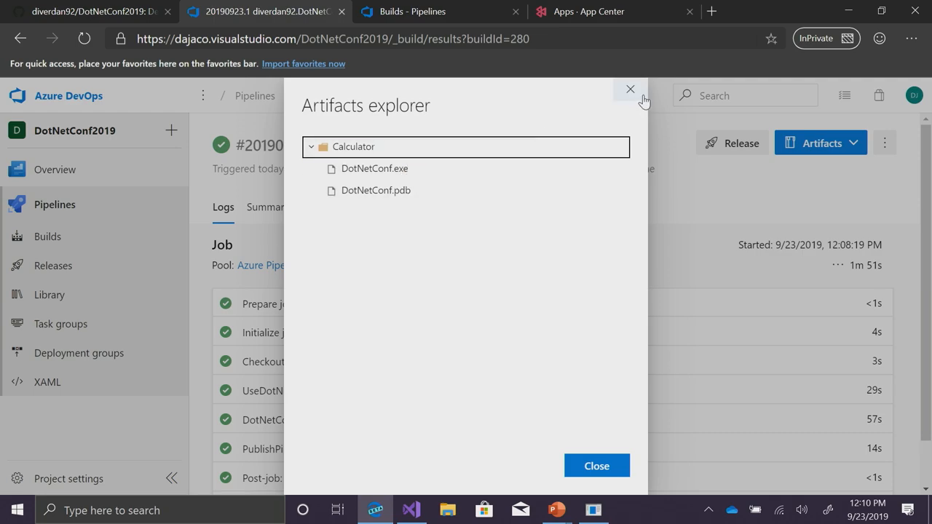
left_click(588, 12)
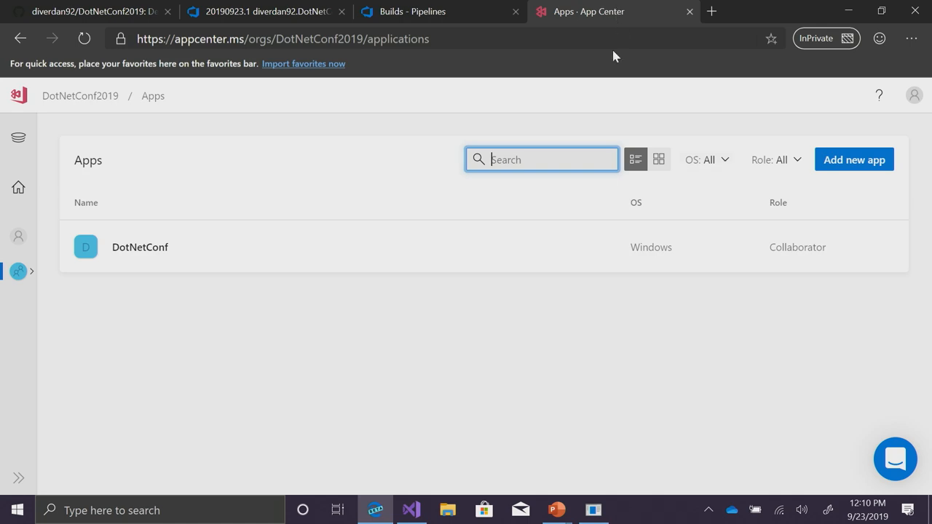
mouse_move(571, 292)
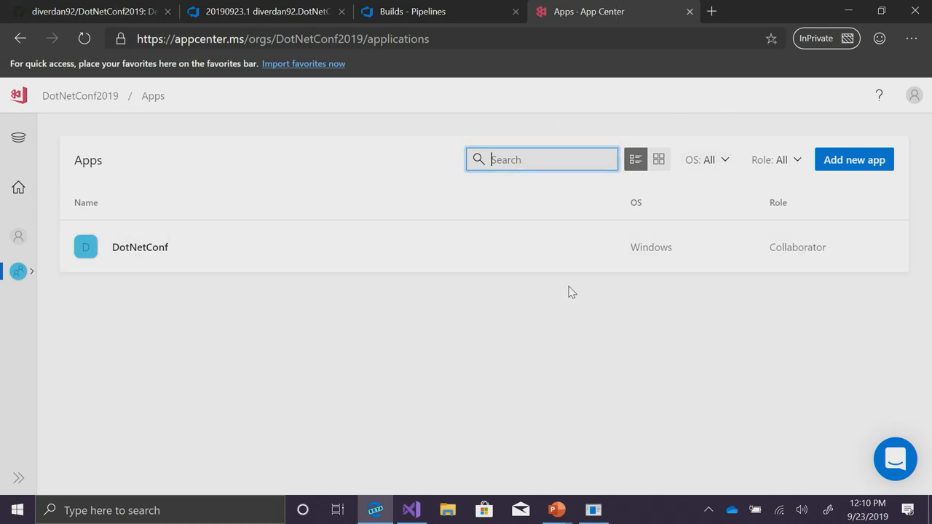
mouse_move(547, 294)
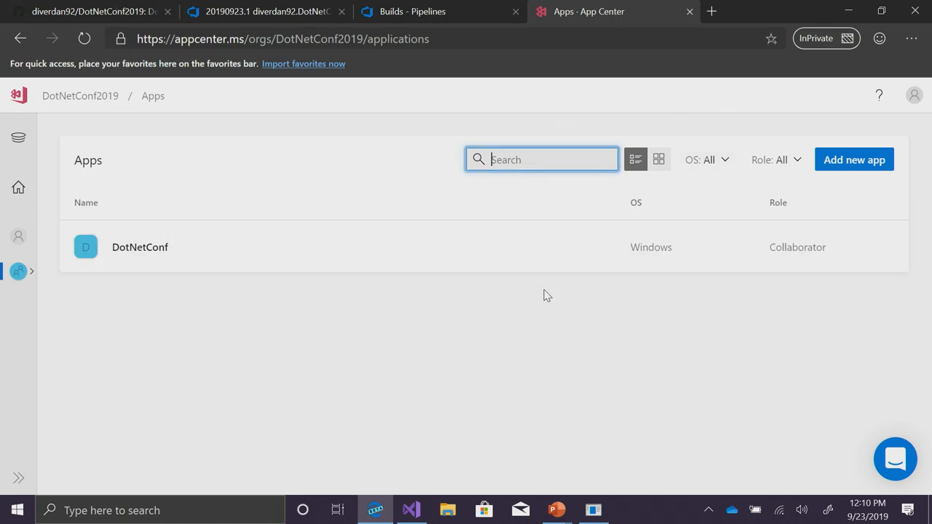
mouse_move(853, 159)
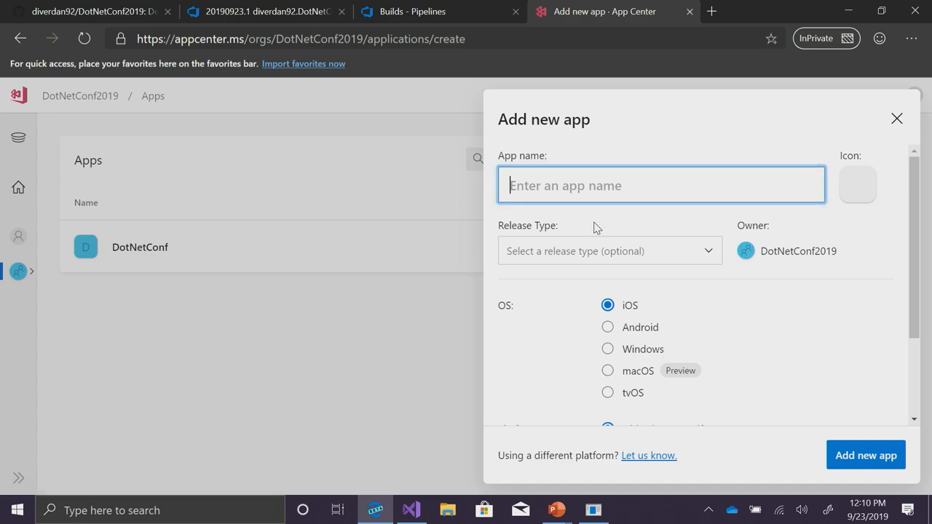
- Create a Windows WPF app named DotNetConf LIVE in App Center
type("DotNetConf L")
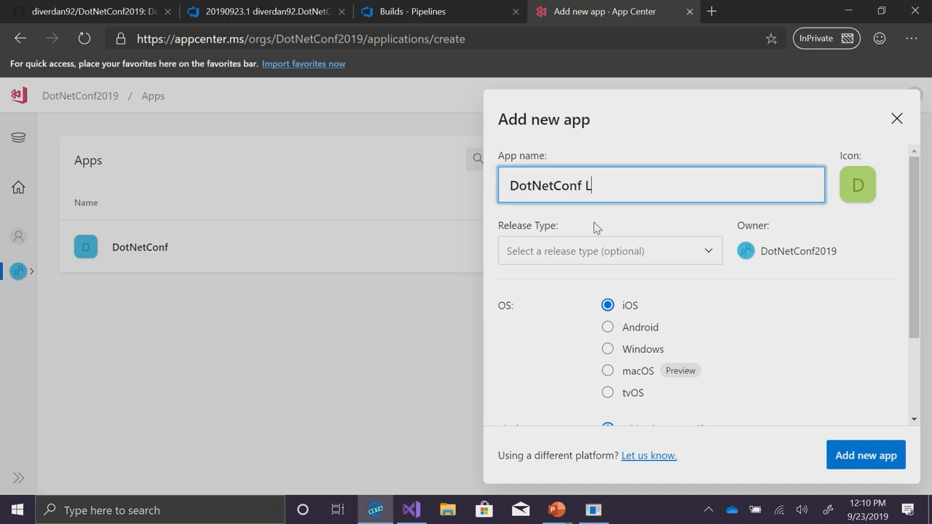
left_click(607, 350)
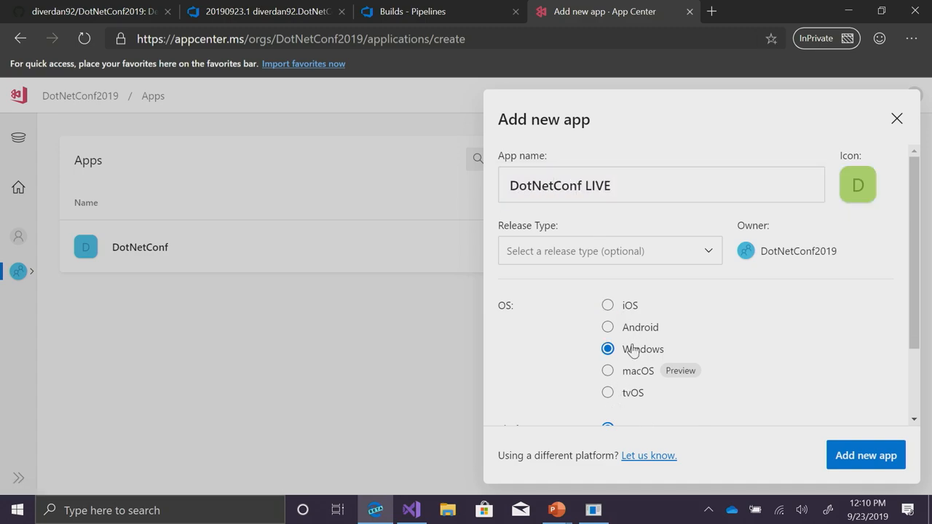
scroll("down", 3)
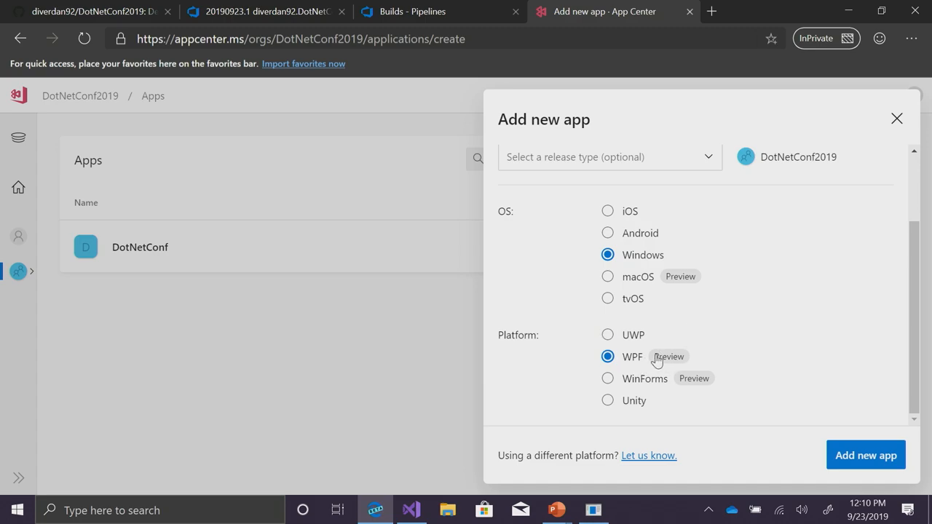
mouse_move(696, 358)
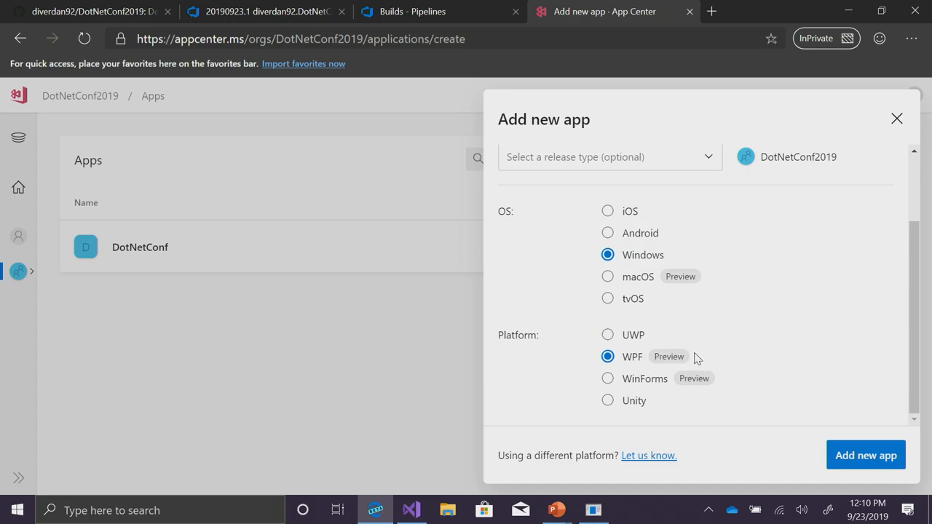
mouse_move(711, 338)
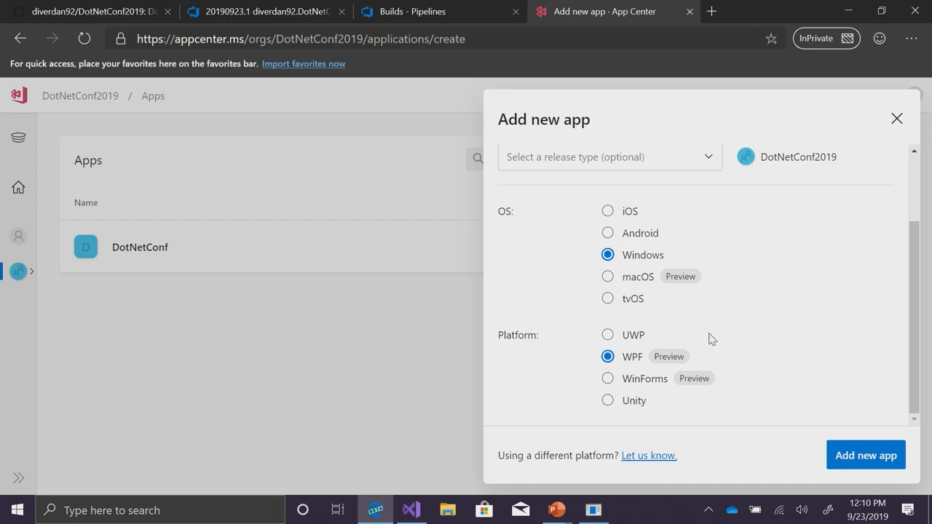
left_click(865, 454)
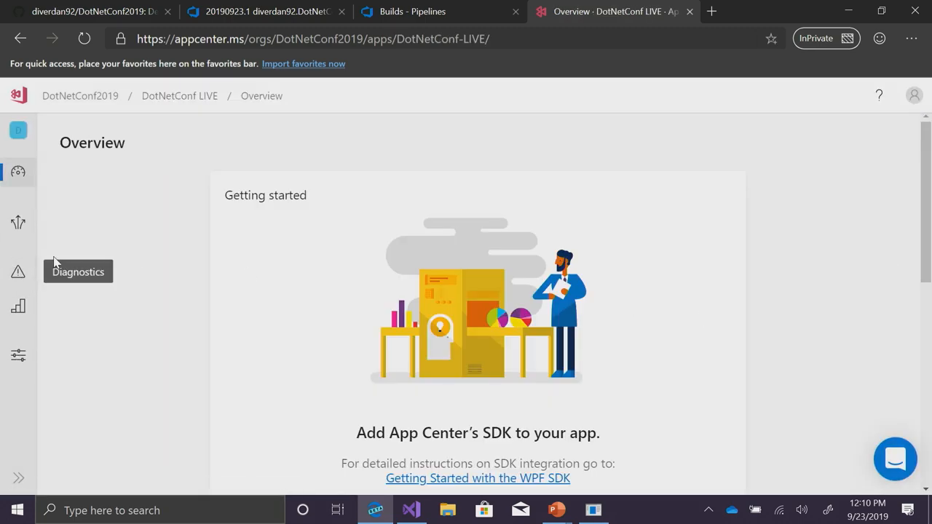
- Copy the AppCenter.Start snippet with the app secret and return to the calculator project
scroll("down", 3)
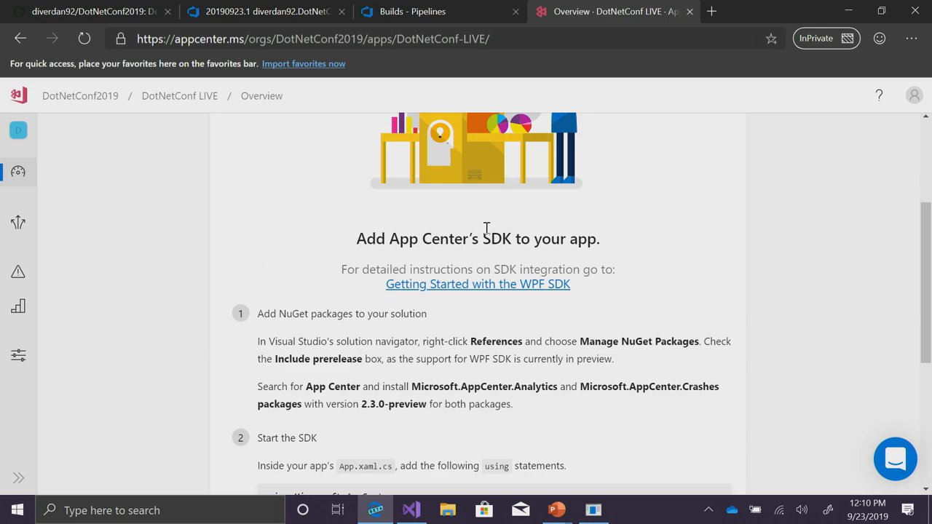
scroll("down", 3)
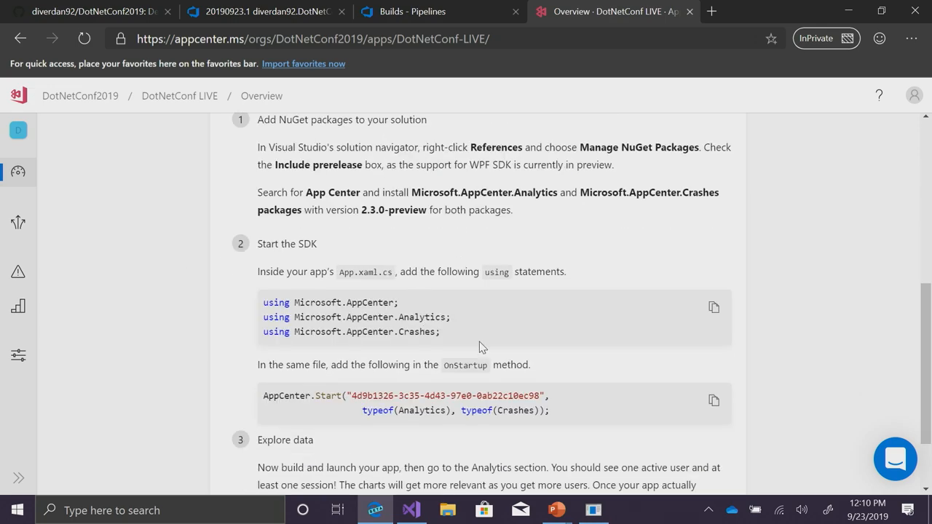
mouse_move(221, 320)
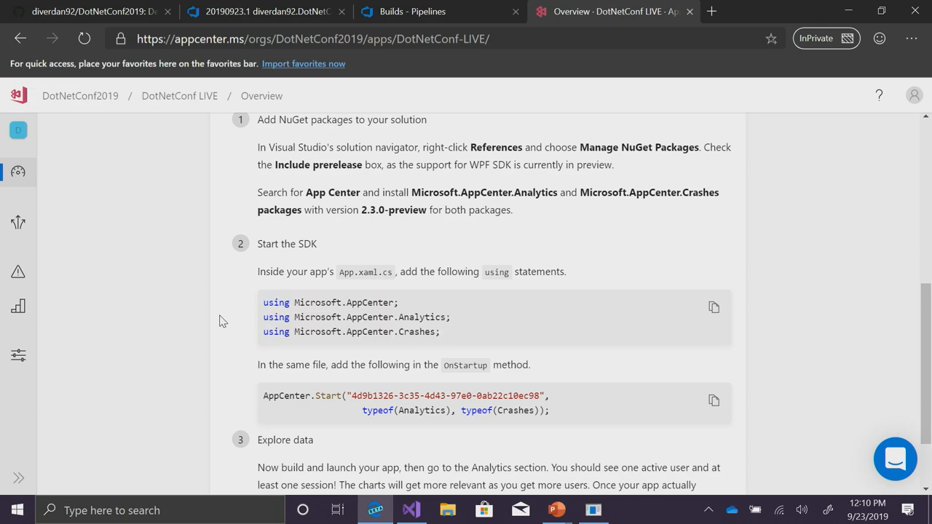
left_click(713, 400)
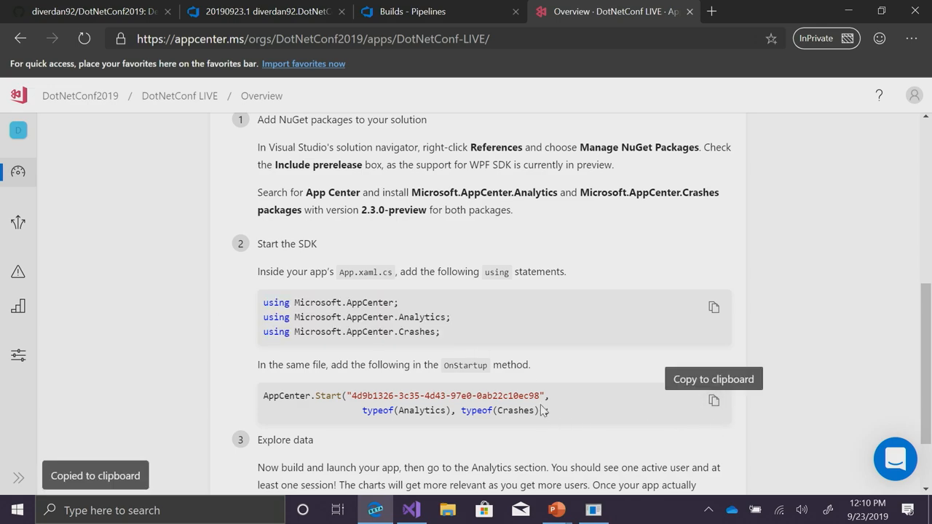
left_click(410, 510)
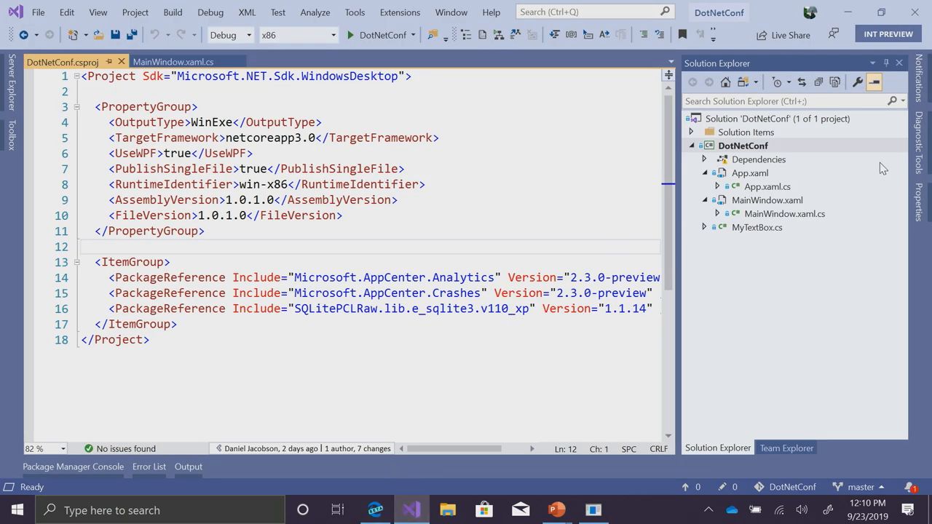
- Add the AppCenter.Start call to MainWindow and begin committing the change
left_click(173, 61)
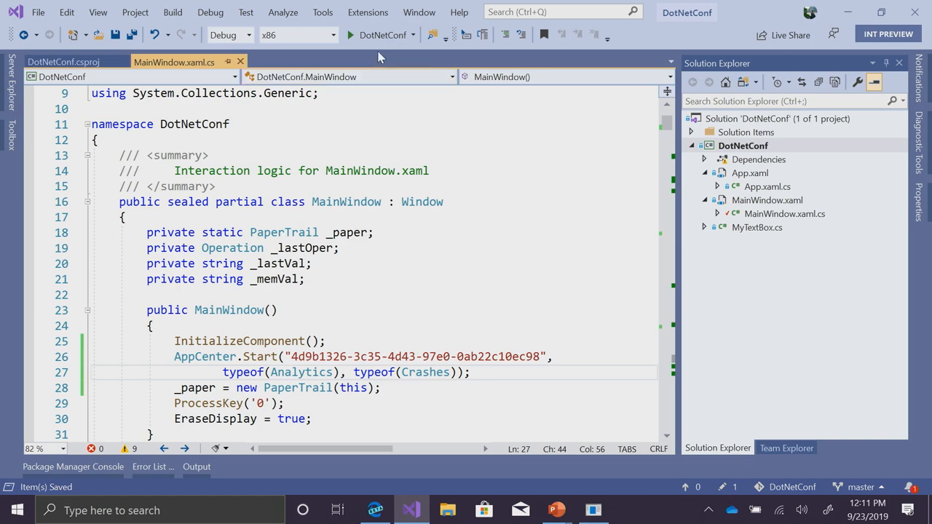
right_click(742, 145)
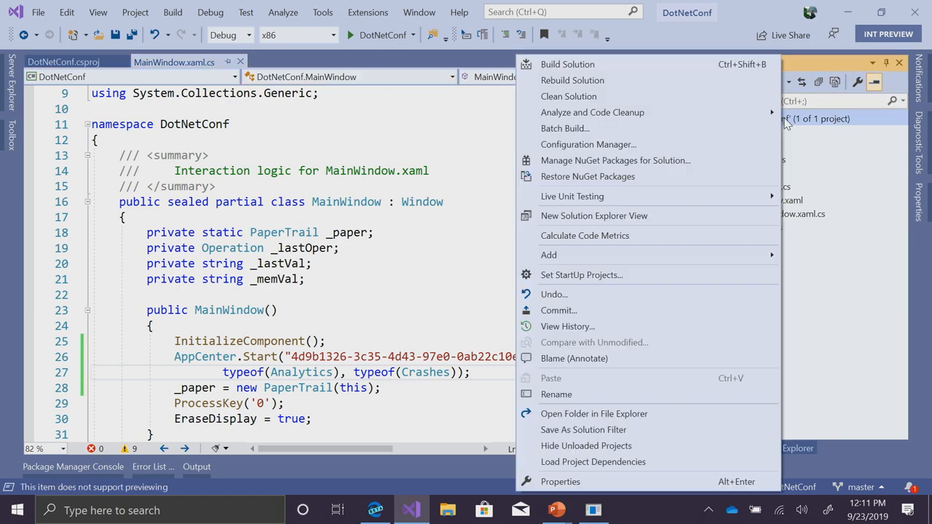
left_click(559, 310)
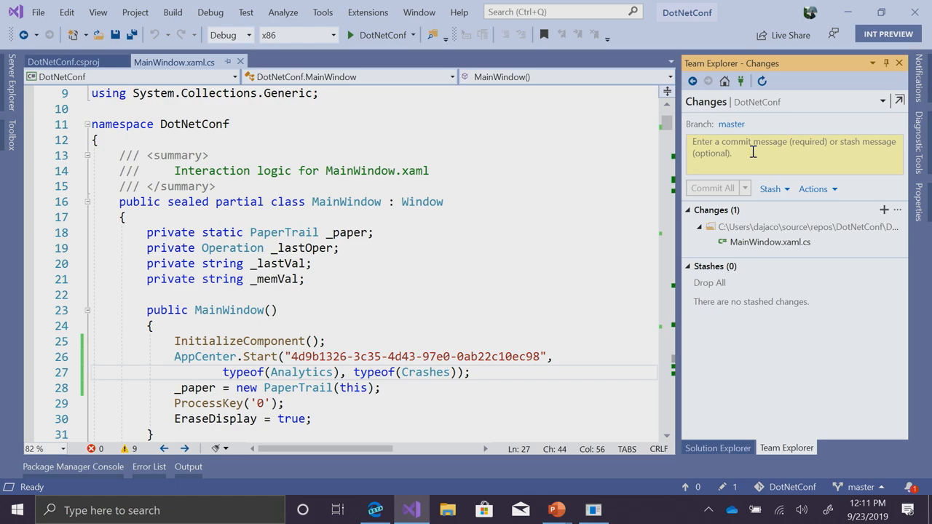
- Commit all changes as 'Adding App Center!' and sync to the remote
type("Adding App")
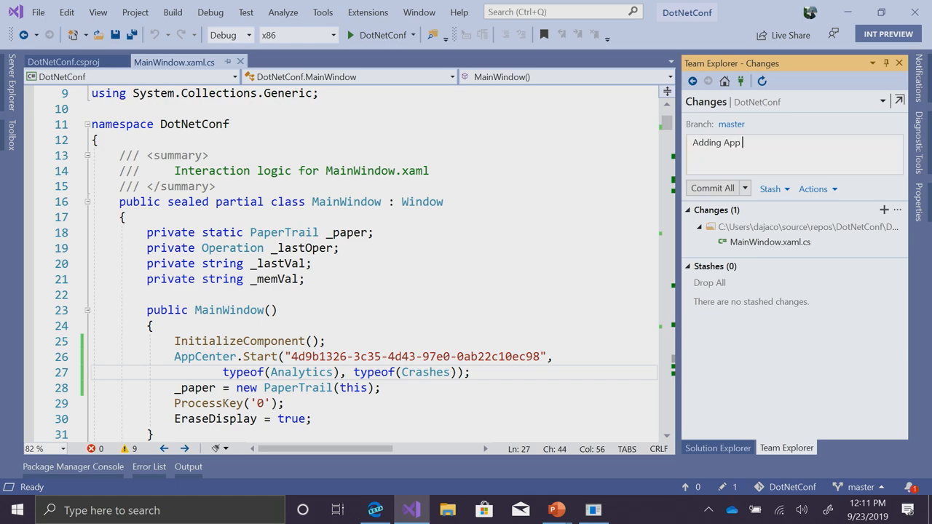
left_click(744, 188)
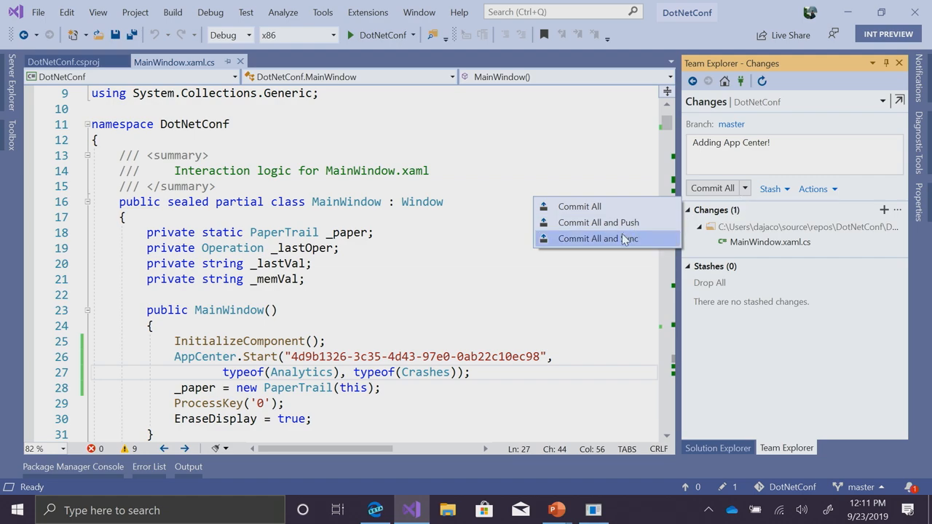
left_click(598, 239)
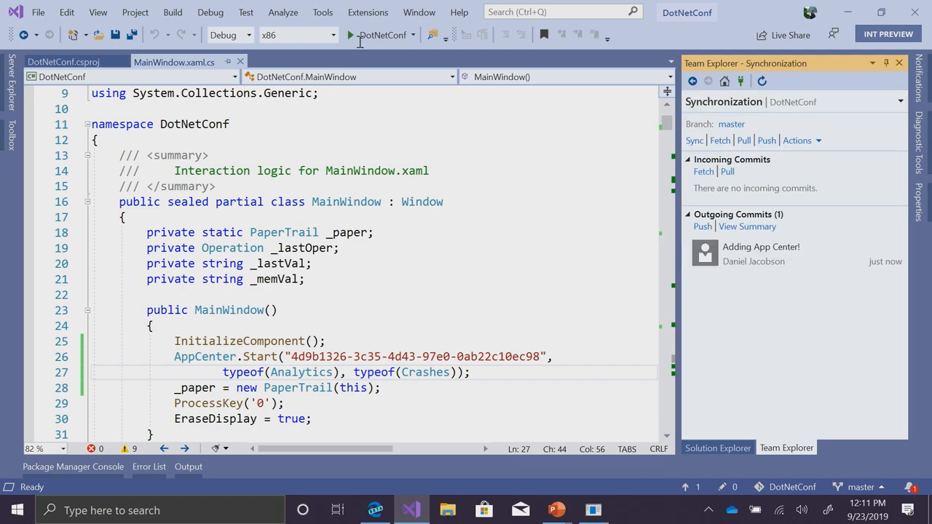
left_click(693, 139)
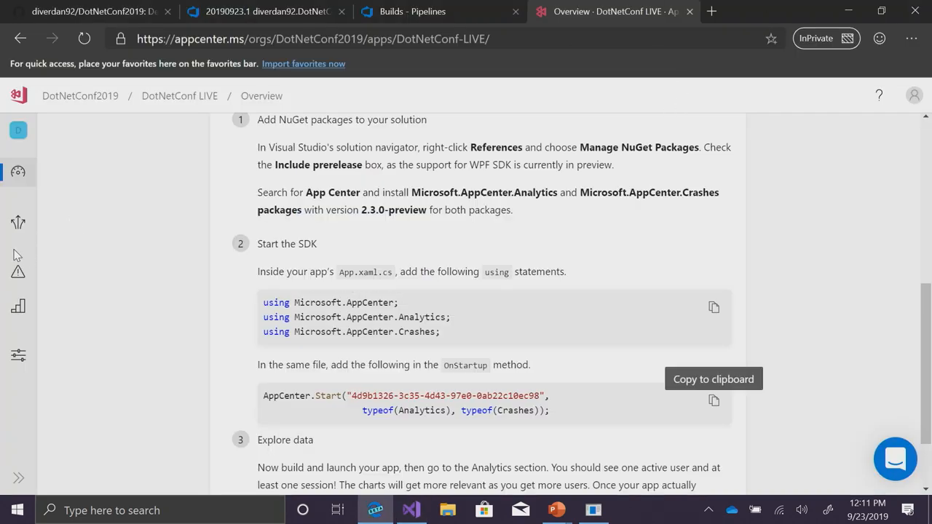
- View the empty Analytics overview, then return to the calculator project
left_click(17, 305)
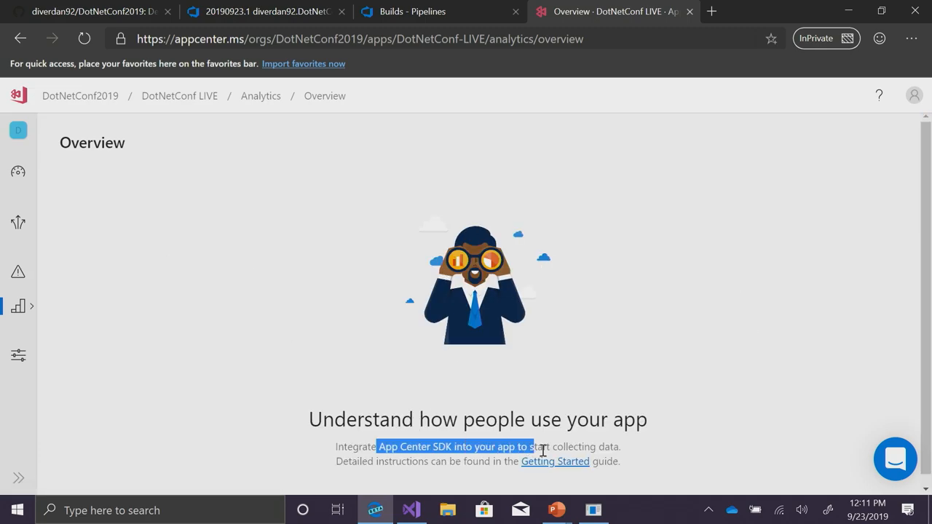
left_click(410, 510)
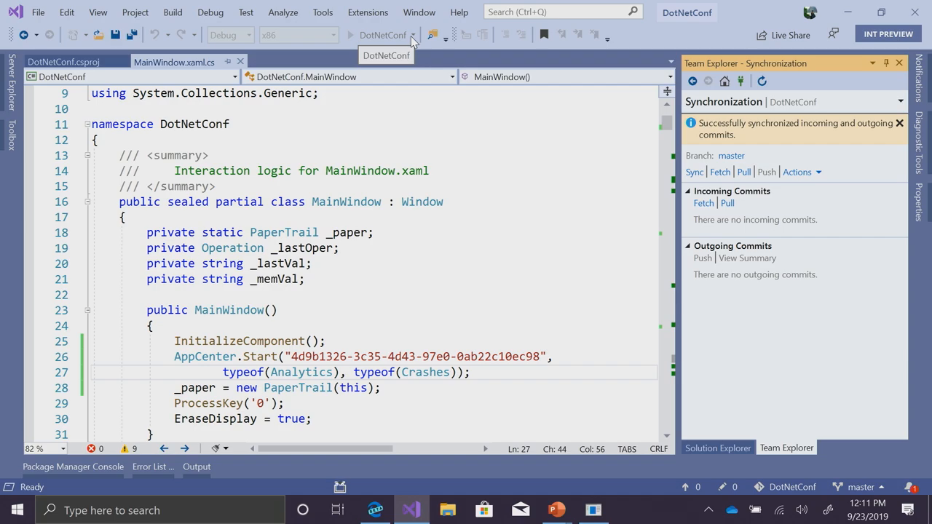
mouse_move(405, 93)
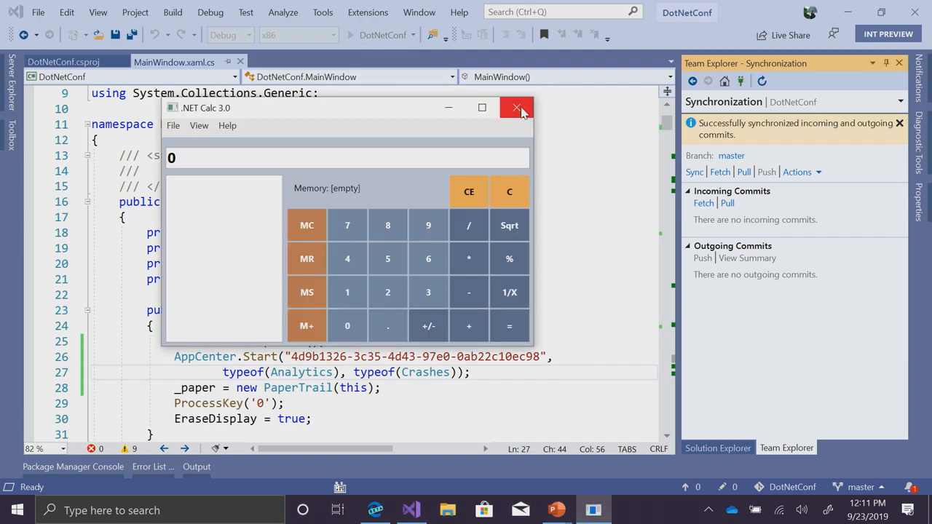
- Close the running .NET Calc app after its first App Center session
left_click(515, 107)
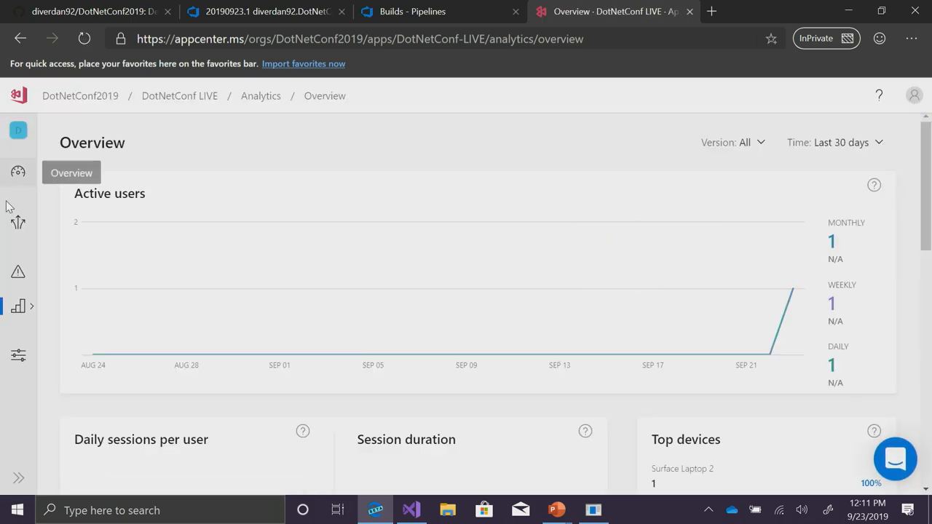
- Move from the one-active-user overview to the Analytics Events page
left_click(65, 361)
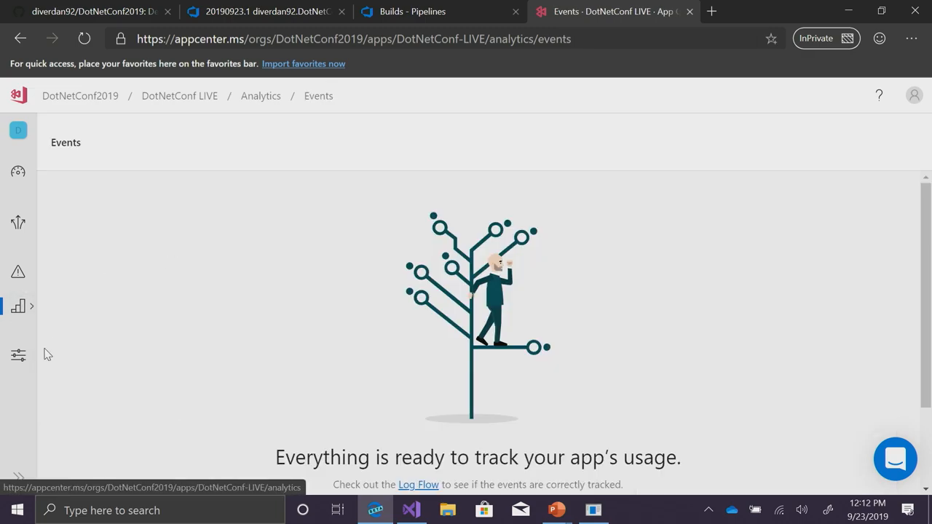
mouse_move(460, 128)
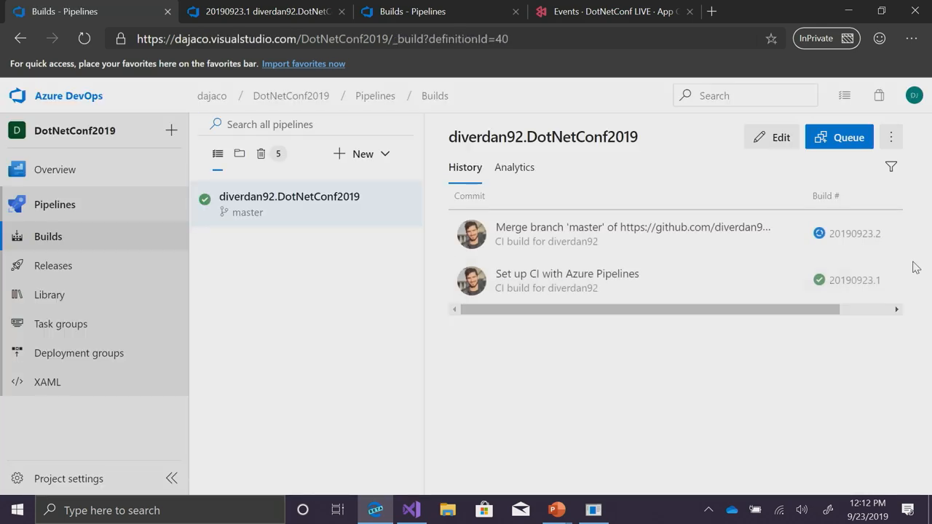
mouse_move(575, 233)
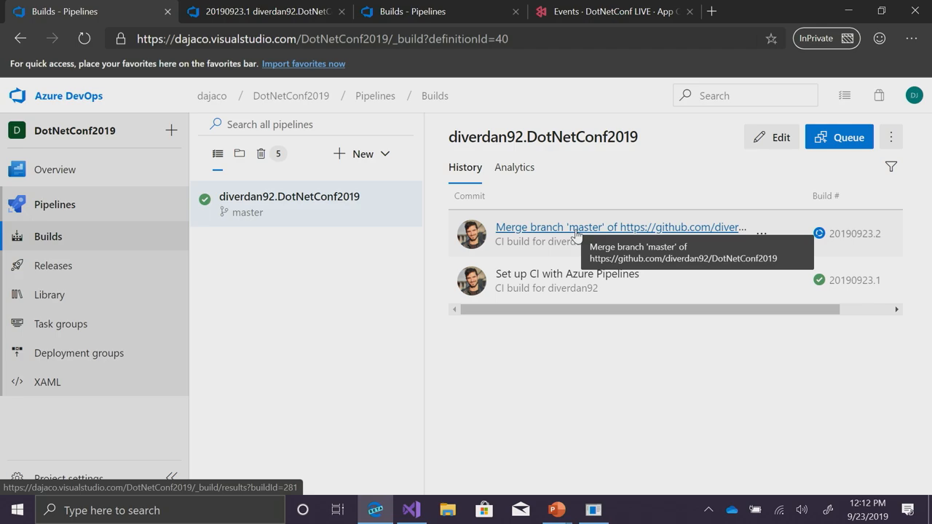
- View the logs of the running 'Merge branch master' build 20190923.2
left_click(618, 227)
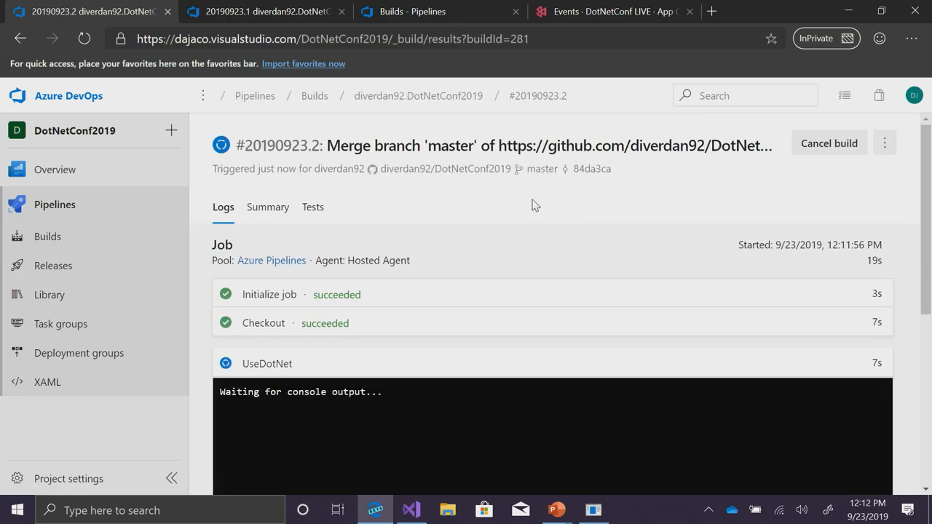
mouse_move(393, 234)
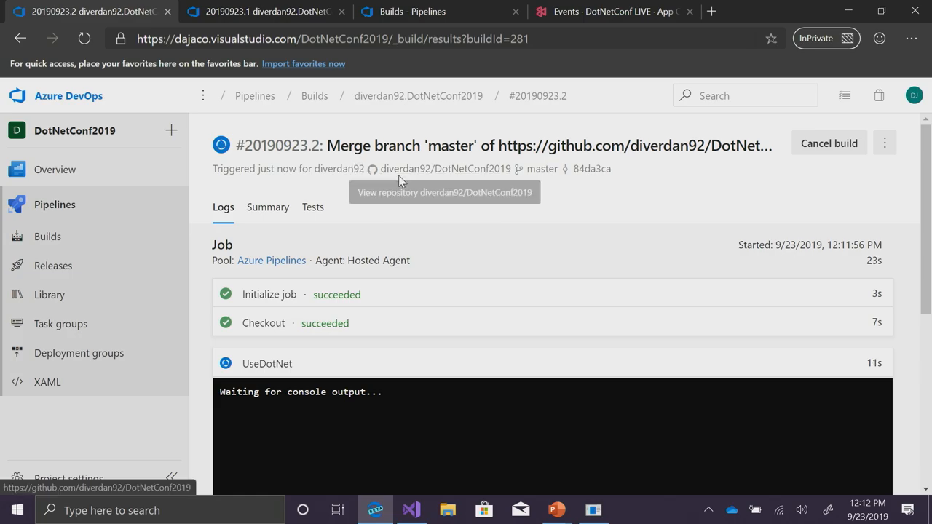
mouse_move(512, 56)
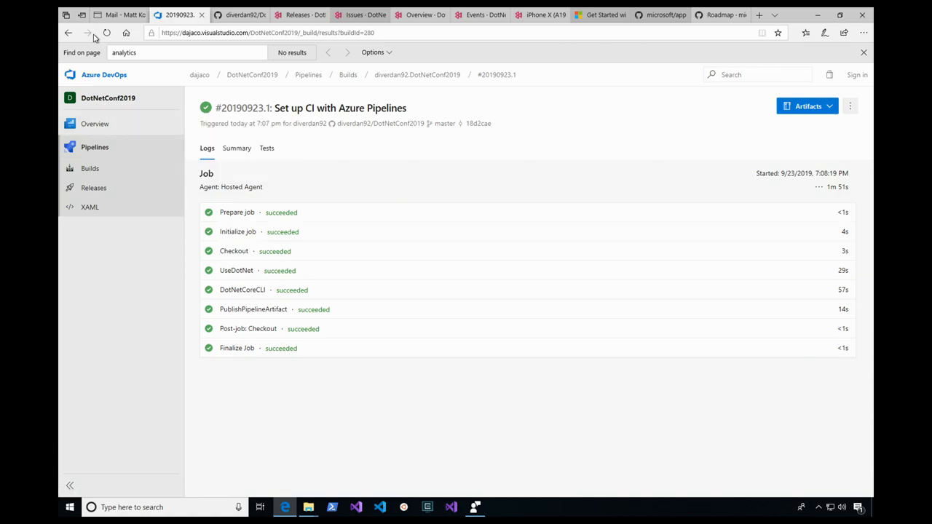
- Follow the README's Azure Pipelines badge to the latest merge build's results
left_click(88, 32)
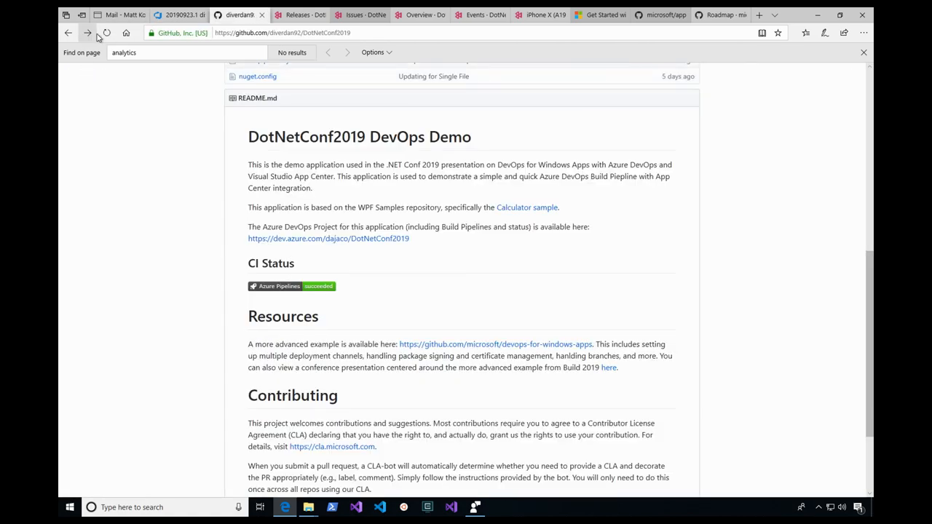
left_click(329, 239)
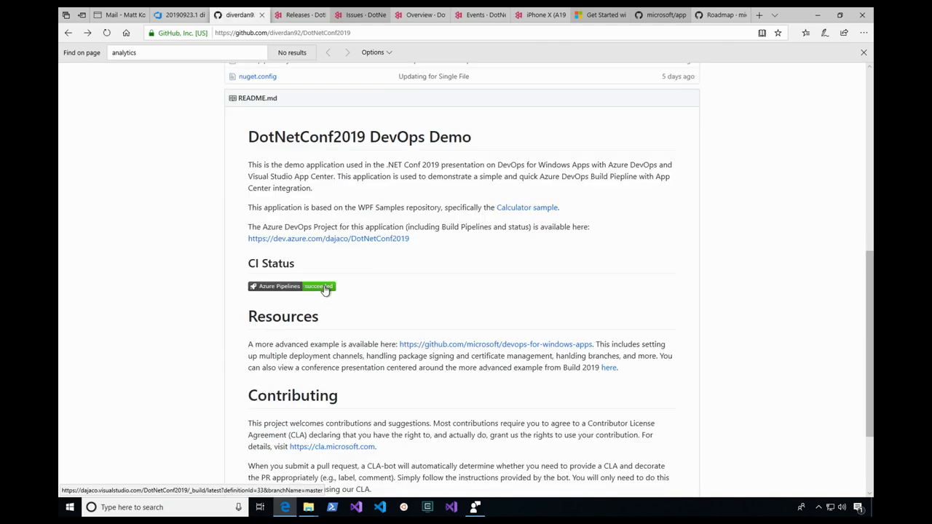
left_click(318, 286)
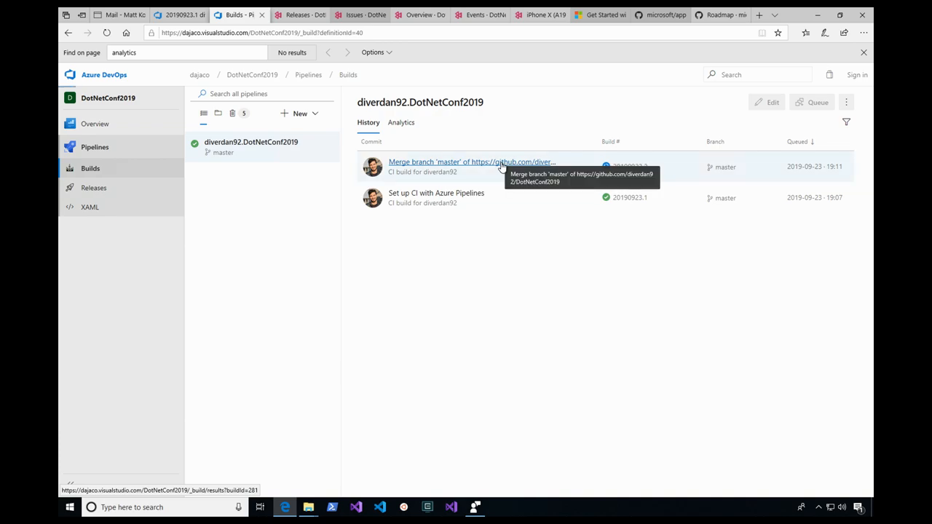
left_click(471, 162)
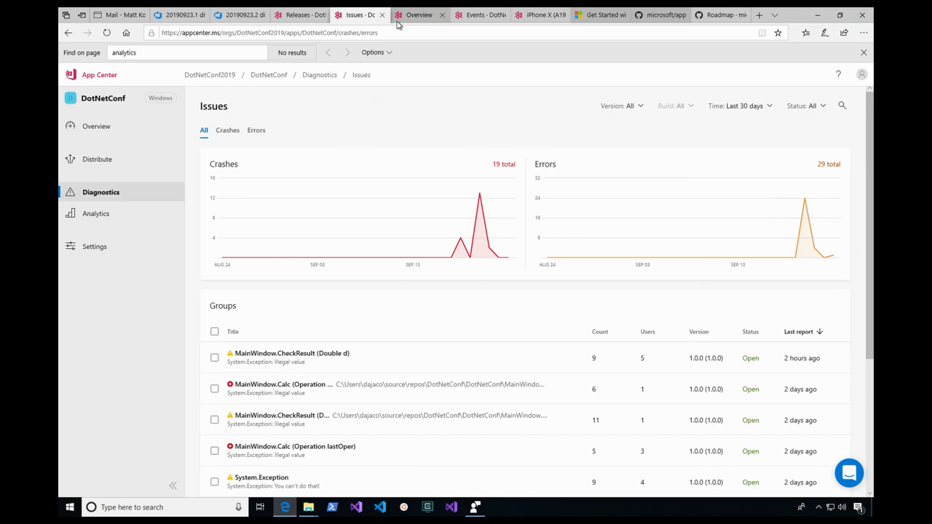
mouse_move(419, 14)
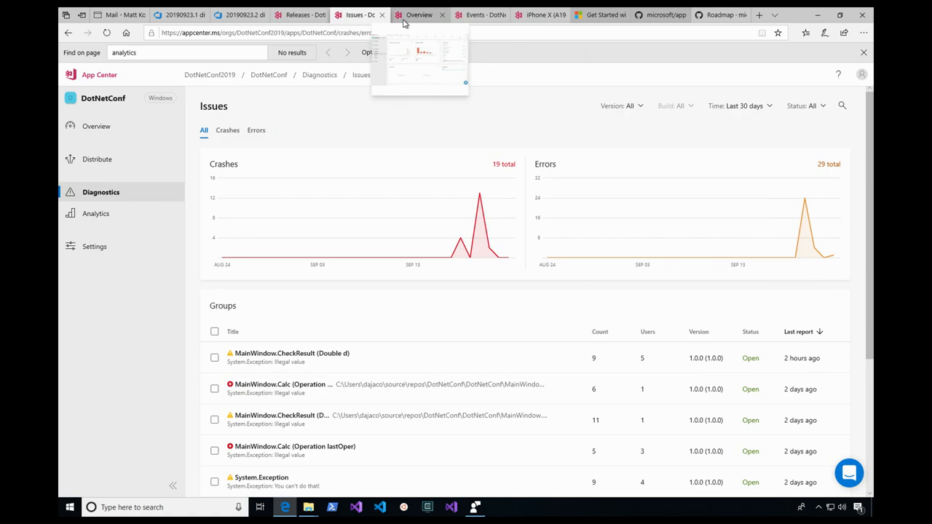
mouse_move(425, 29)
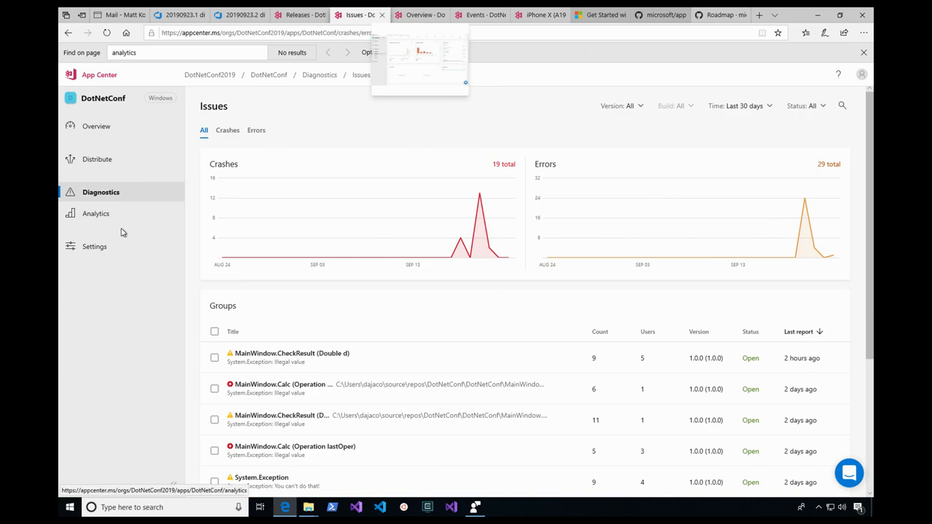
- Review the Analytics overview, then list the custom events (Pressed Equals 55, Button Clicked 2)
left_click(97, 212)
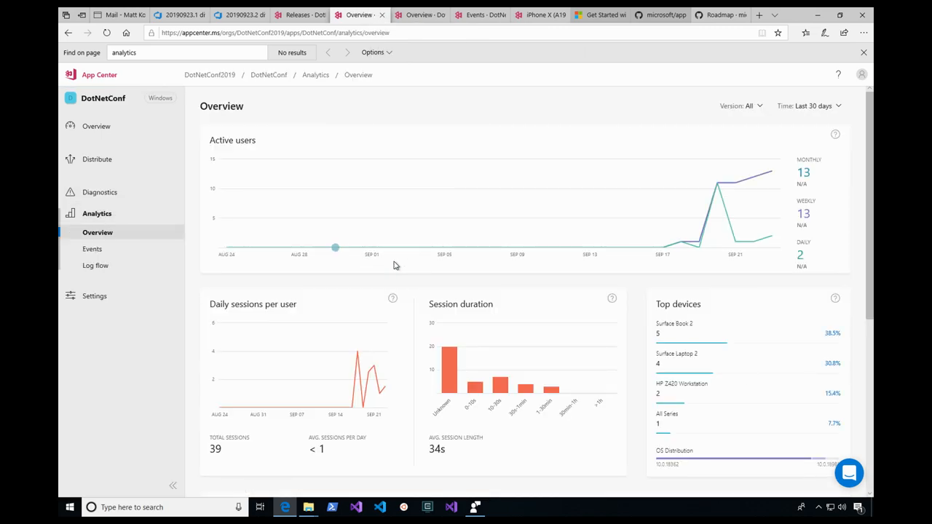
mouse_move(396, 265)
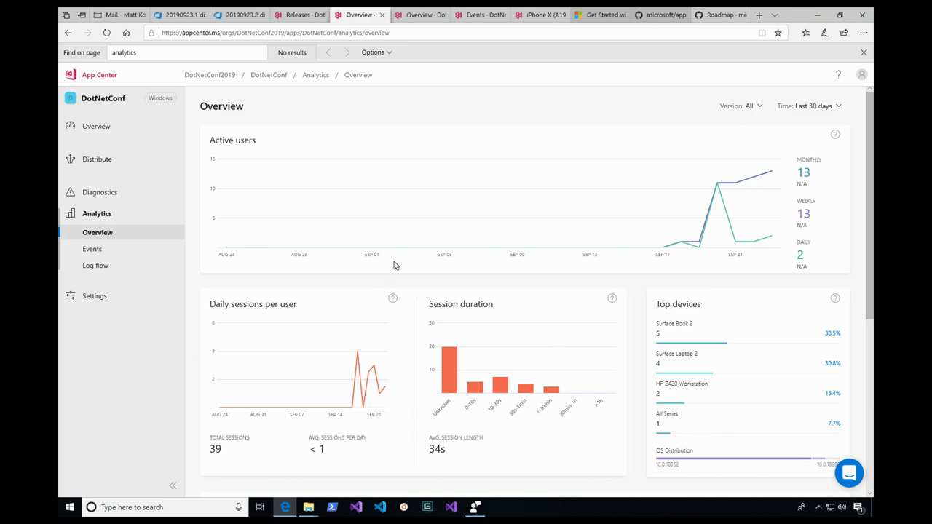
mouse_move(498, 246)
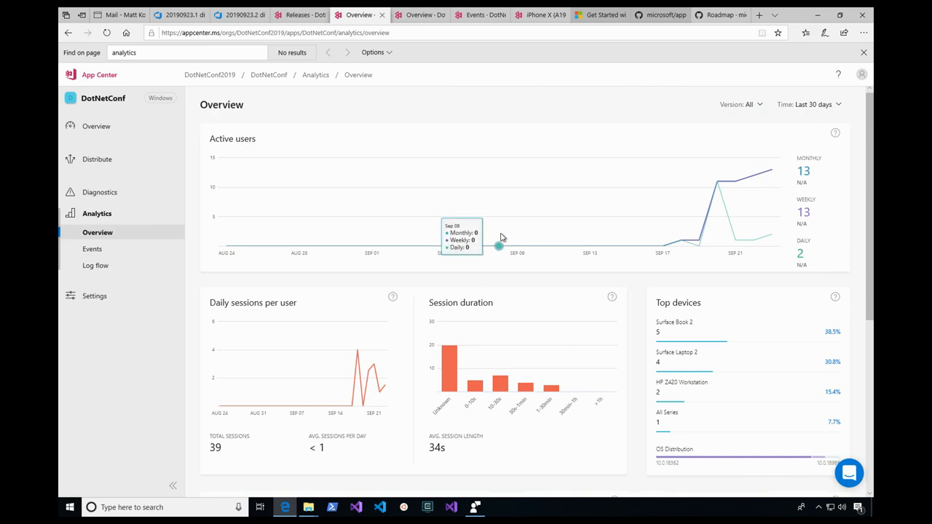
scroll("down", 3)
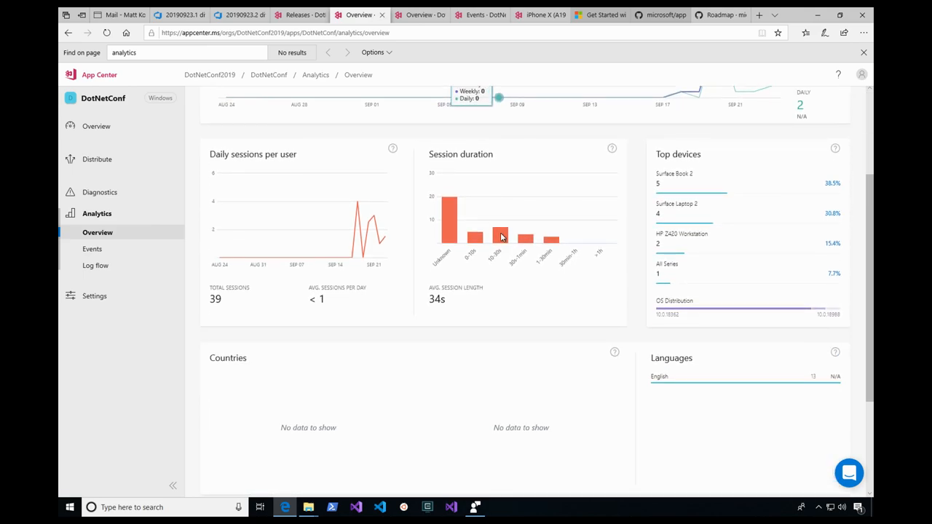
scroll("down", 3)
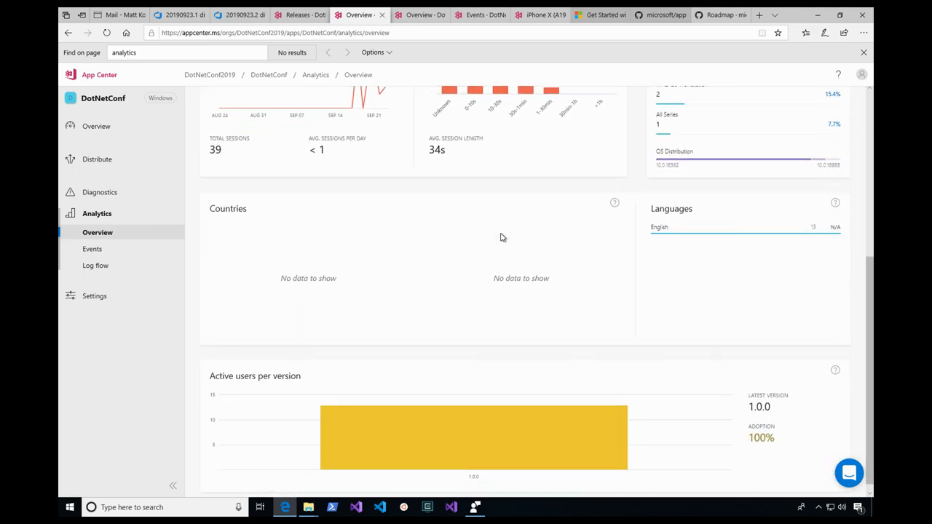
scroll("up", 3)
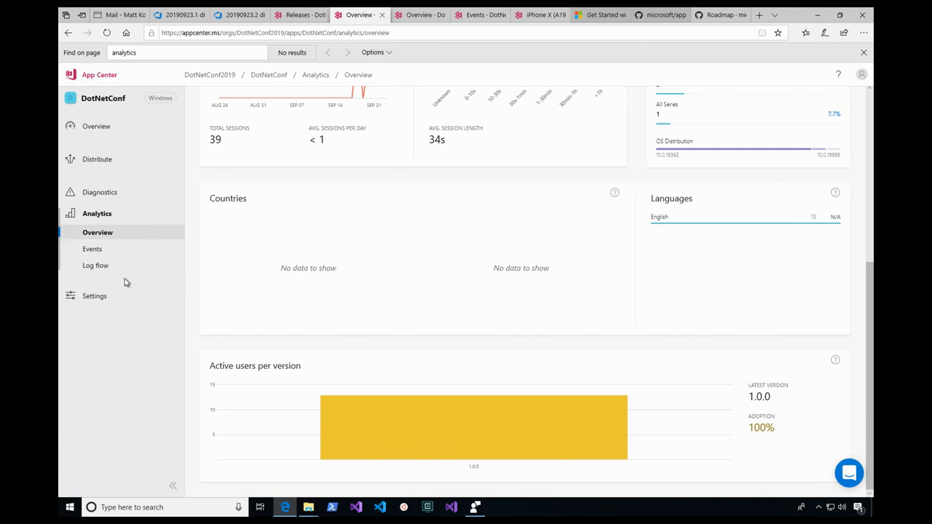
left_click(91, 247)
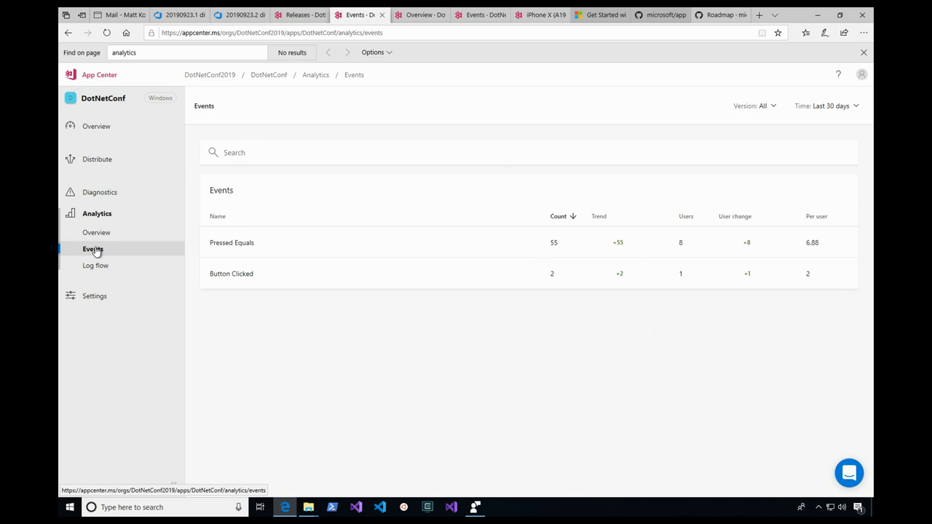
mouse_move(203, 256)
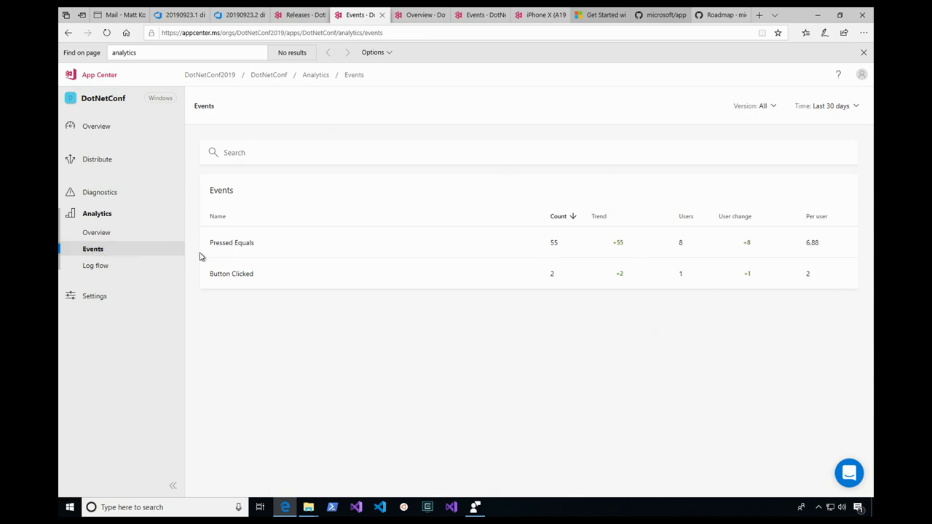
- Review the Pressed Equals event trends (8 users, count 55), then show the Diagnostics Issues page
left_click(232, 242)
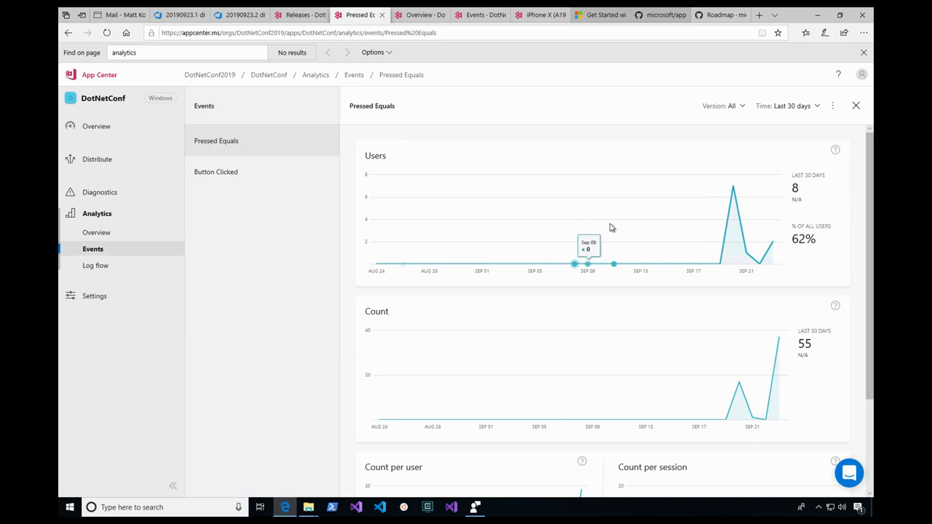
scroll("down", 3)
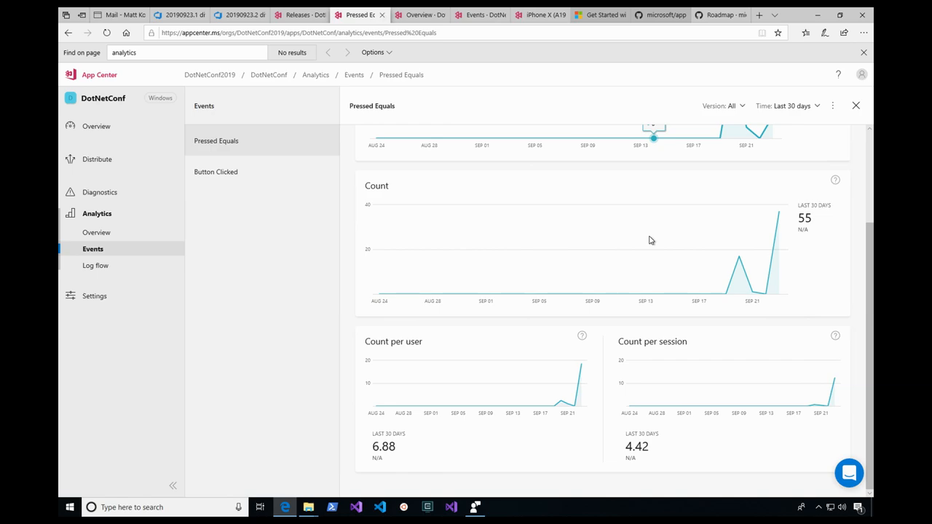
mouse_move(99, 192)
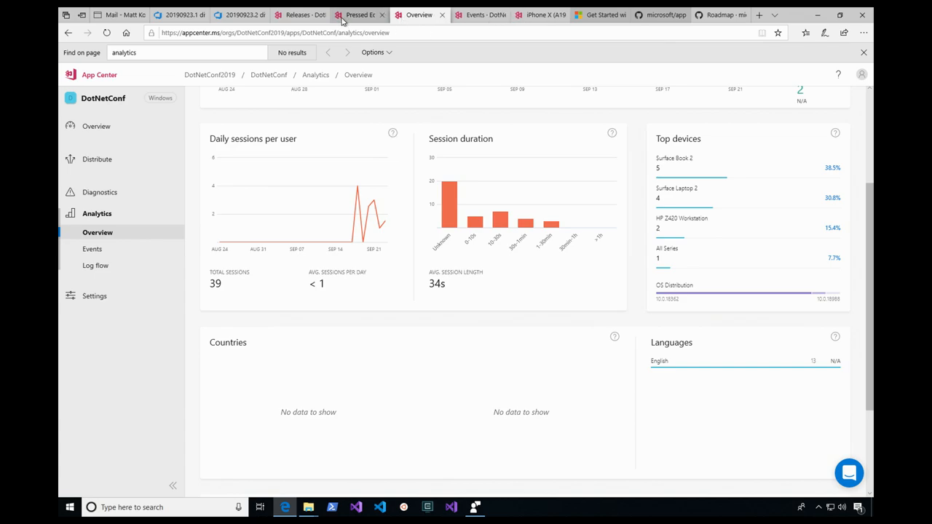
left_click(94, 248)
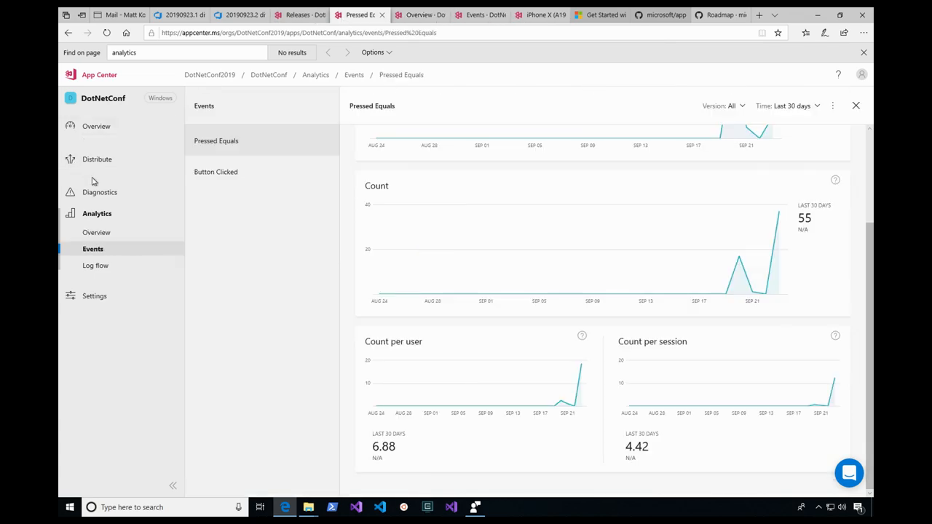
left_click(101, 192)
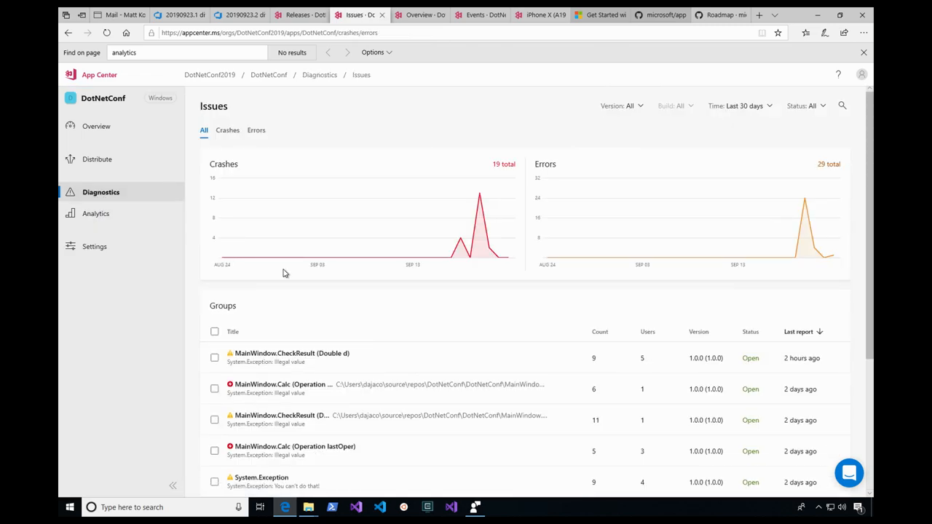
- Show the MainWindow.CheckResult (Double d) illegal value issue with 9 reports from 3 users
scroll("down", 3)
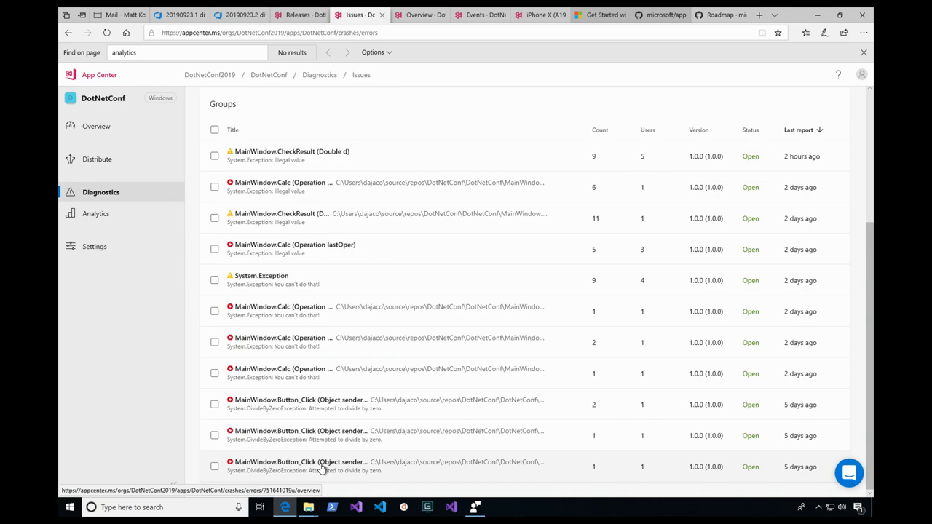
mouse_move(326, 323)
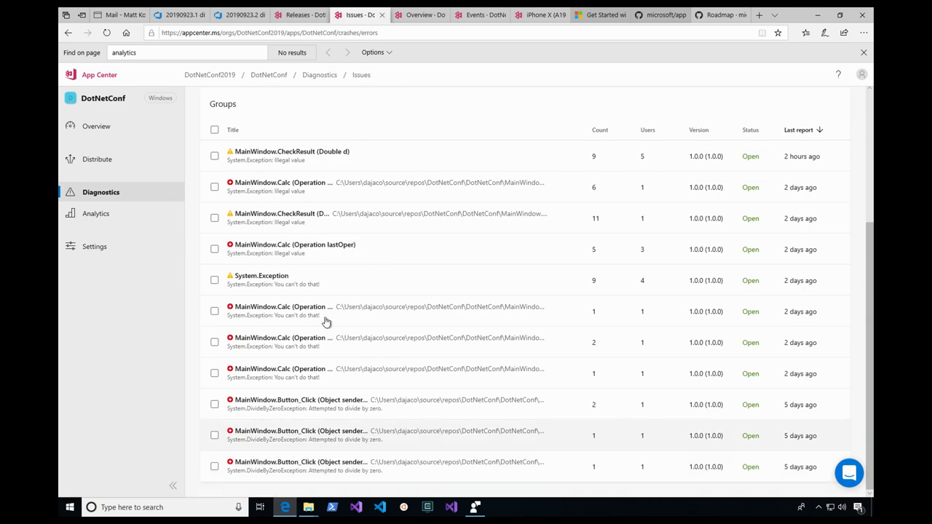
left_click(292, 156)
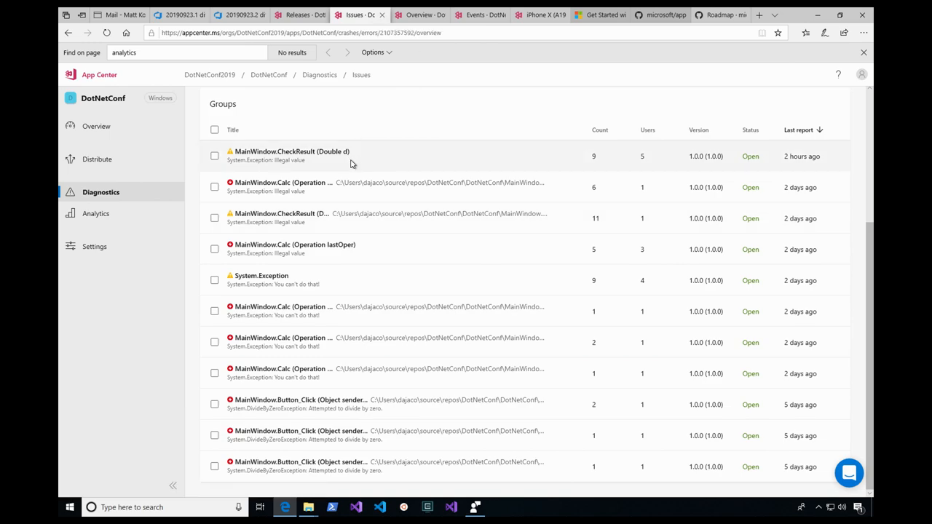
left_click(291, 155)
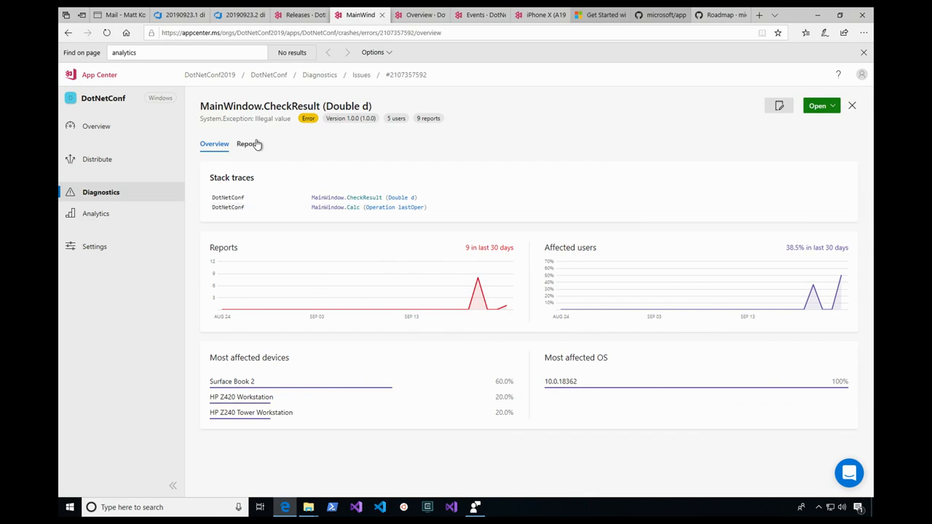
- Check the HP and Surface Book 2 CheckResult reports' equations, then move to the lastOper issue
left_click(247, 145)
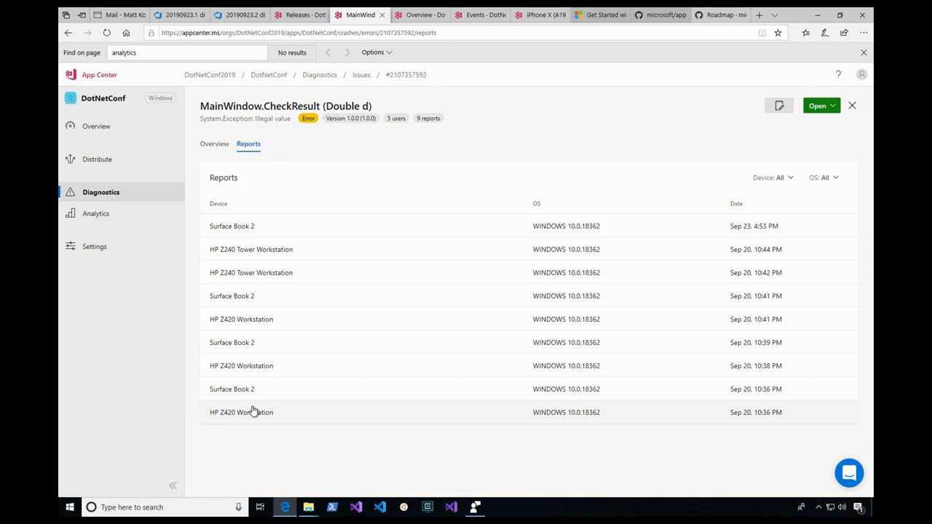
left_click(241, 412)
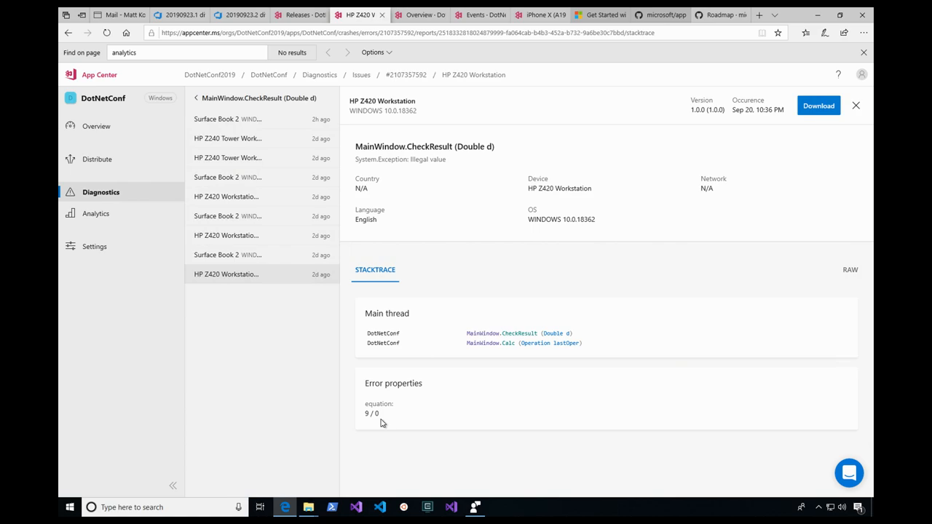
left_click(227, 254)
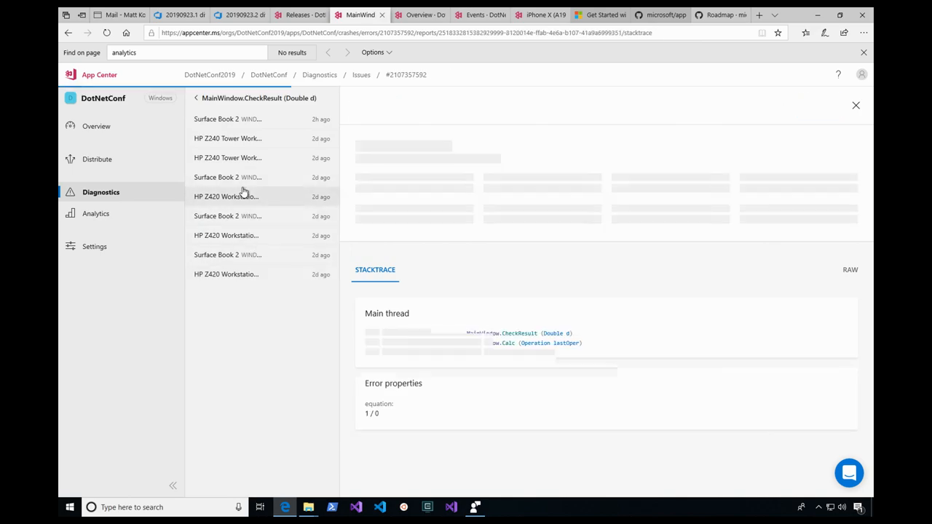
left_click(227, 138)
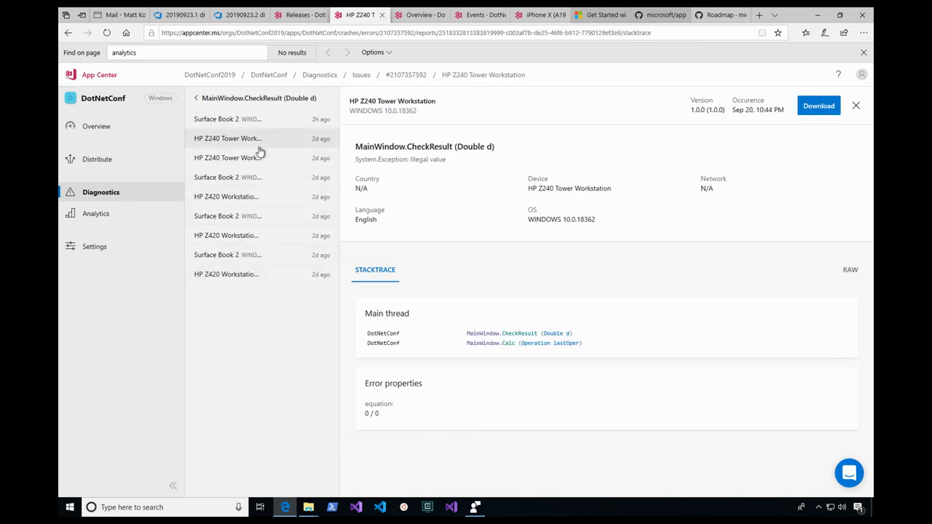
left_click(227, 120)
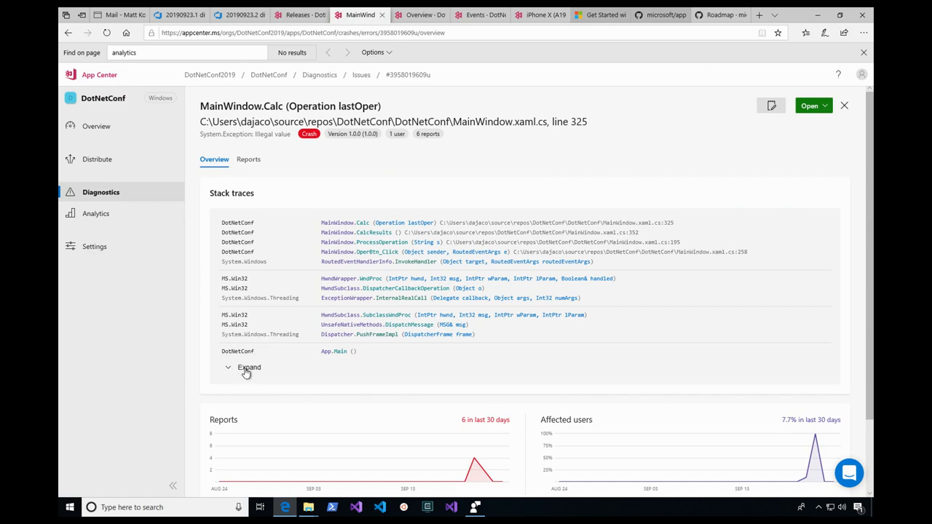
- Expand and review the lastOper stack trace, then show the Button_Click DivideByZeroException issue
left_click(247, 367)
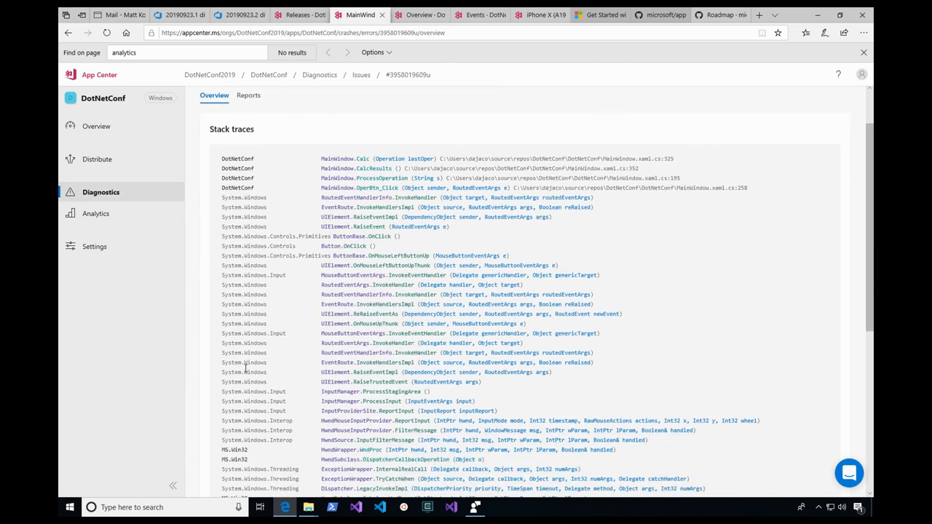
scroll("down", 3)
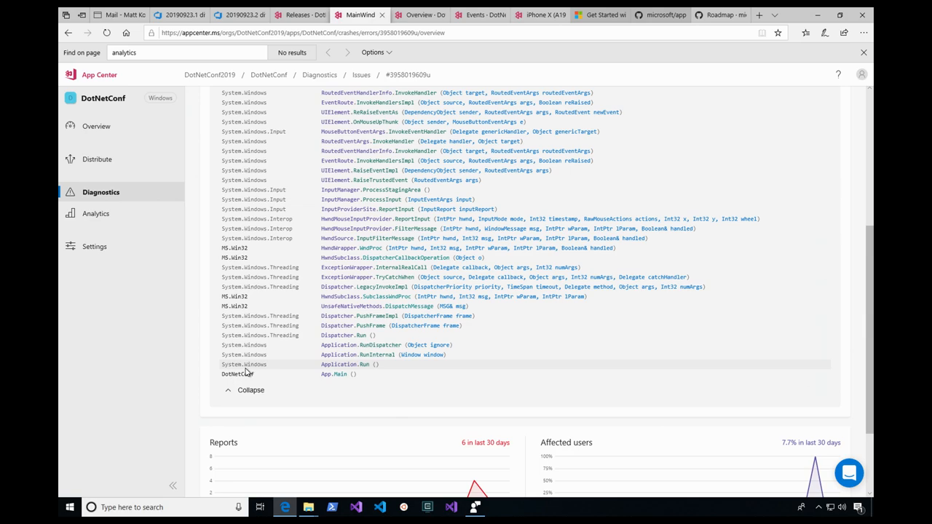
scroll("up", 3)
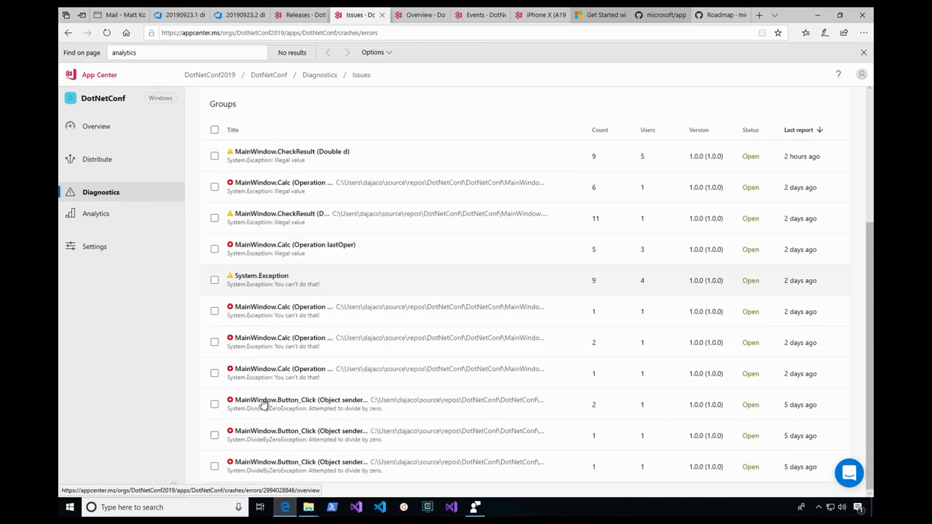
left_click(299, 404)
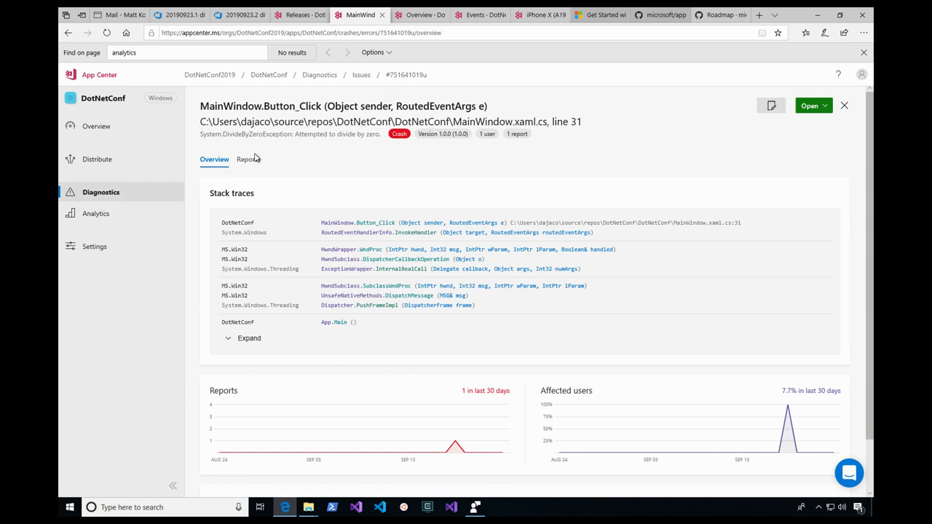
- Check the Surface Laptop 2 report's events and attachments, then the iPhone X CrashProbe report
left_click(247, 159)
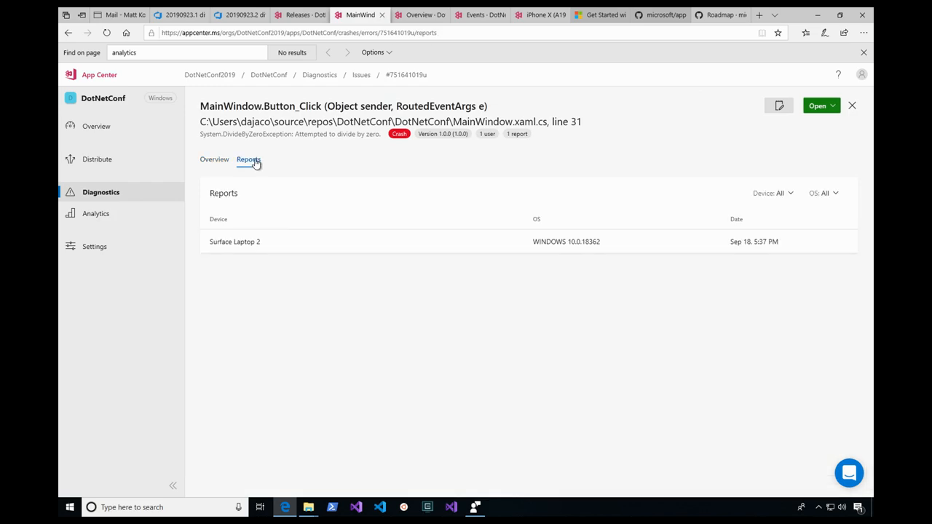
left_click(234, 242)
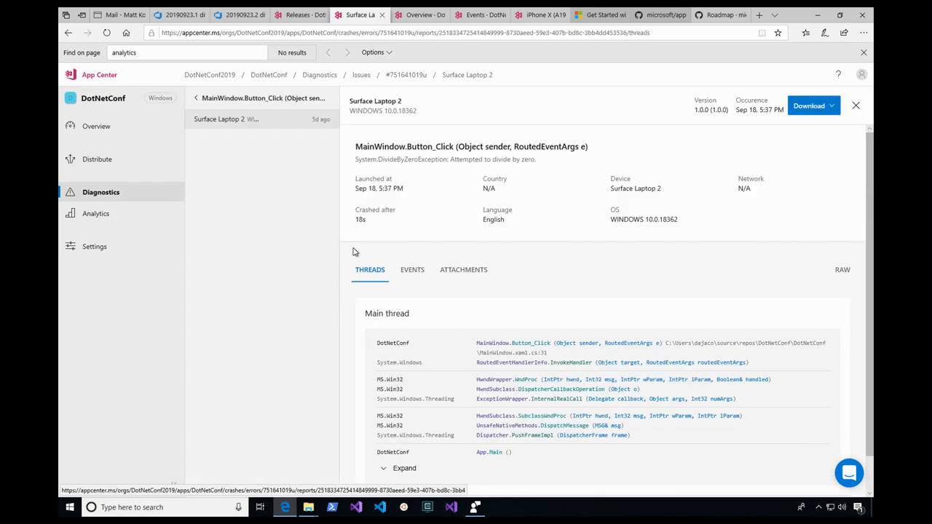
left_click(412, 270)
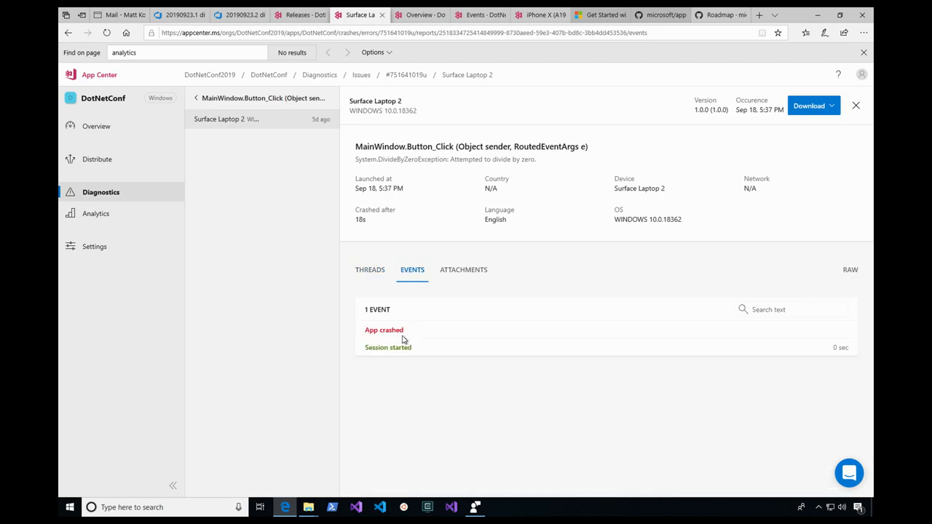
mouse_move(398, 344)
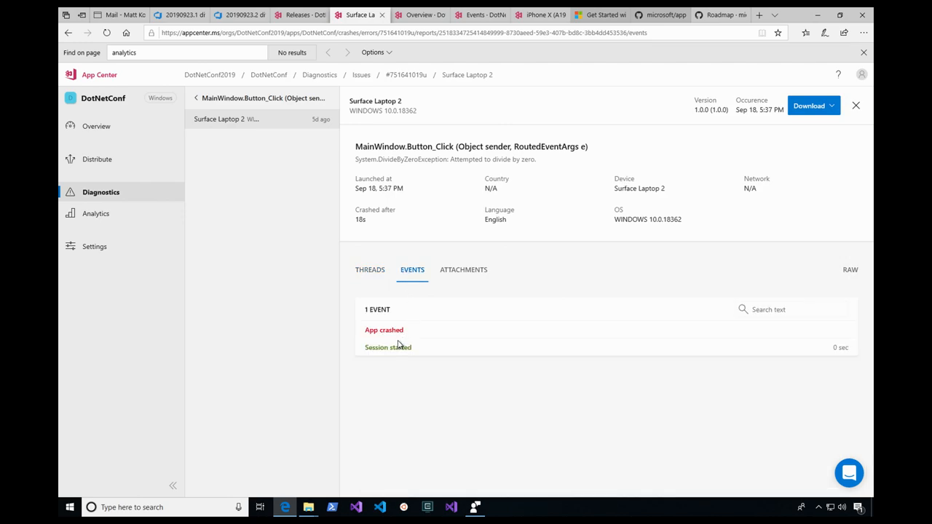
mouse_move(474, 278)
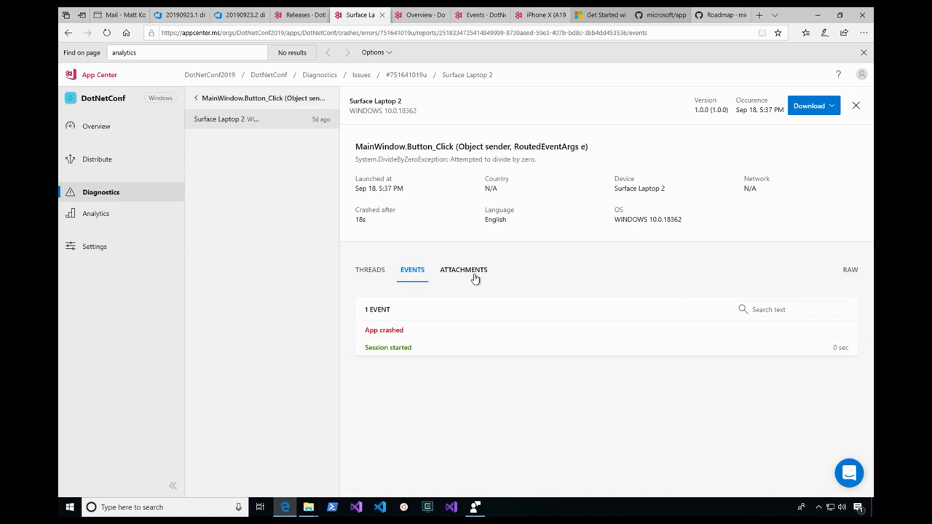
left_click(463, 270)
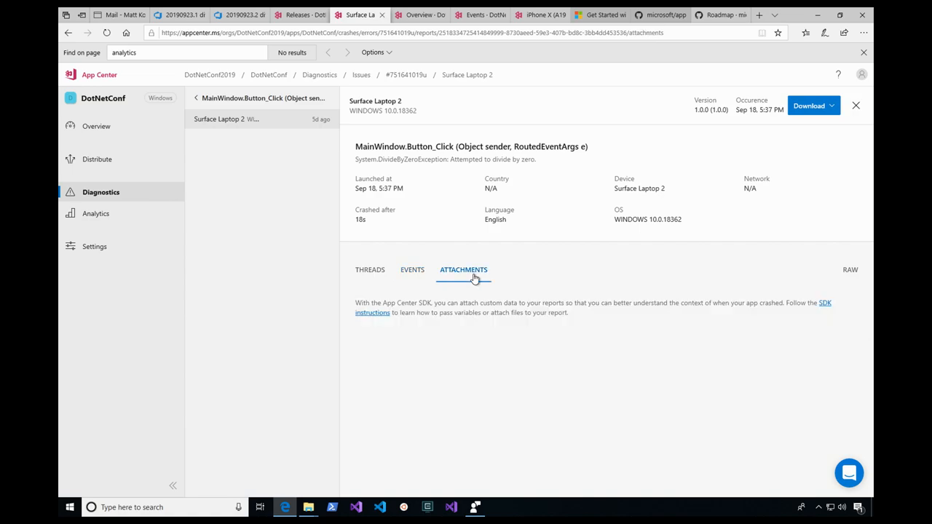
mouse_move(479, 197)
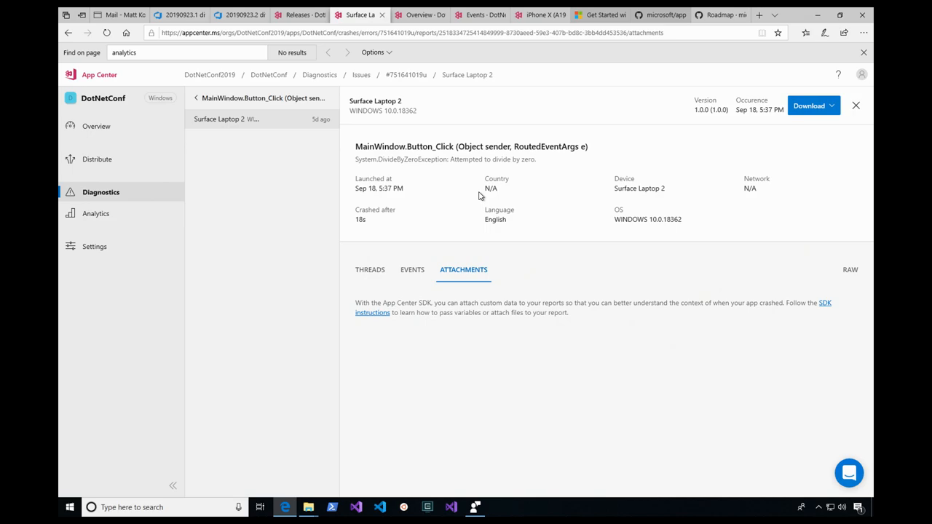
mouse_move(506, 161)
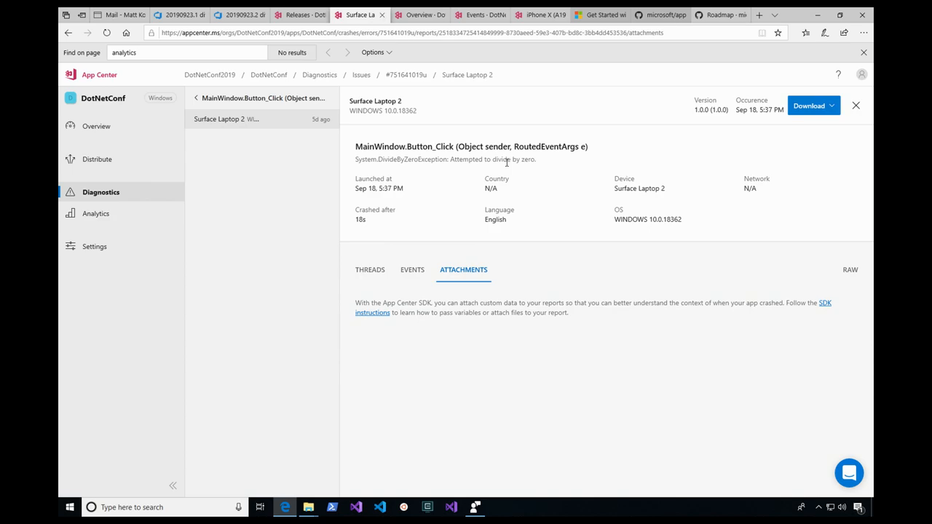
left_click(539, 15)
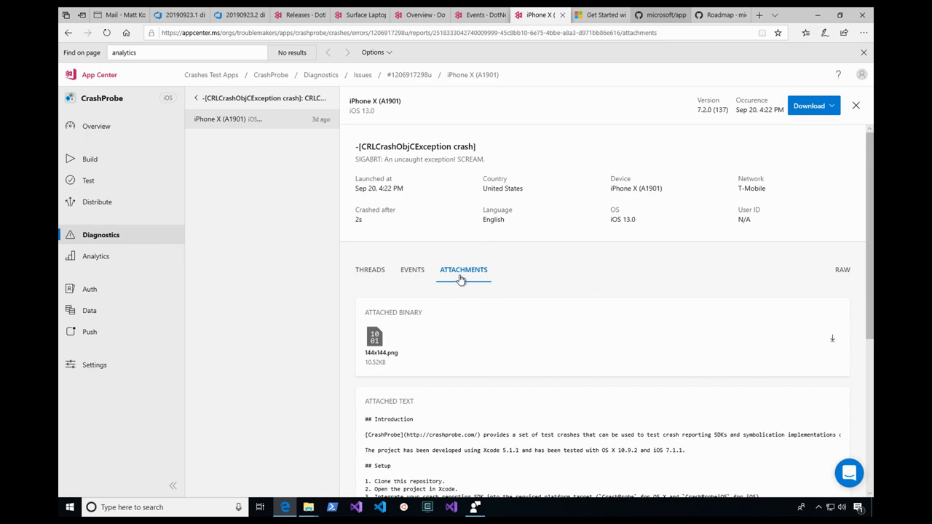
scroll("down", 3)
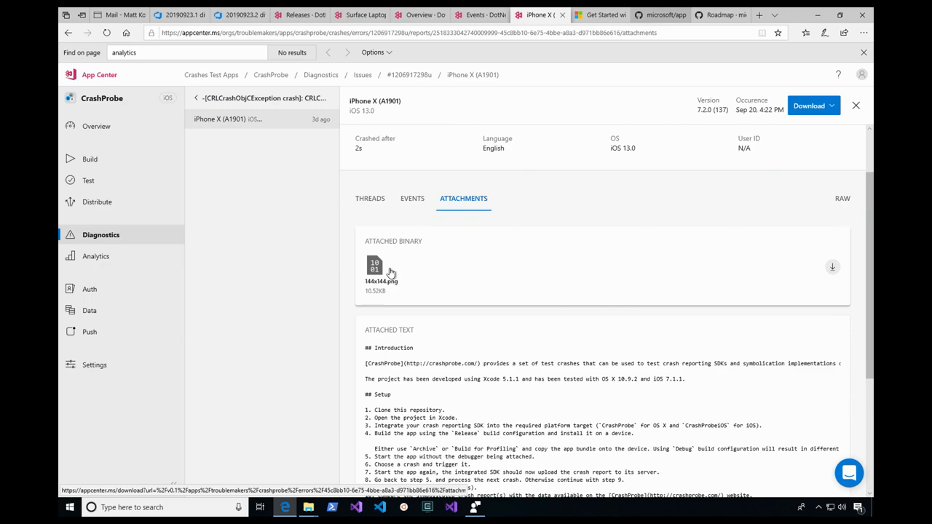
scroll("down", 3)
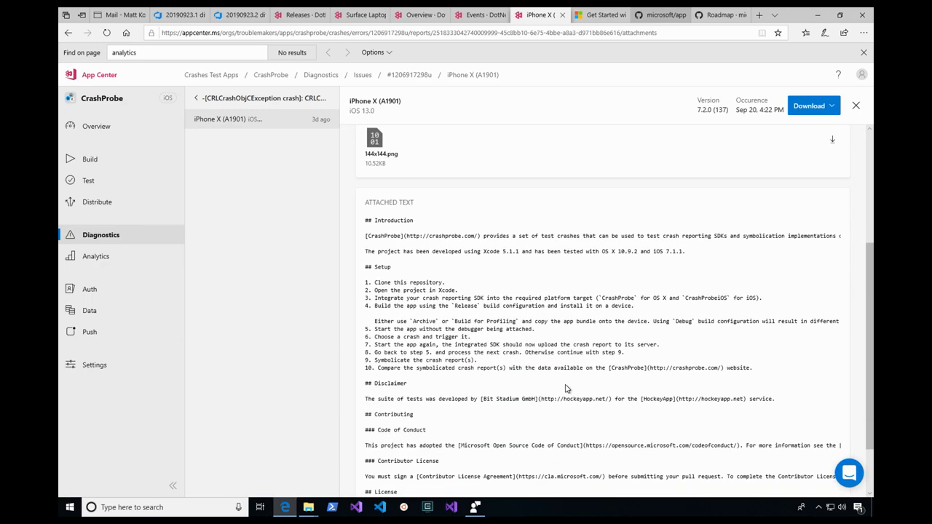
scroll("down", 3)
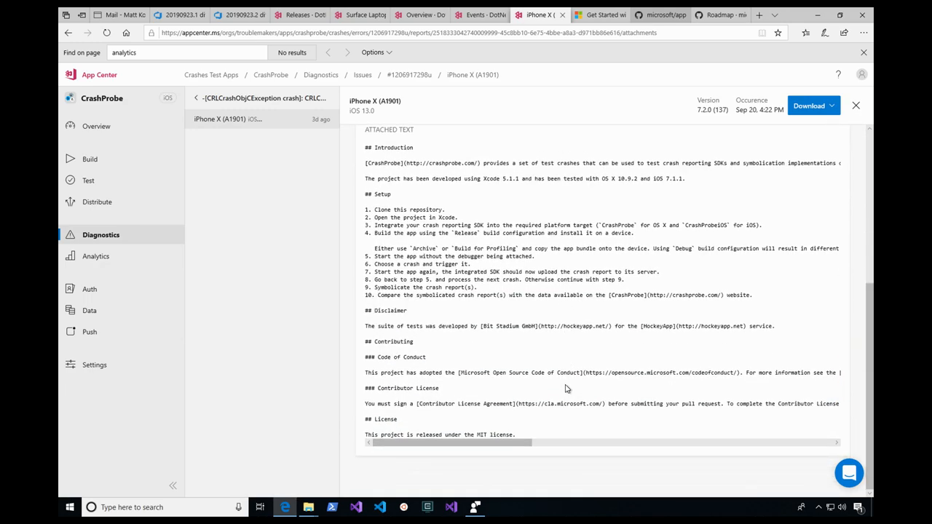
scroll("up", 3)
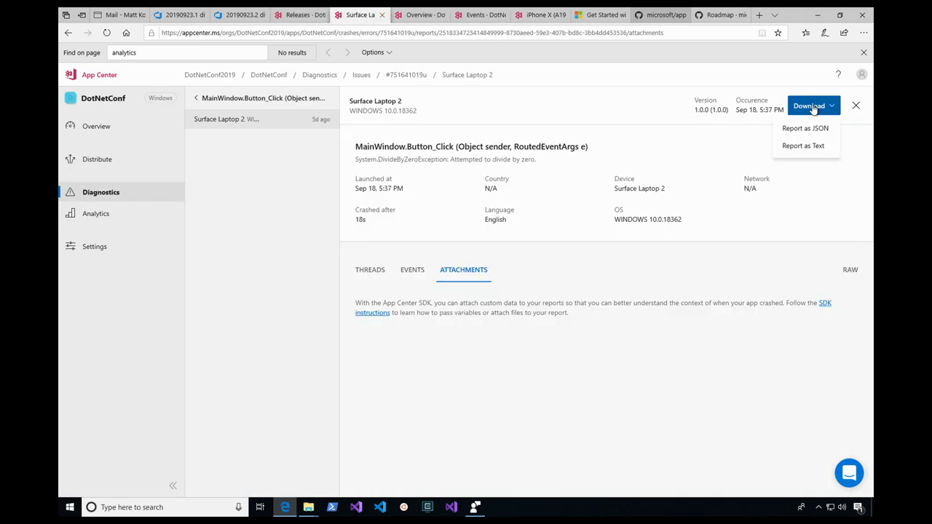
mouse_move(810, 184)
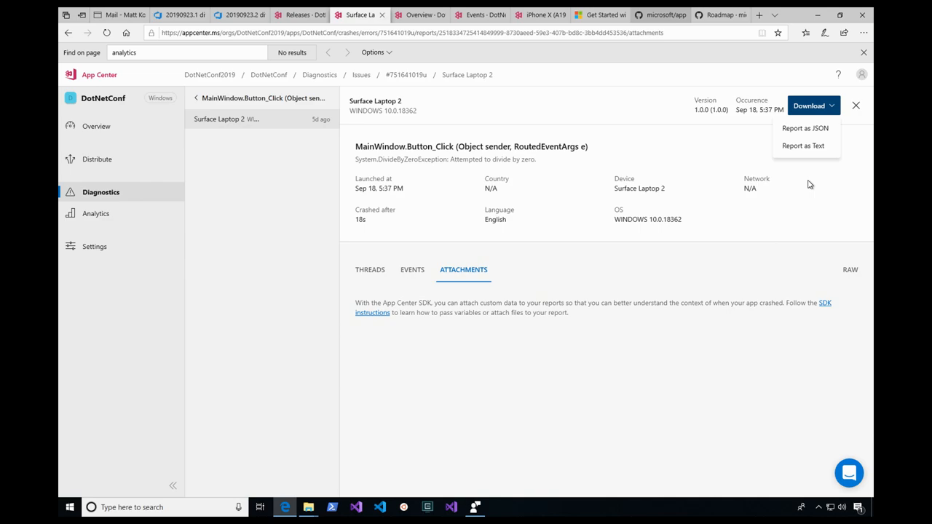
mouse_move(399, 96)
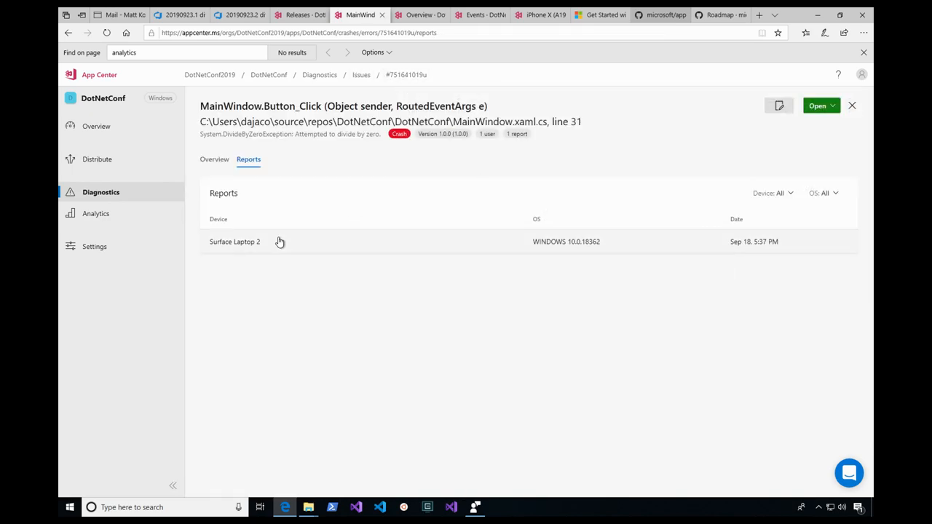
- Leave the crash reports and show the DotNetConf app settings with collaborators and data management
left_click(234, 242)
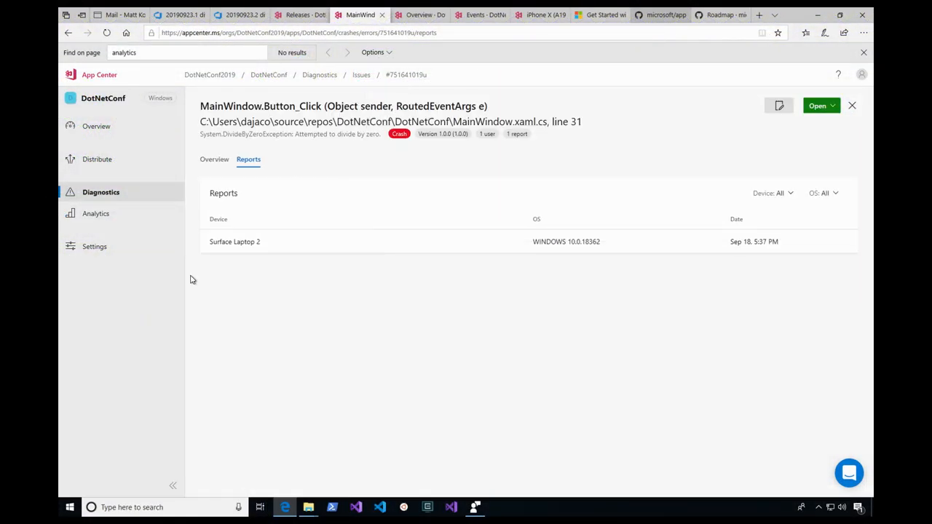
left_click(94, 246)
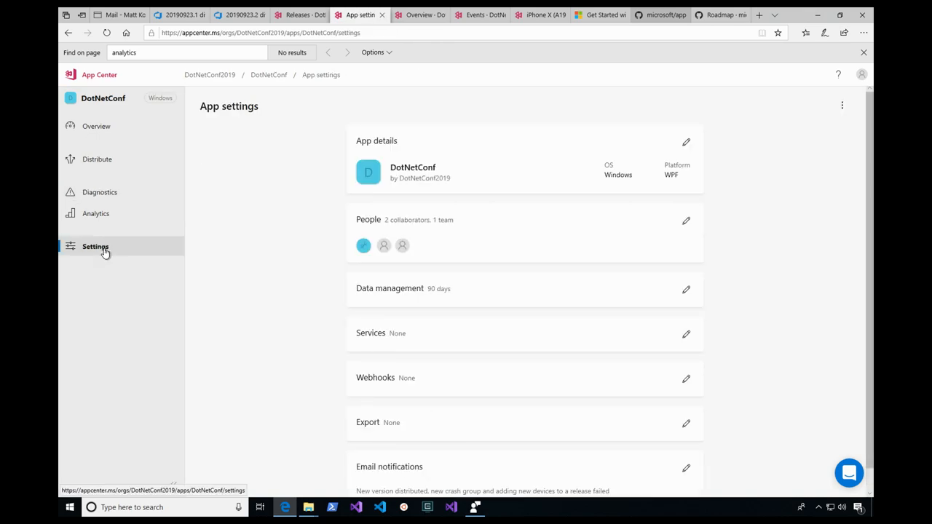
- Show Services with GitHub as bug tracker, then check build #20190923.2 succeeded in Azure DevOps
left_click(685, 333)
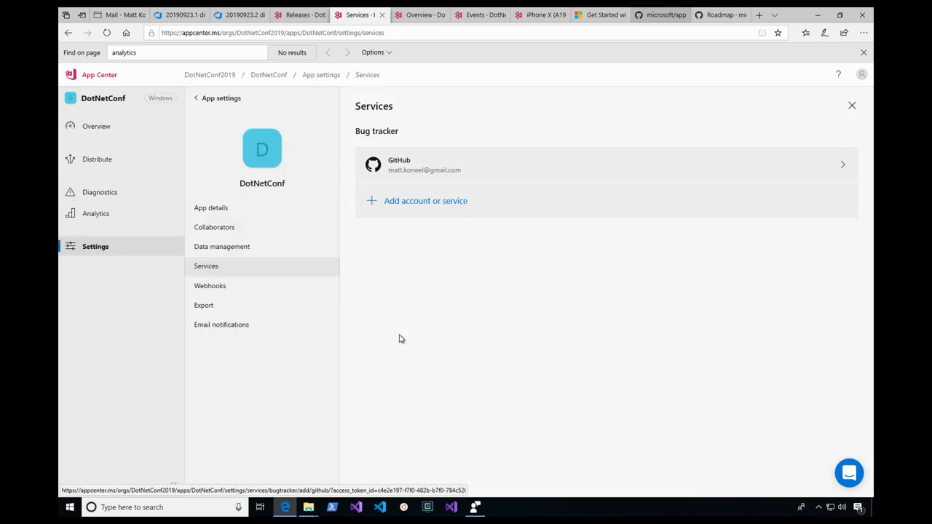
mouse_move(458, 346)
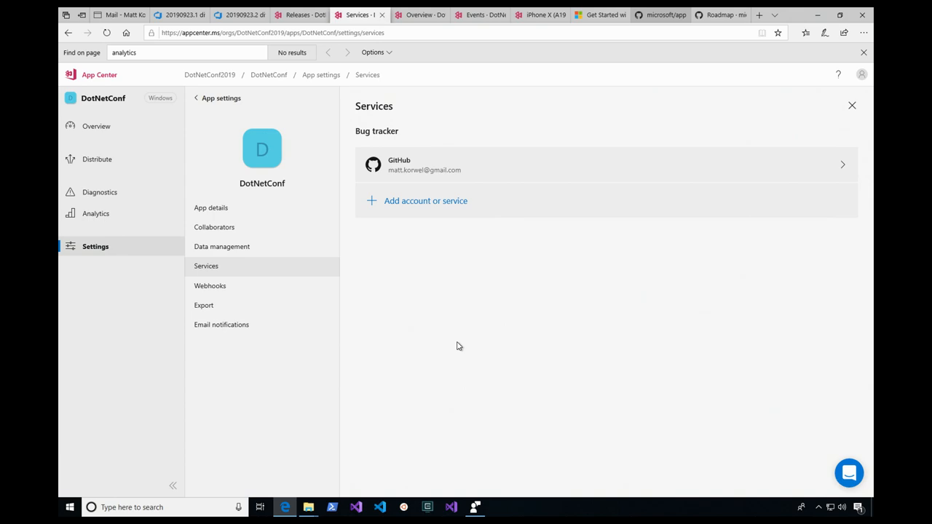
left_click(239, 15)
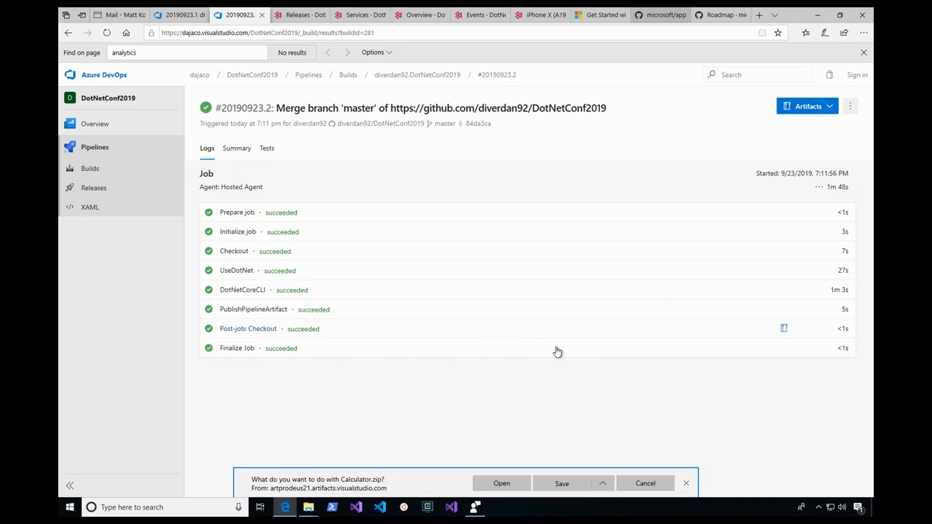
- Save the build's Calculator.zip artifact and return to the App Center Releases page
left_click(562, 483)
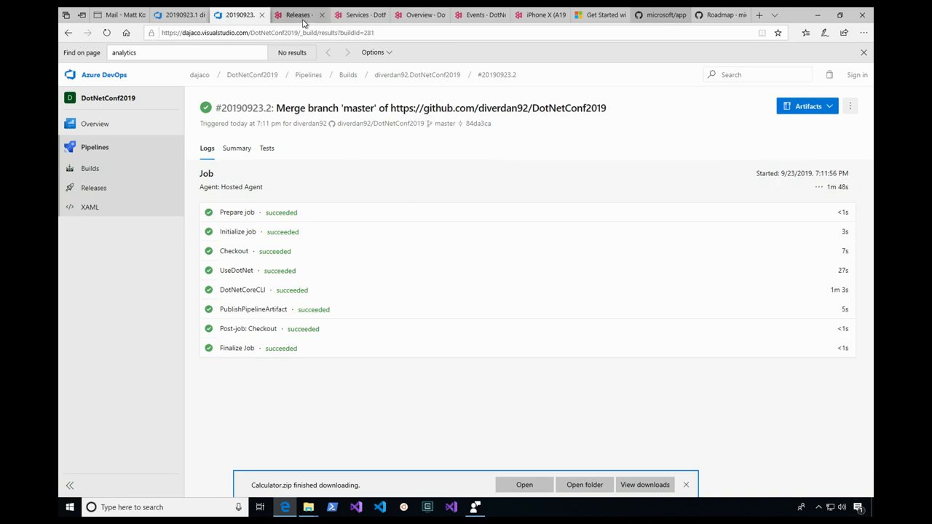
left_click(298, 15)
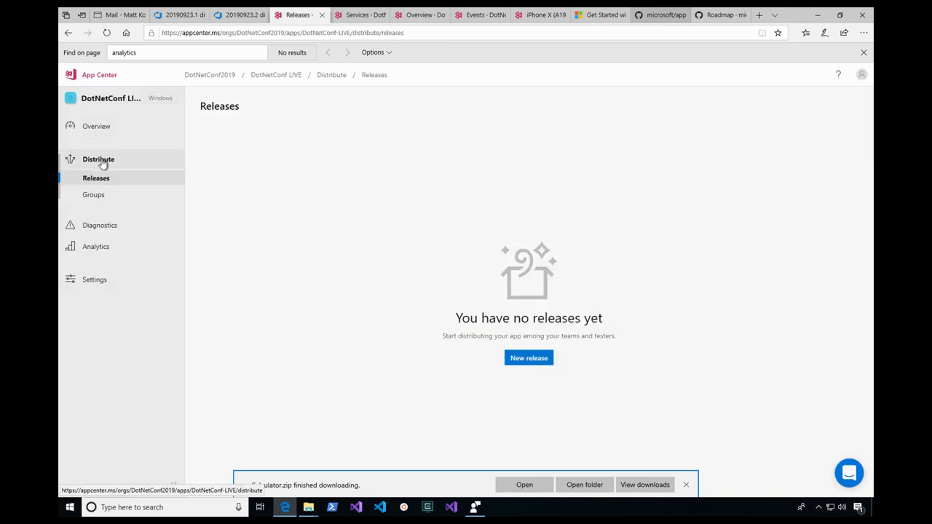
mouse_move(241, 192)
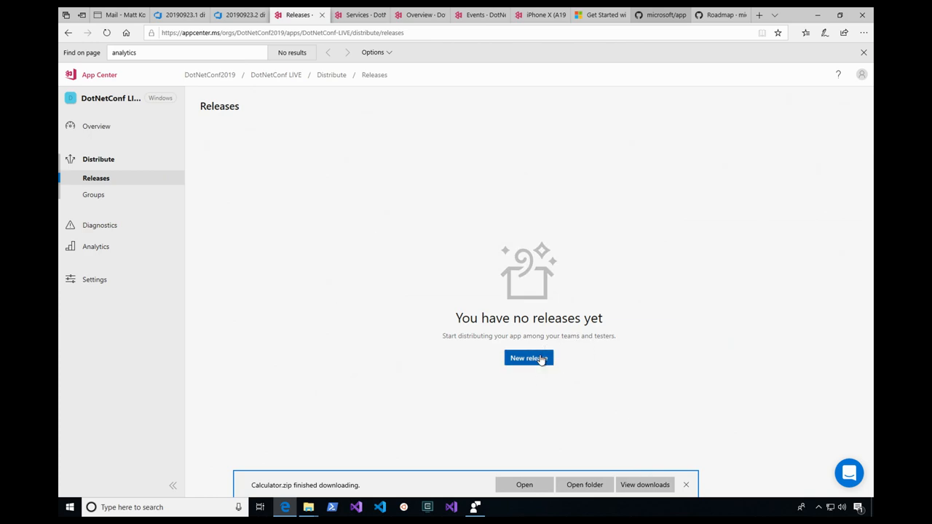
- Start a new release from Calculator.zip as version 1 with the note 'its crashing?'
left_click(529, 358)
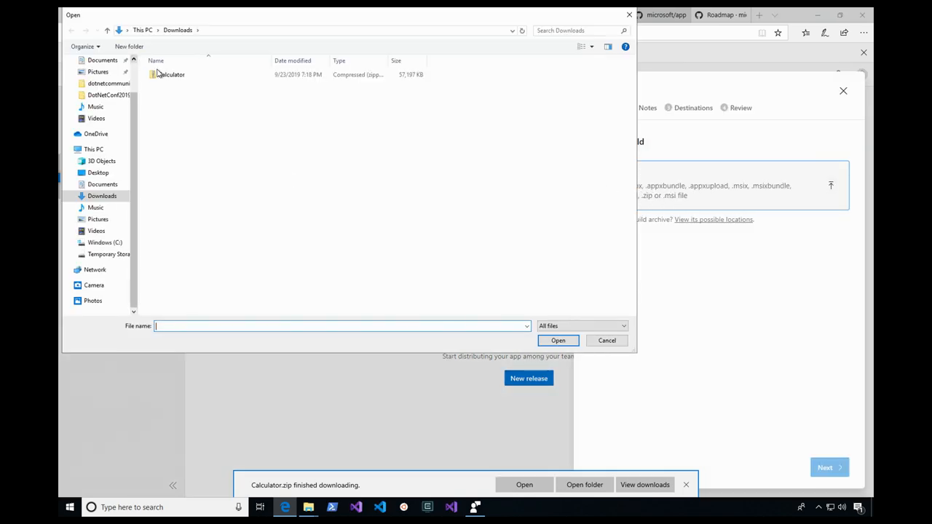
left_click(606, 340)
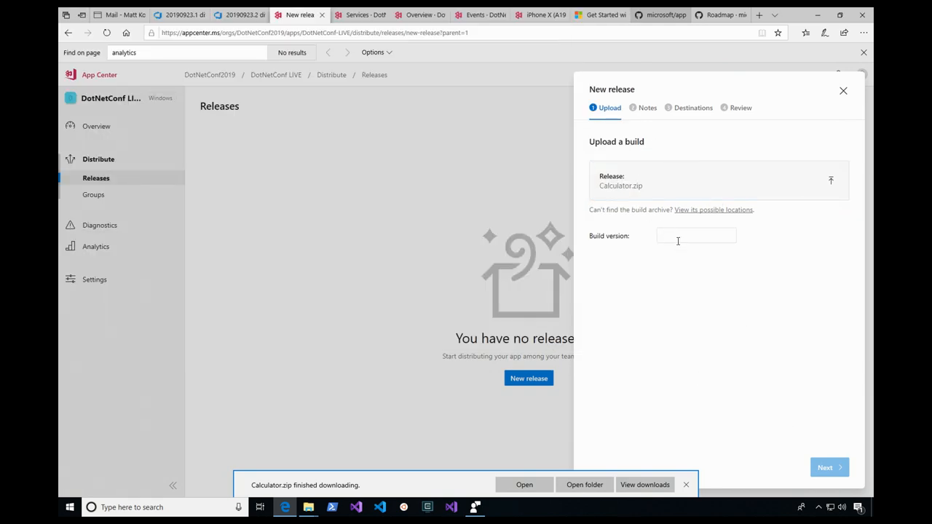
type("1")
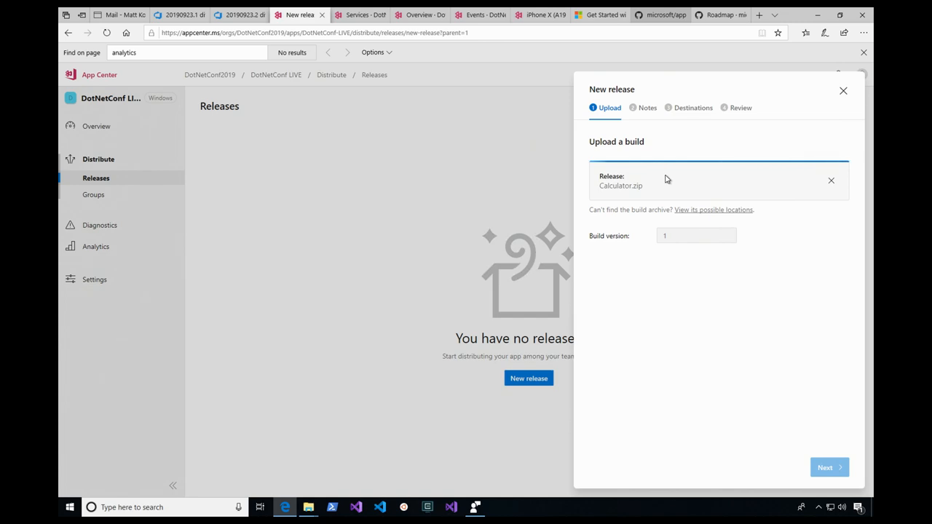
left_click(830, 467)
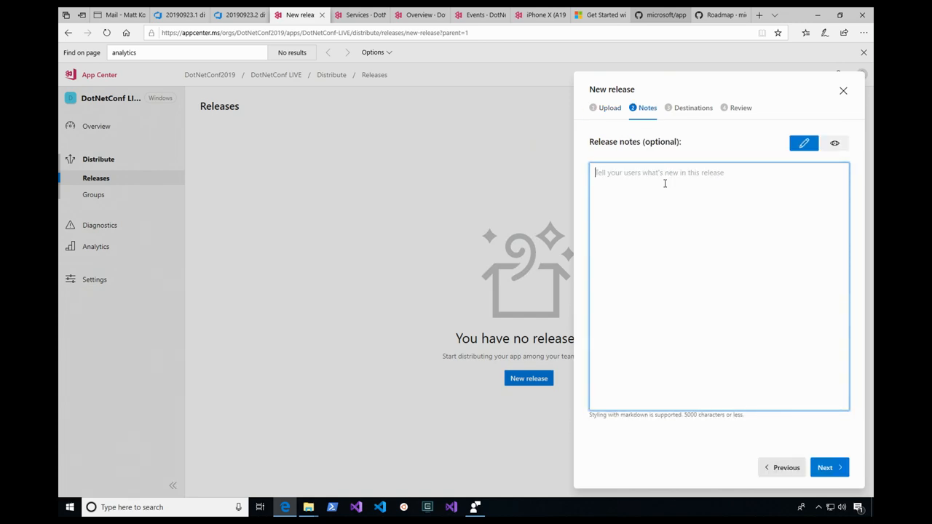
type("its crashing?")
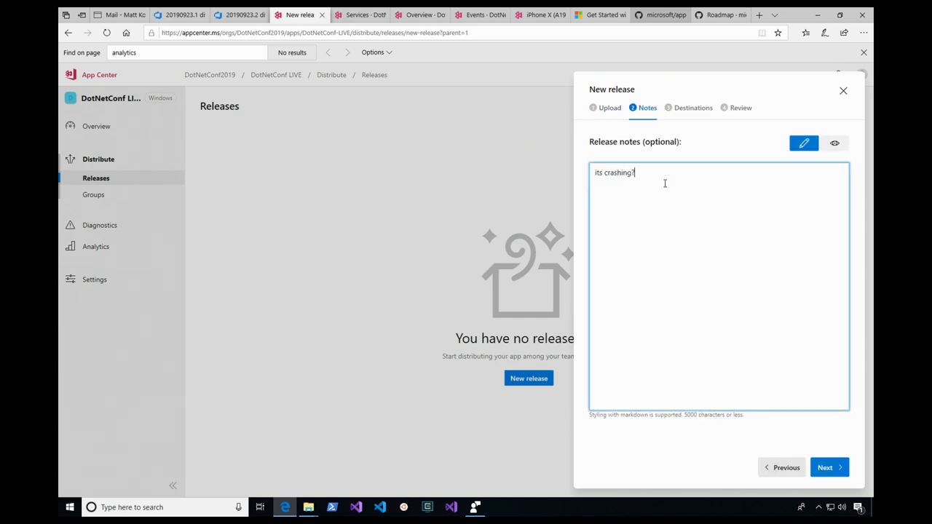
- Distribute the release to the Collaborators group of two testers
left_click(829, 468)
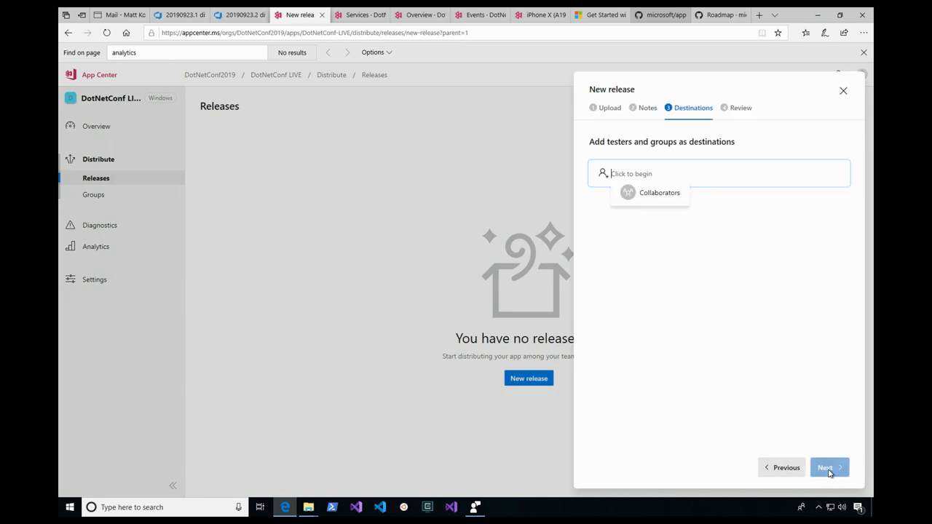
left_click(658, 192)
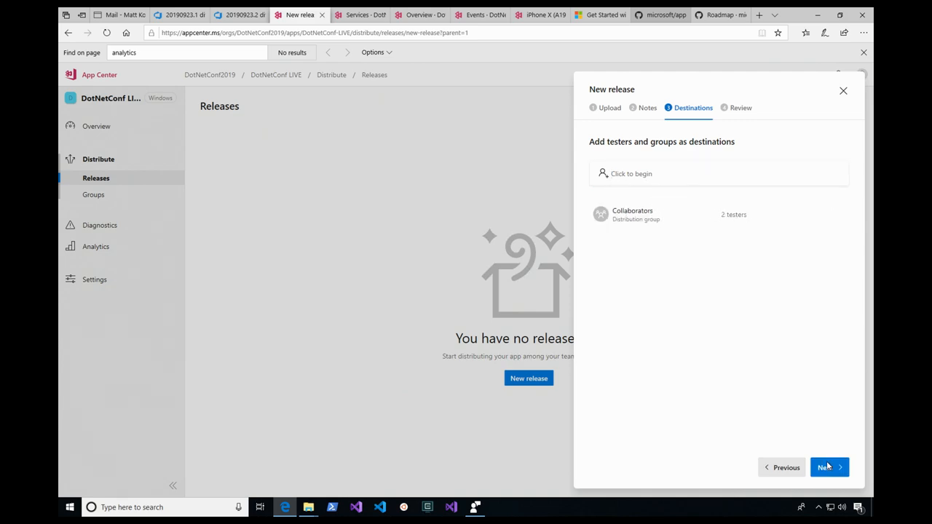
left_click(827, 467)
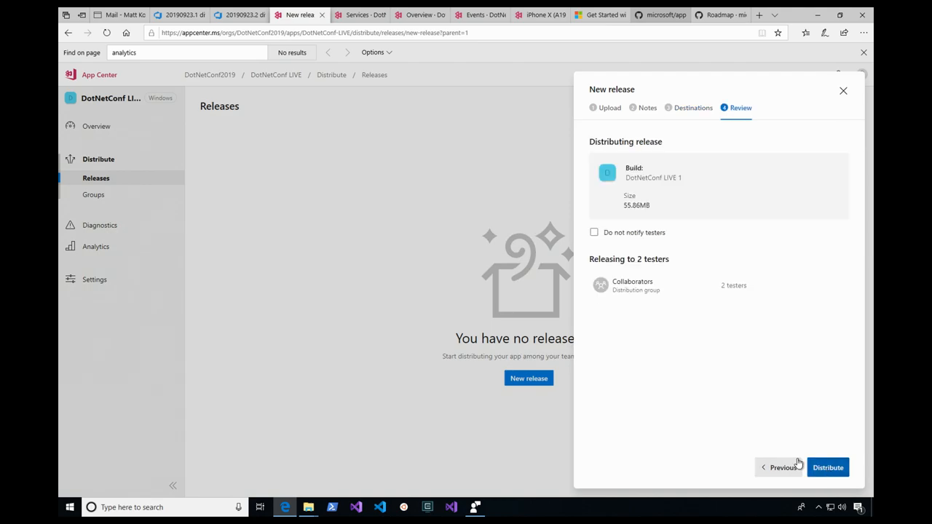
left_click(827, 468)
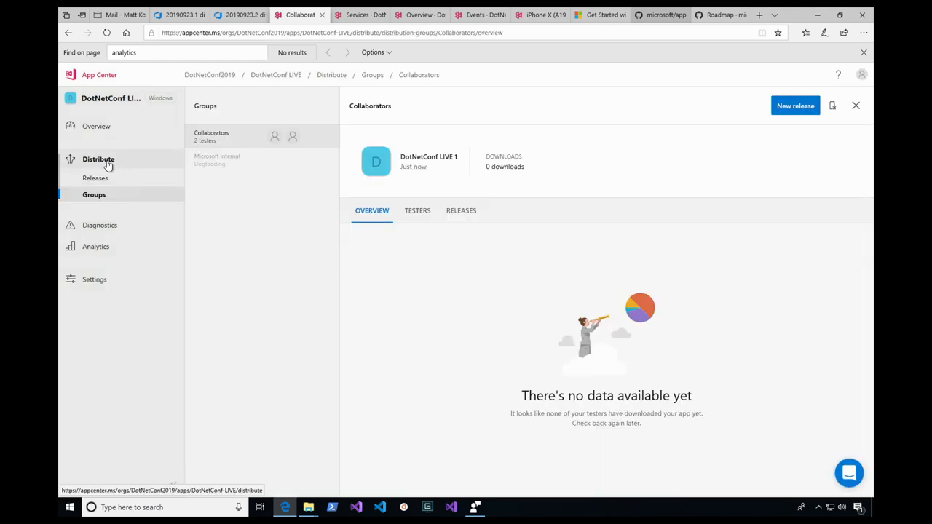
- From the inbox, follow the install link in App Center's 'Version (1) of DotNetConf LIVE' email
left_click(97, 178)
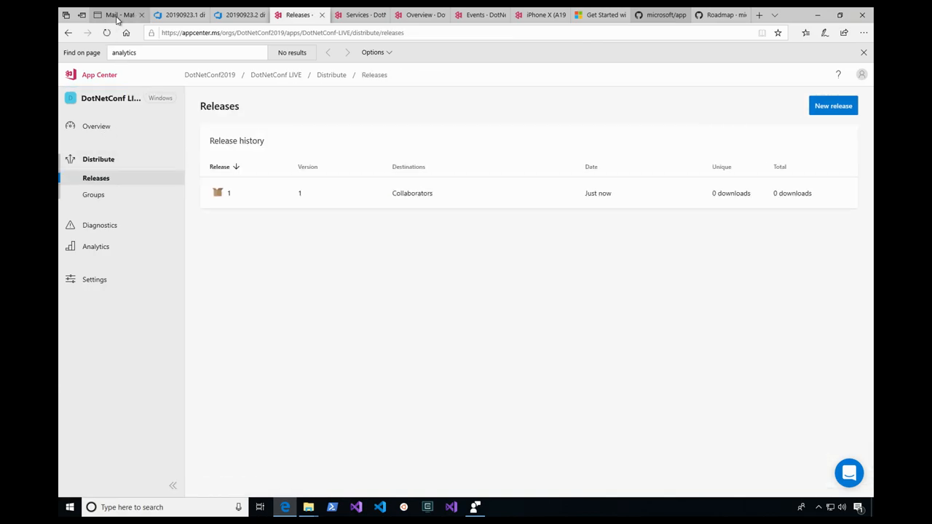
left_click(116, 15)
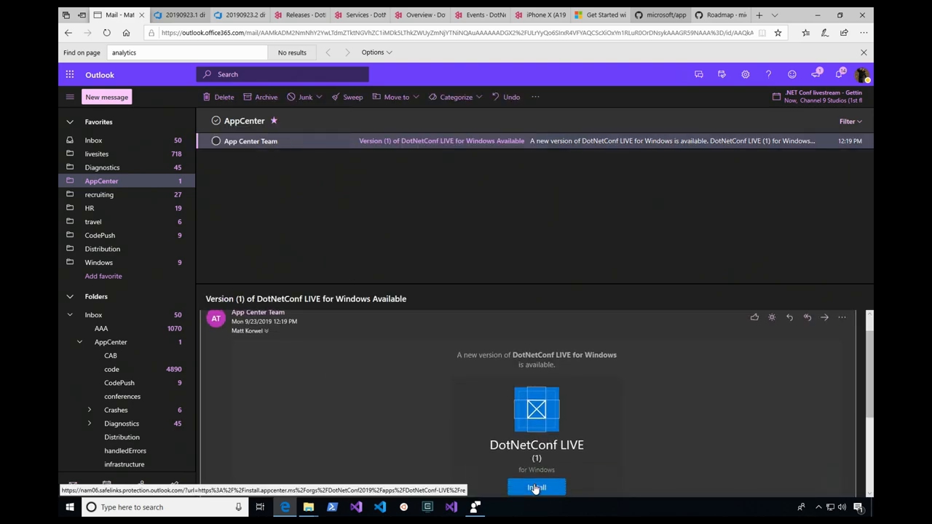
left_click(536, 486)
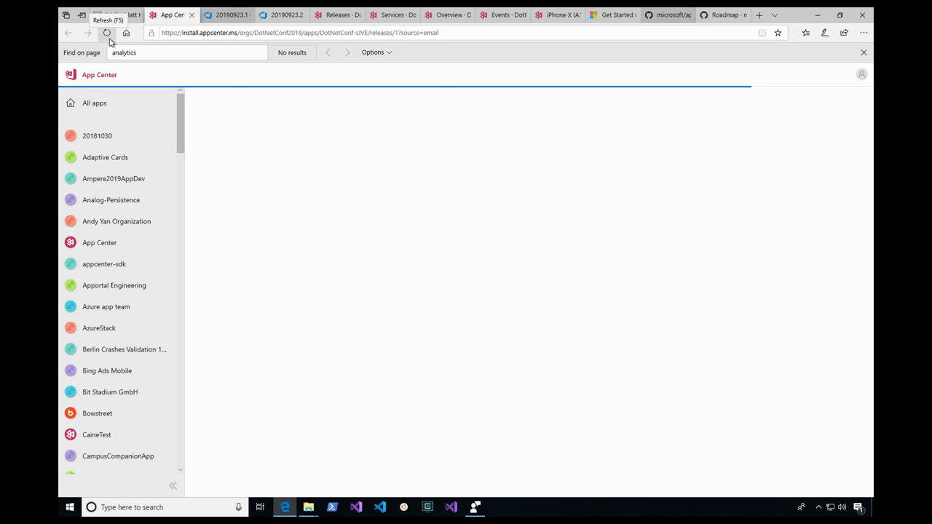
- Reload the install page, download version 1, and open the delivered Calculator.zip
left_click(108, 32)
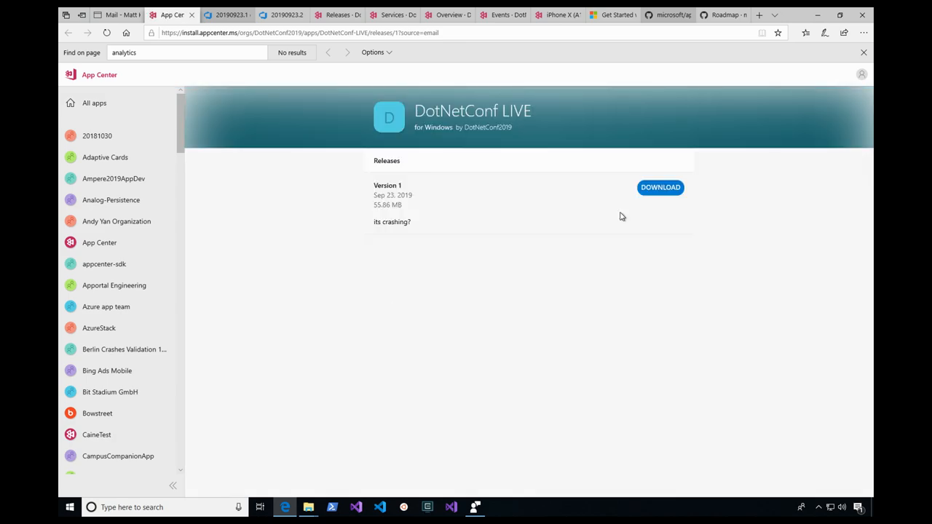
left_click(659, 187)
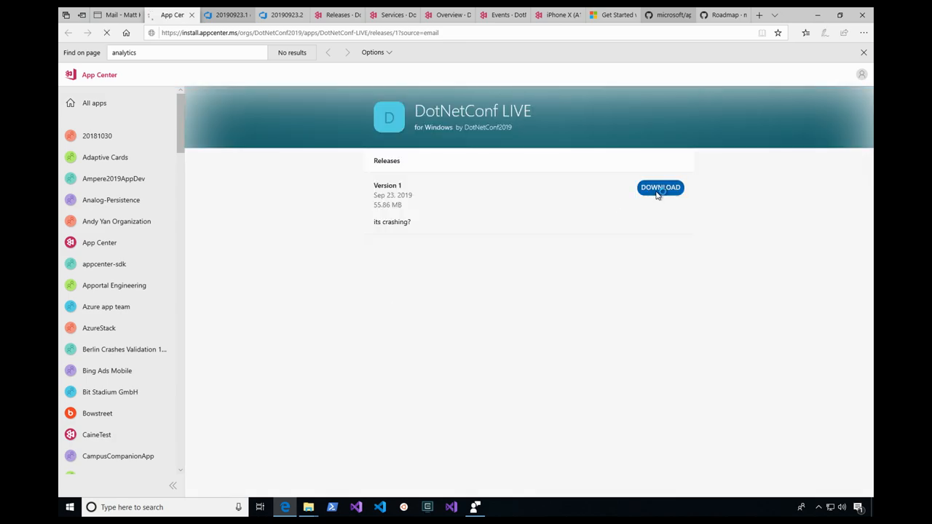
left_click(659, 186)
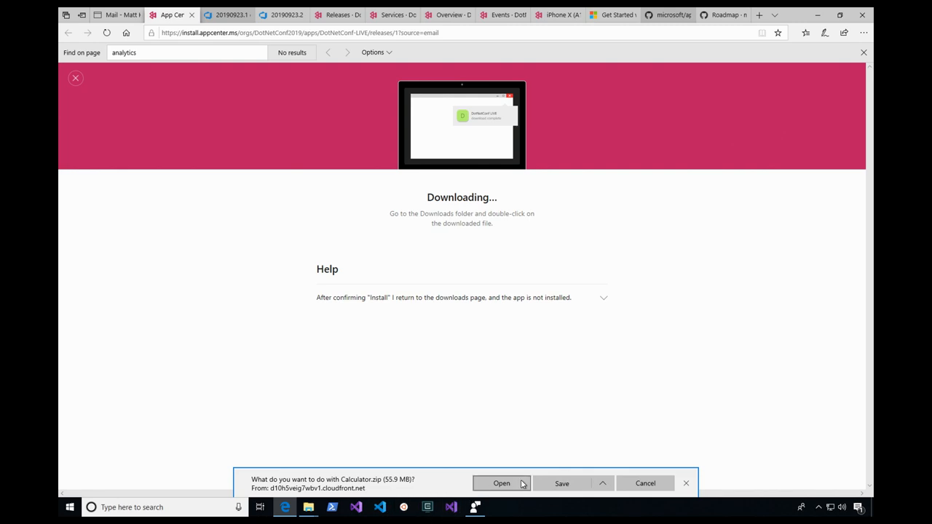
left_click(501, 484)
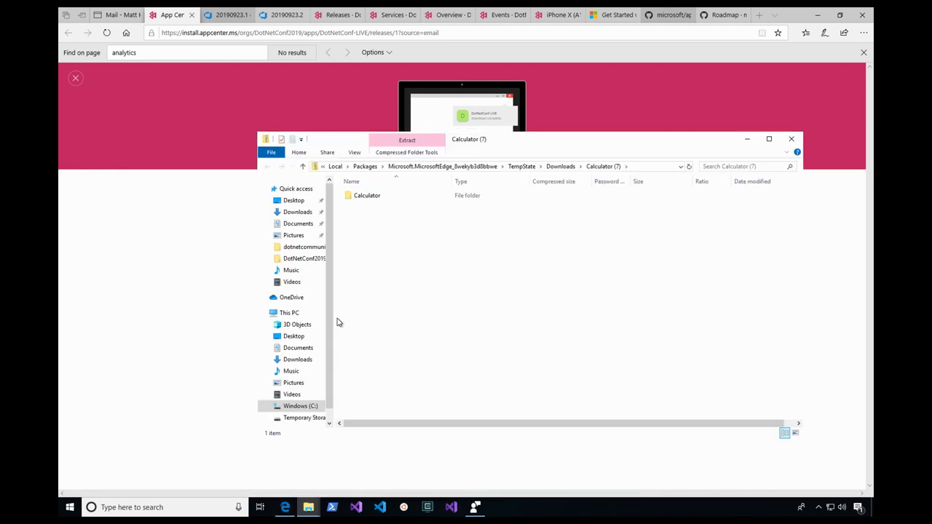
- Launch DotNetConf.exe from the Calculator folder, running it anyway past the SmartScreen warning
double_click(367, 195)
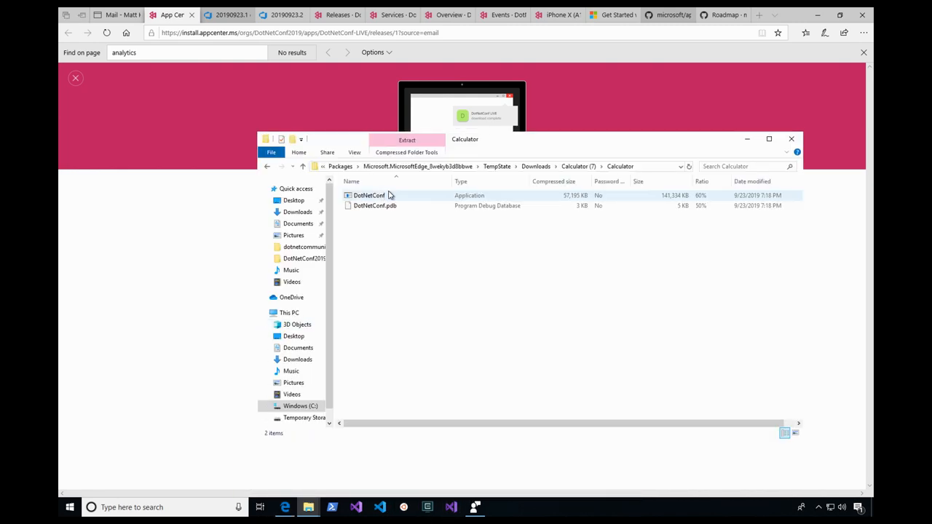
double_click(368, 195)
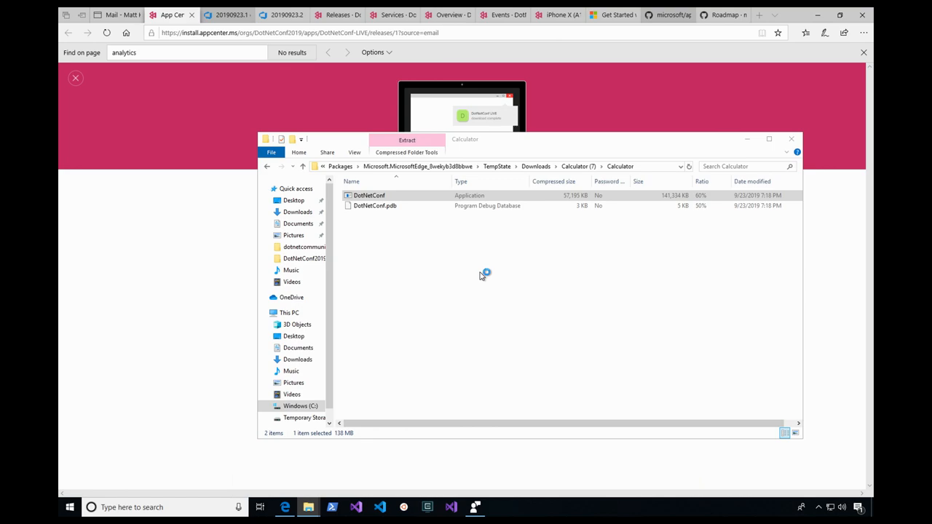
double_click(370, 196)
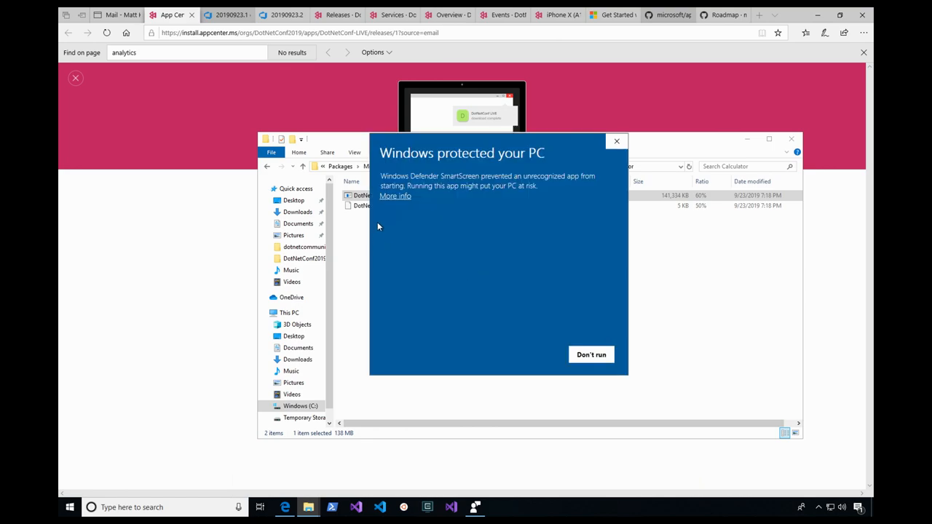
left_click(395, 196)
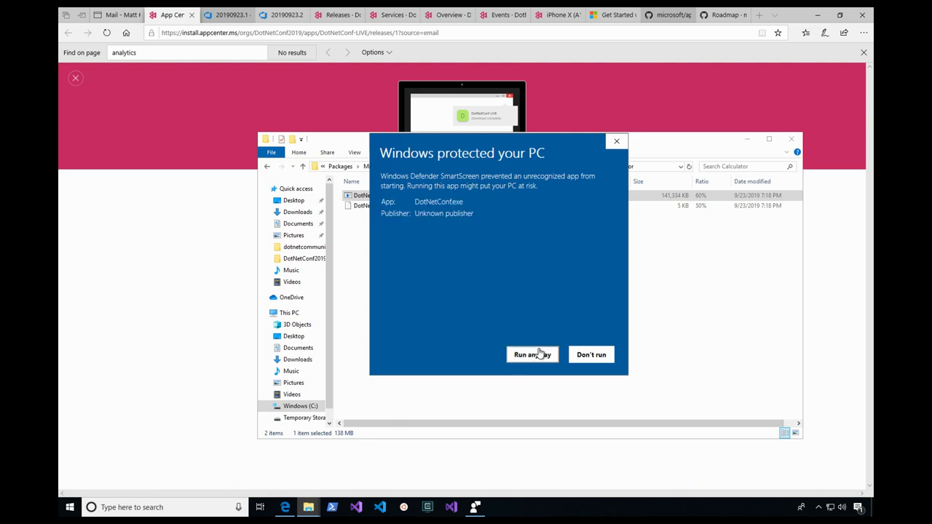
left_click(533, 355)
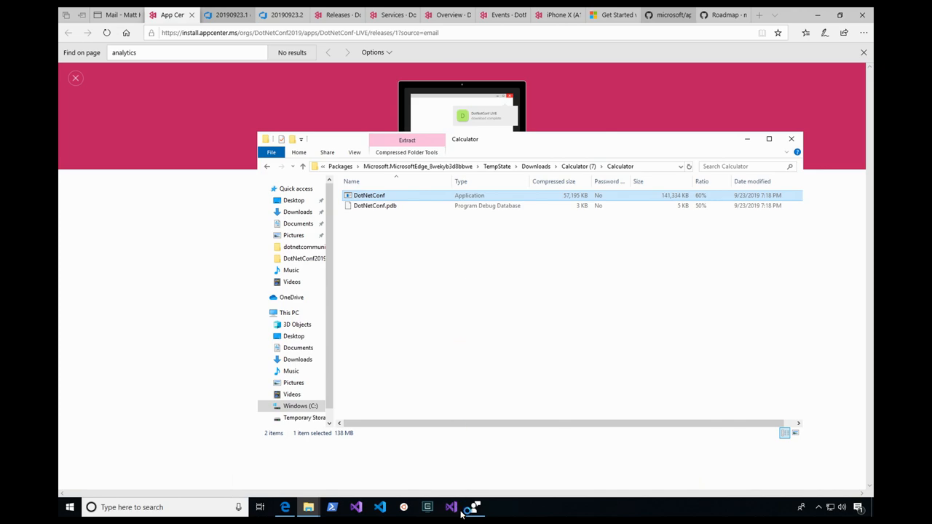
mouse_move(457, 366)
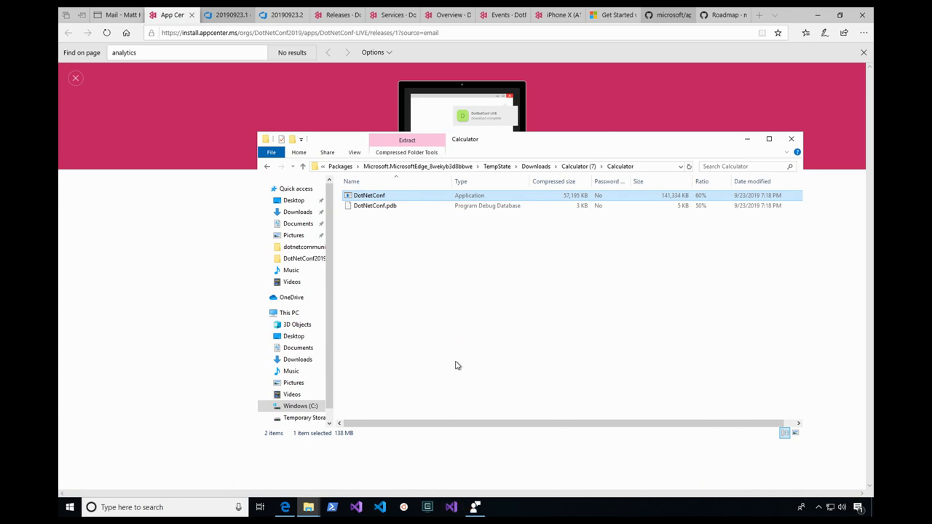
- Launch .NET Calc and compute 5 / 1 = 5
double_click(369, 195)
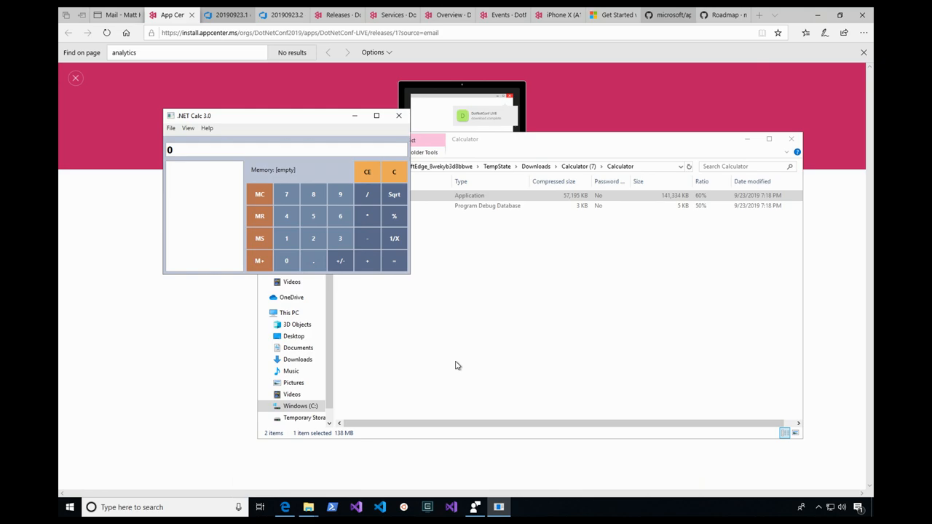
mouse_move(444, 364)
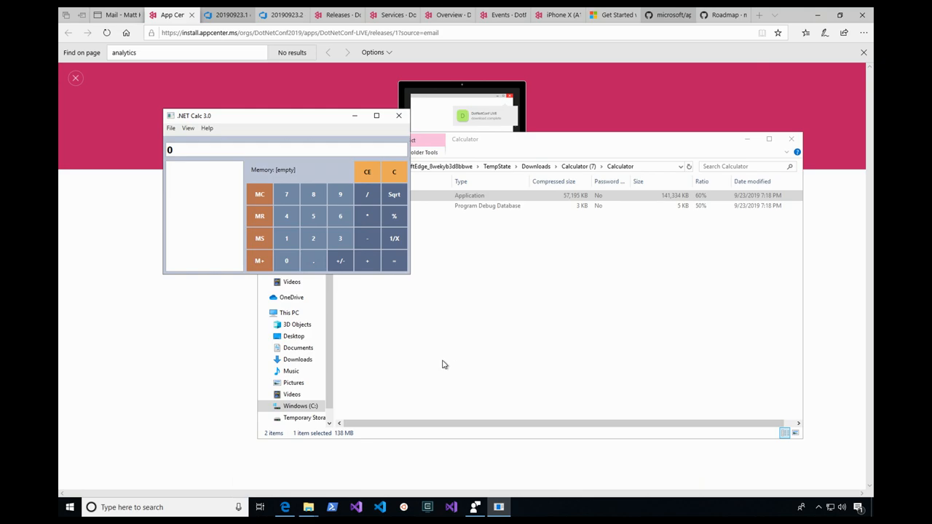
mouse_move(313, 216)
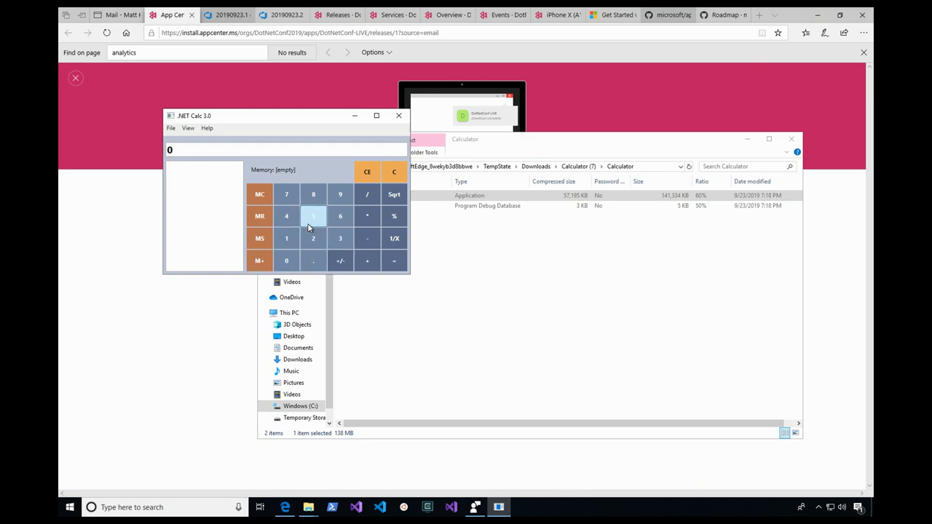
left_click(313, 215)
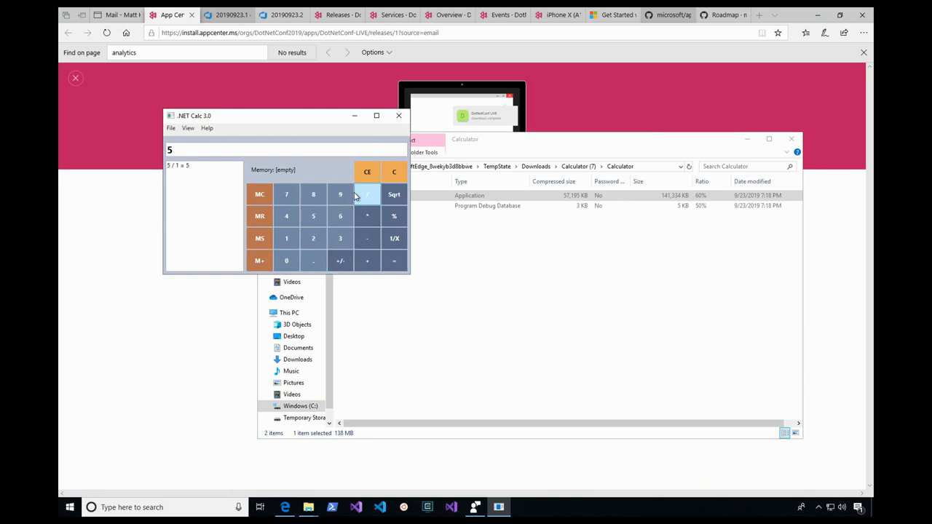
left_click(286, 196)
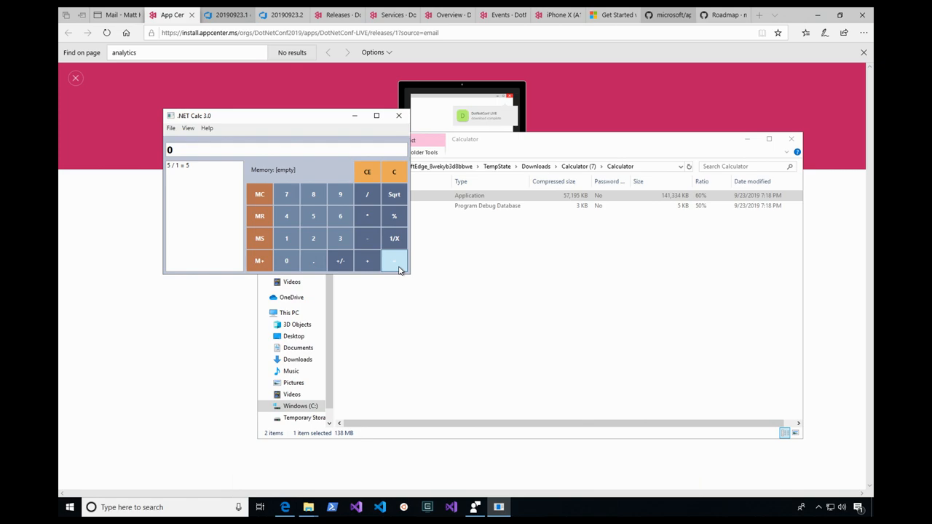
mouse_move(409, 269)
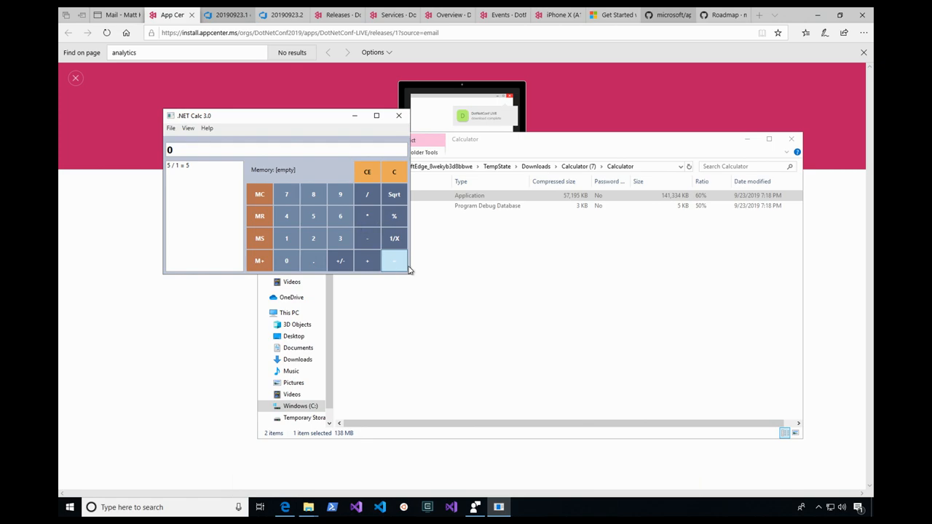
mouse_move(315, 128)
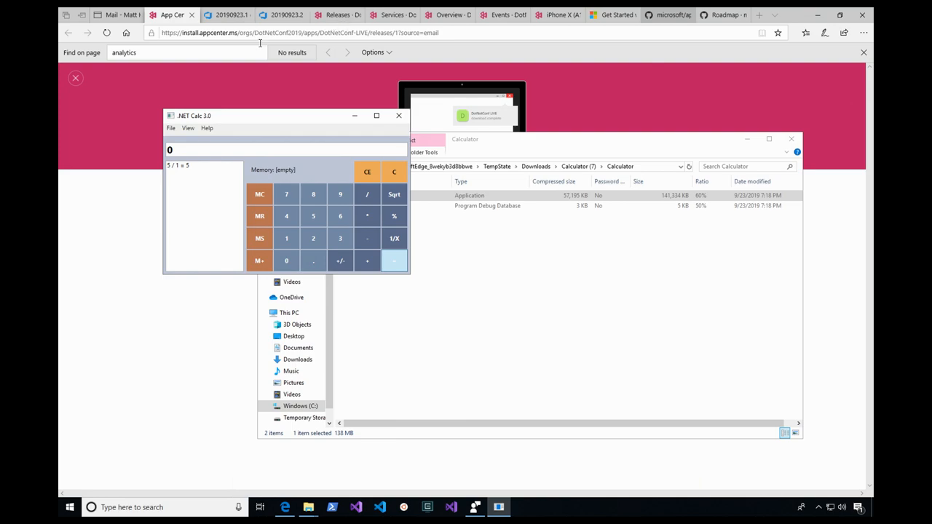
- Return to the browser and show App Center's crash and error diagnostics for the app
left_click(338, 14)
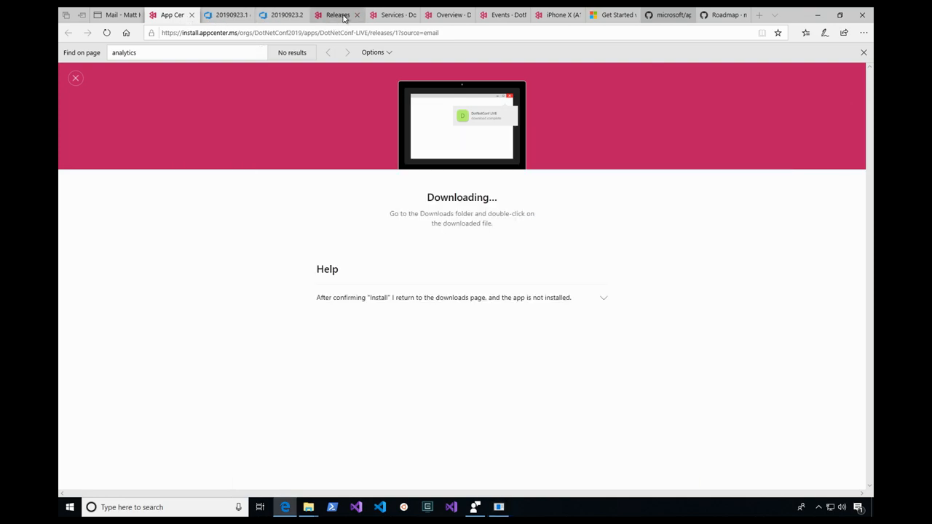
left_click(338, 15)
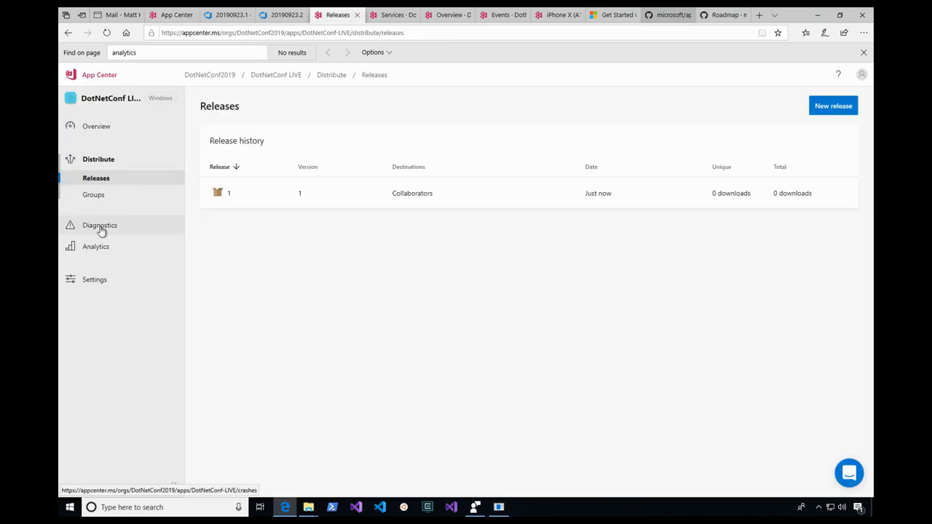
left_click(99, 224)
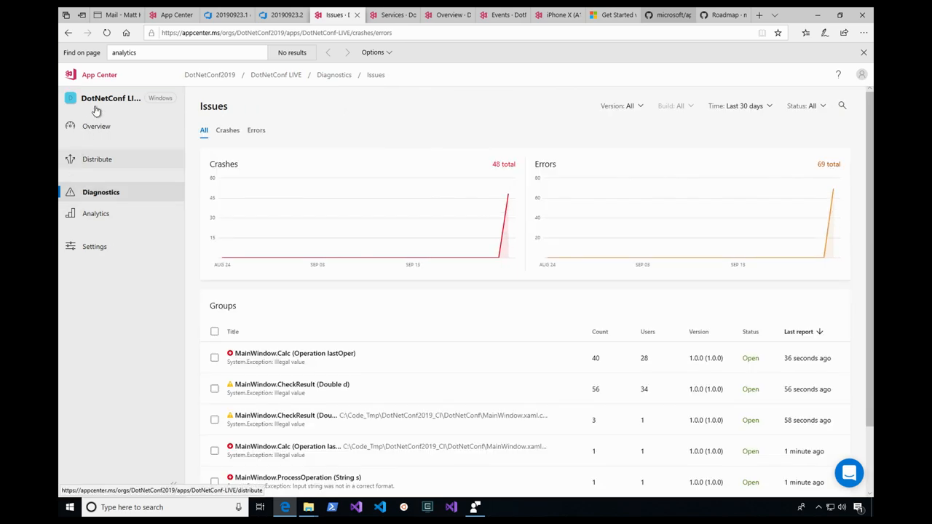
- Open the MainWindow.CheckResult (Double d) issue's Virtual Machine report showing equation 78 / 0
scroll("down", 3)
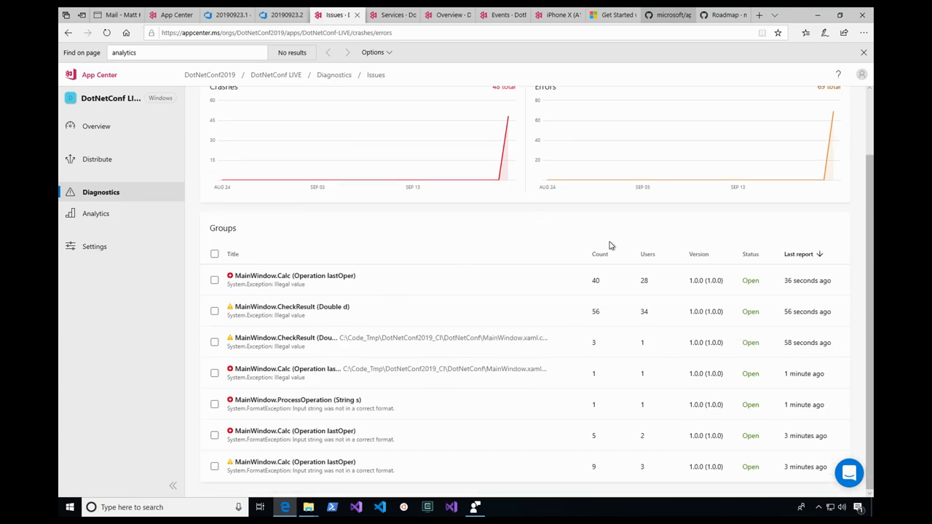
mouse_move(379, 314)
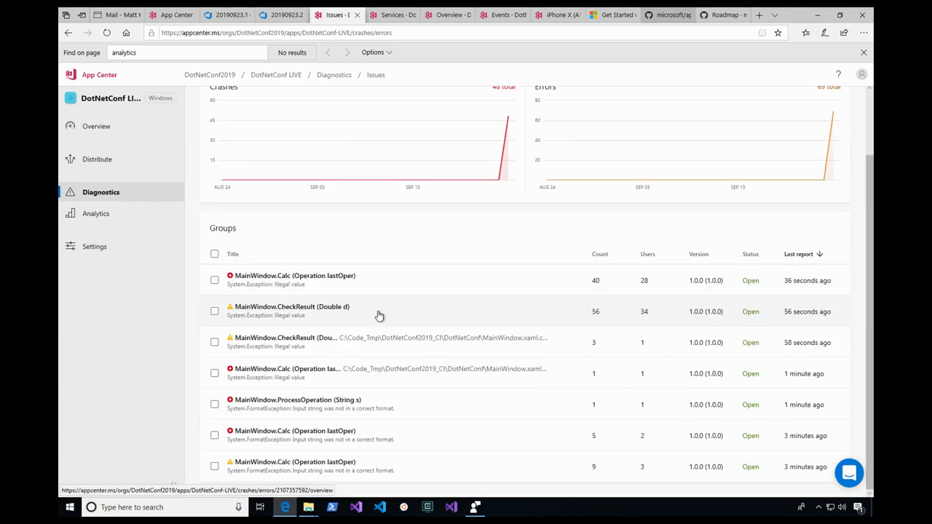
left_click(291, 306)
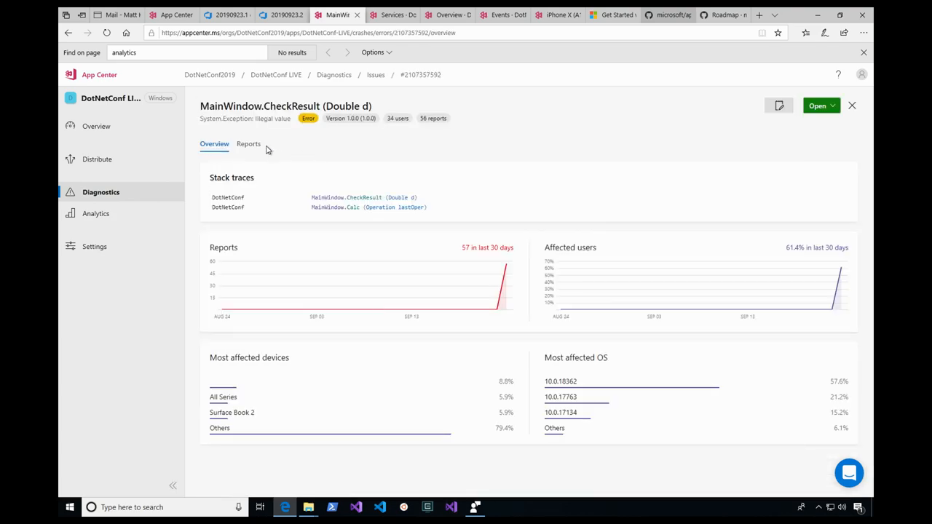
left_click(247, 144)
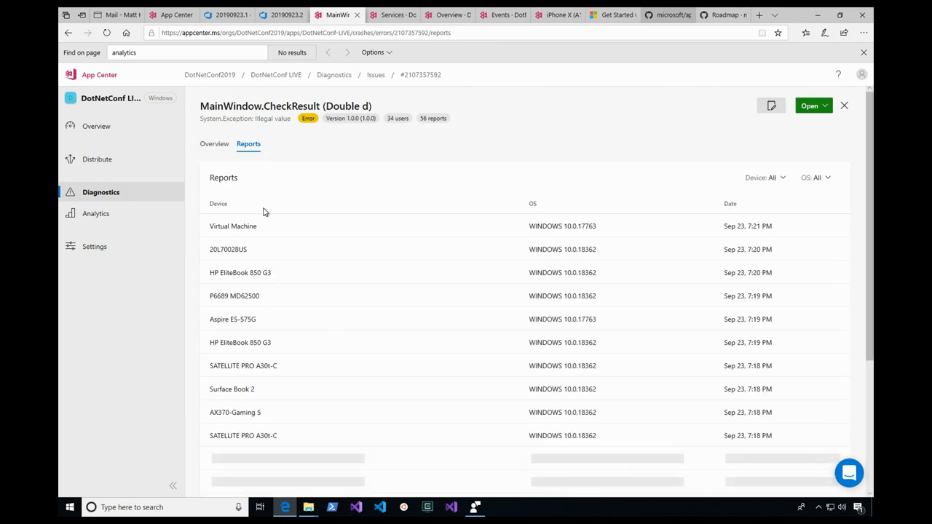
left_click(233, 226)
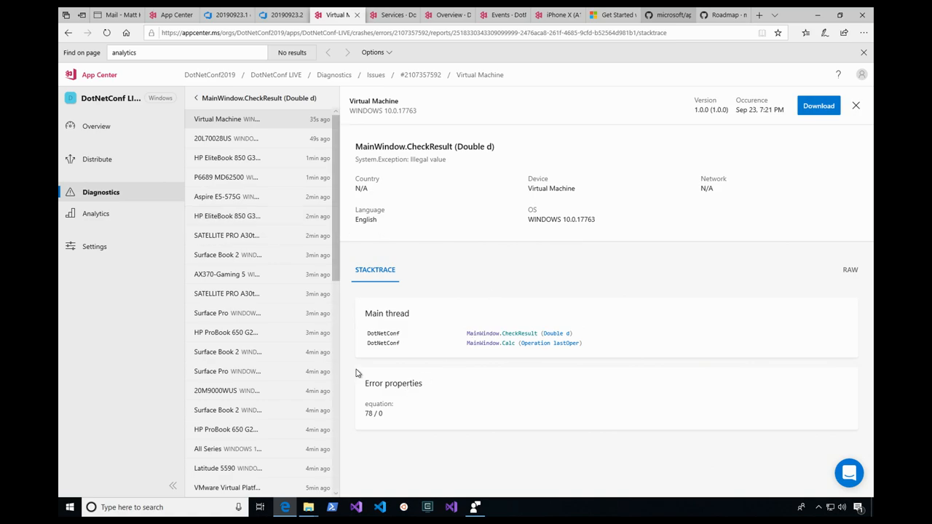
mouse_move(384, 419)
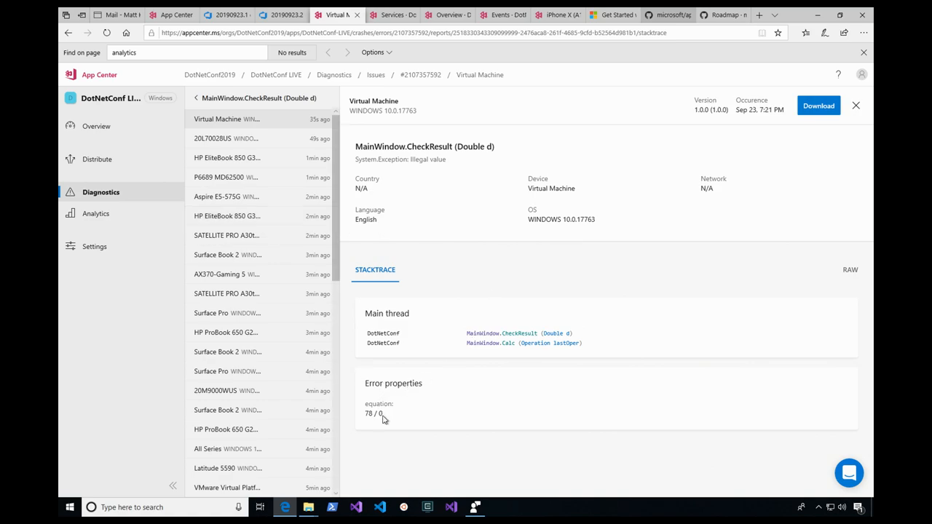
mouse_move(283, 58)
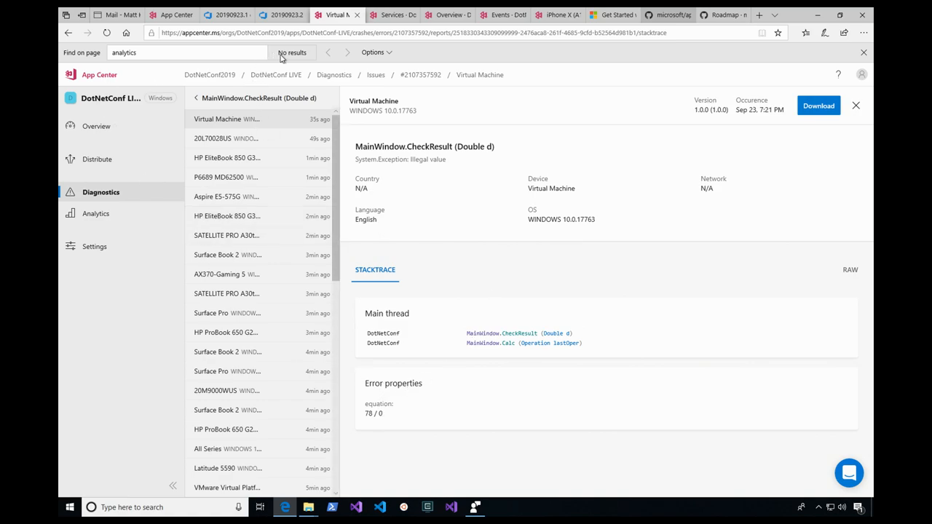
mouse_move(335, 420)
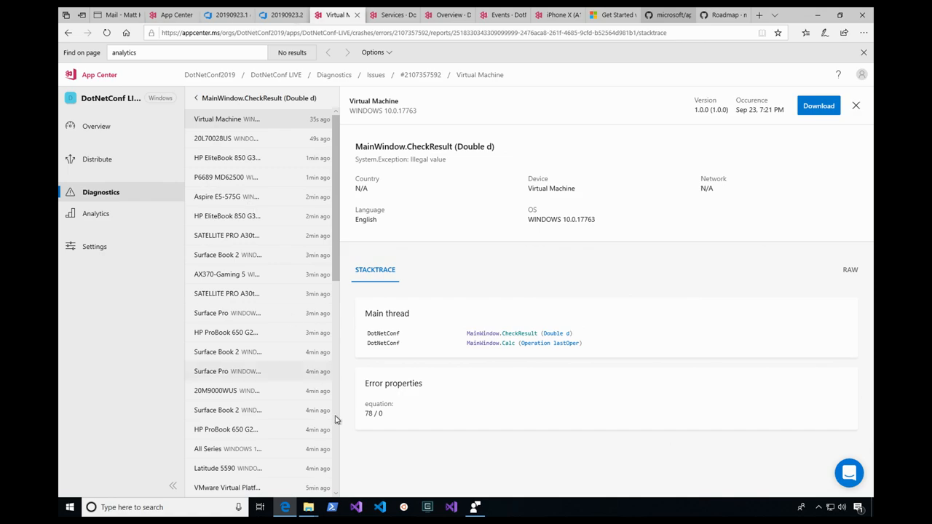
- Dismiss the feedback window, revisit the Azure Pipelines build list, then return to the CheckResult crash report
left_click(475, 507)
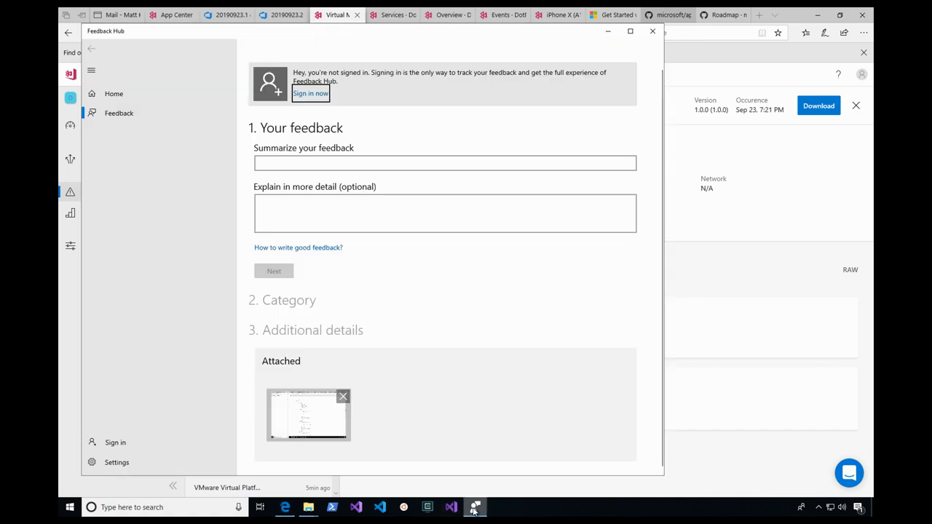
left_click(653, 31)
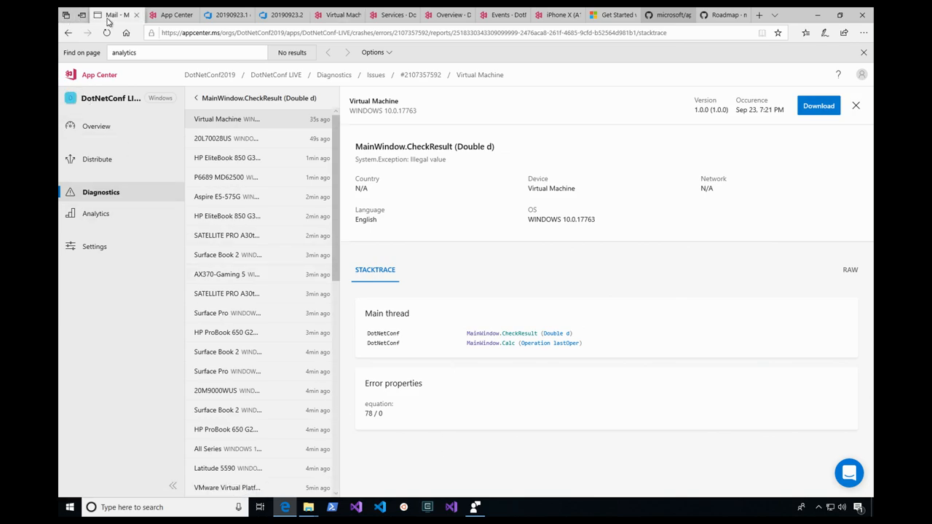
left_click(227, 15)
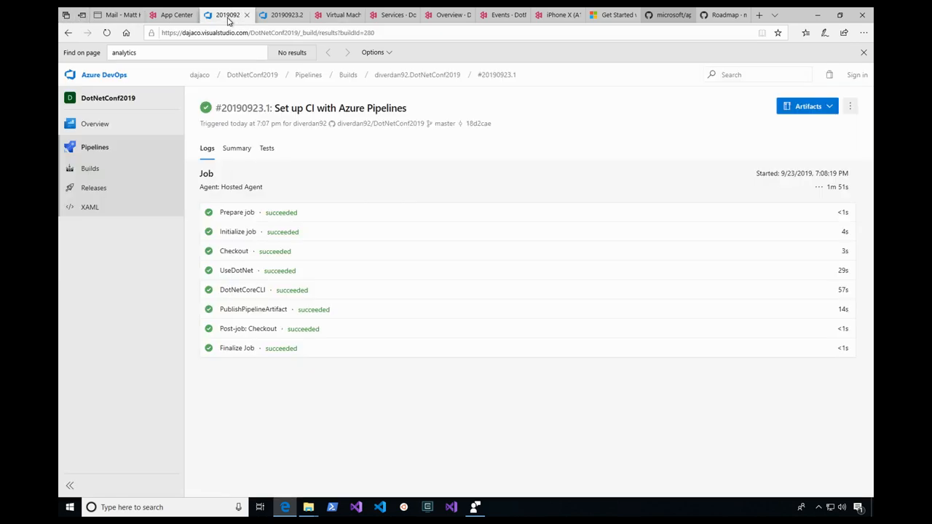
mouse_move(12, 12)
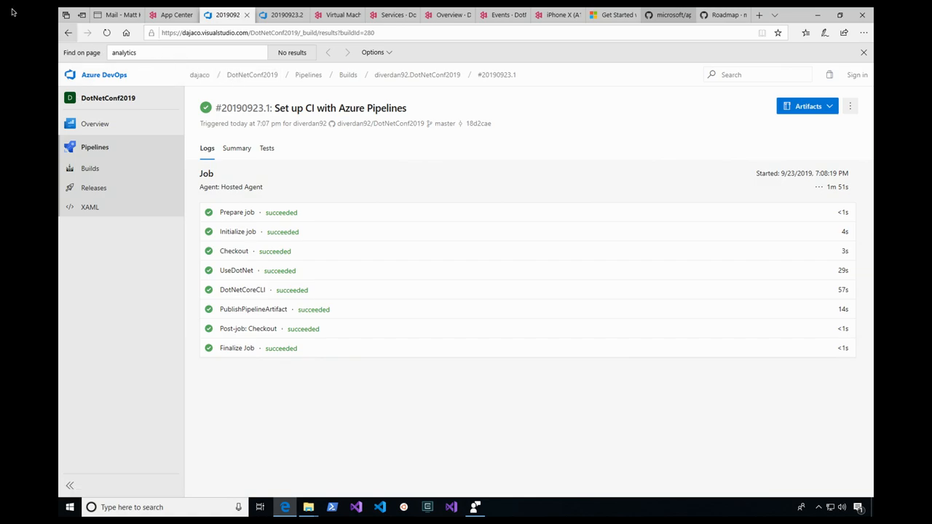
mouse_move(69, 32)
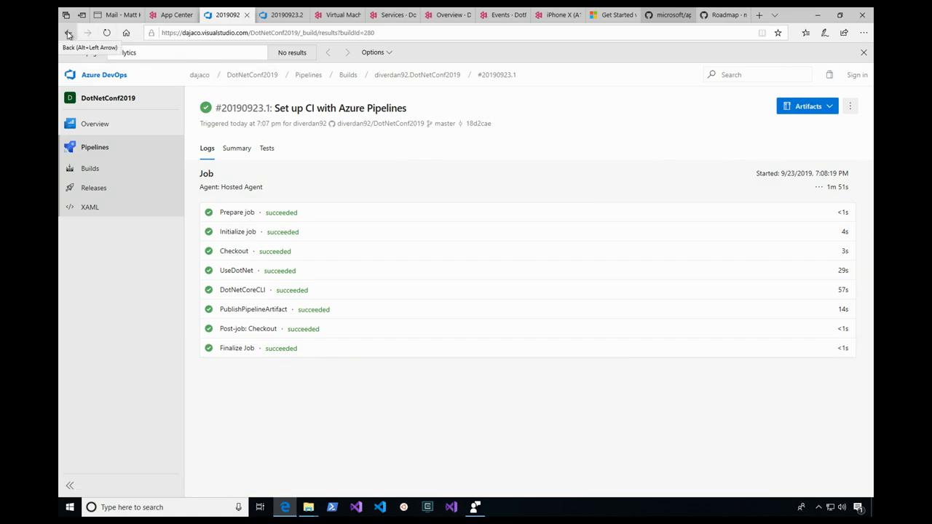
left_click(68, 32)
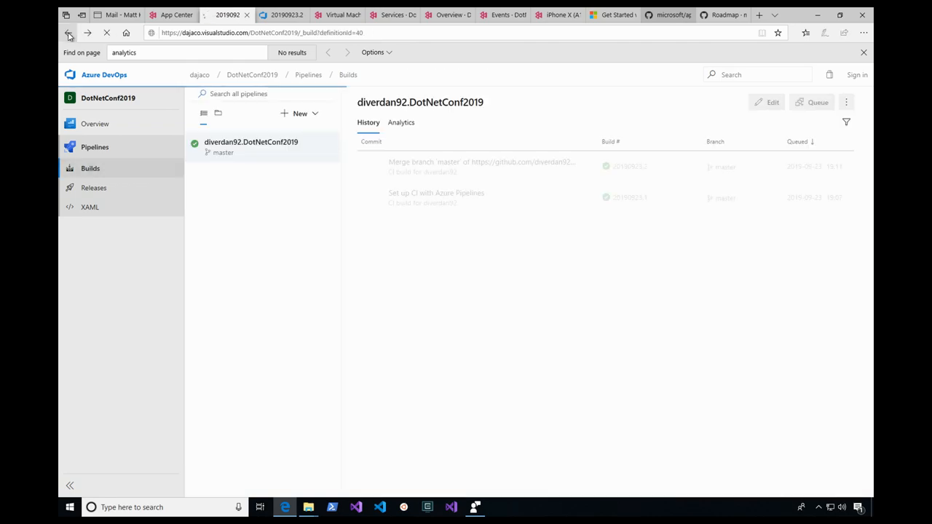
left_click(68, 32)
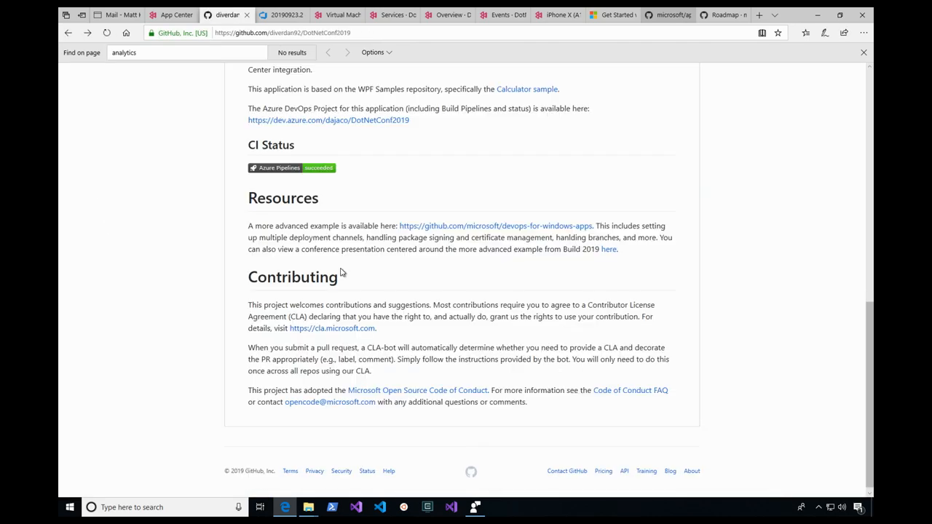
scroll("up", 3)
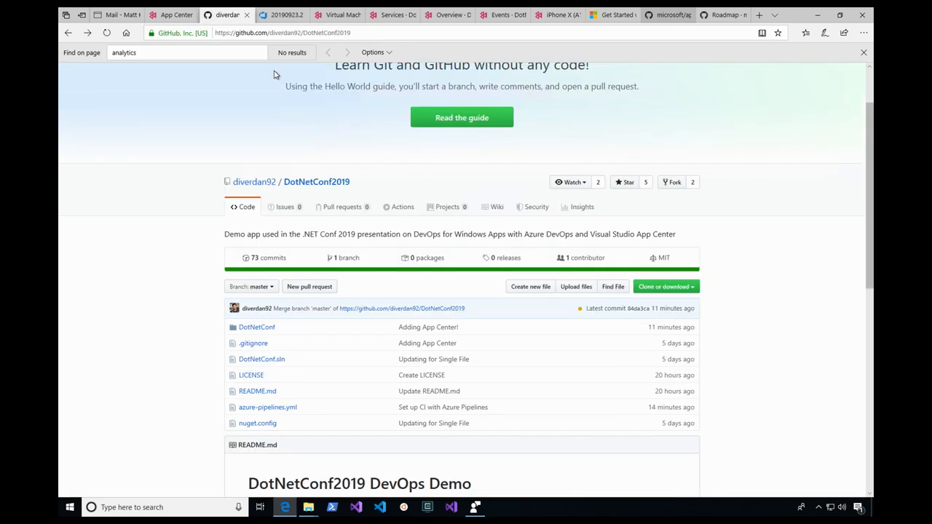
left_click(336, 14)
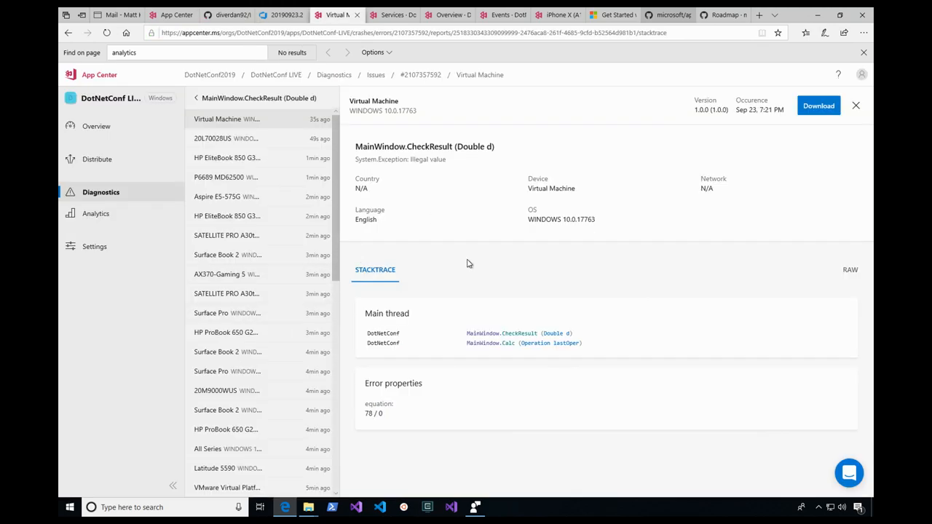
mouse_move(297, 224)
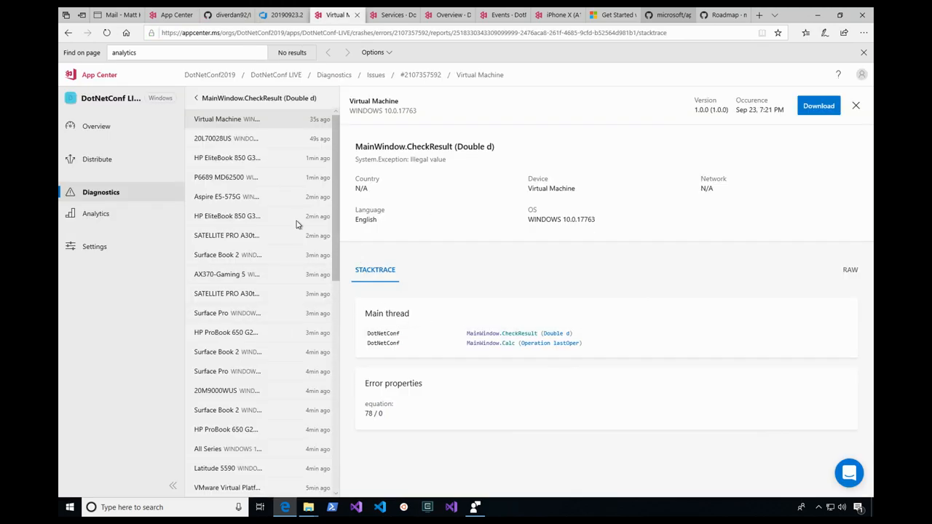
mouse_move(419, 75)
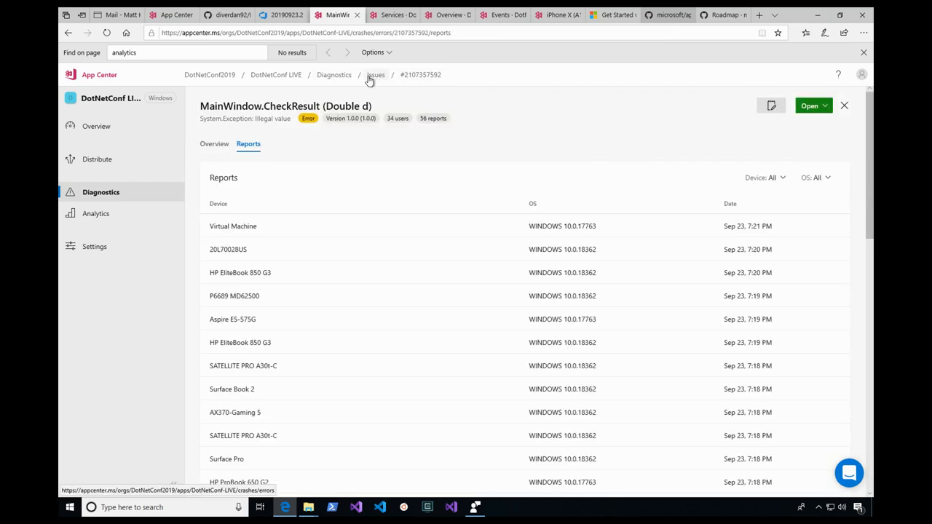
- Expand the full stack trace of the MainWindow.Calc crash group, then switch to the DotNetConf2019 repository
left_click(376, 74)
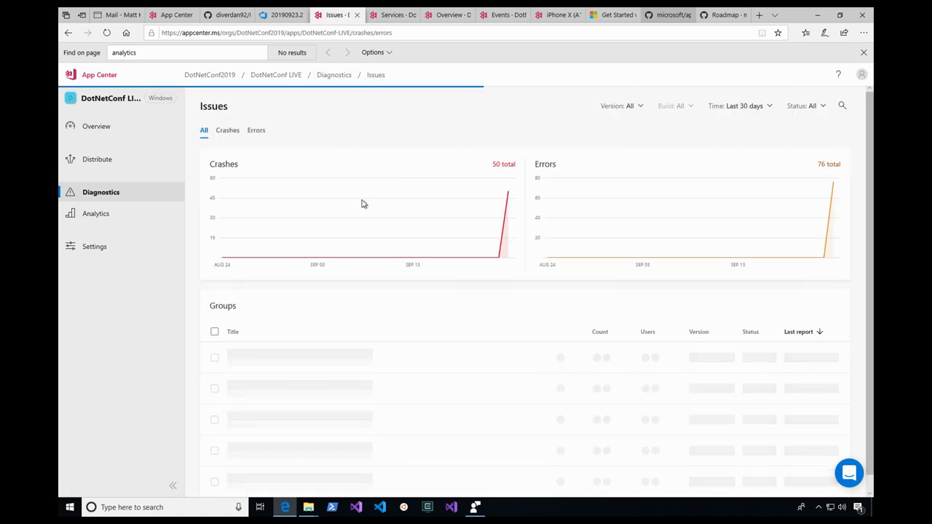
scroll("down", 3)
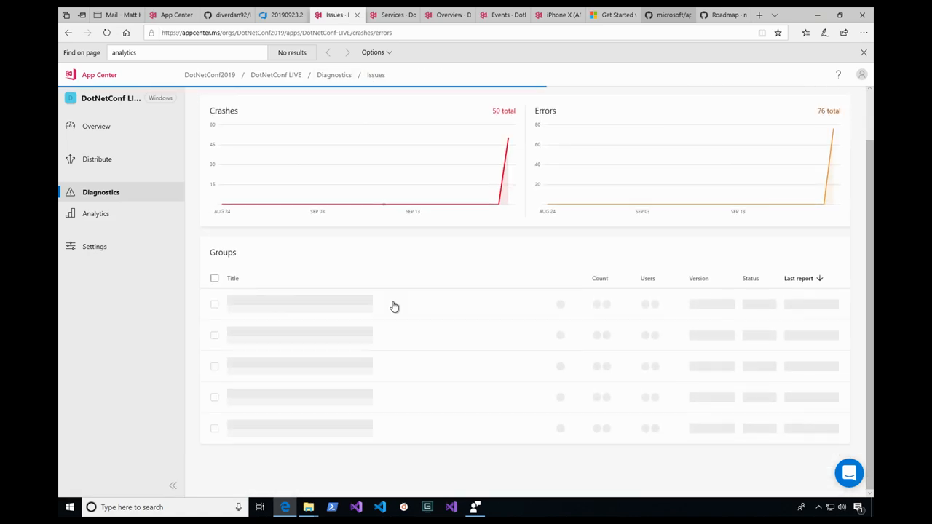
left_click(298, 305)
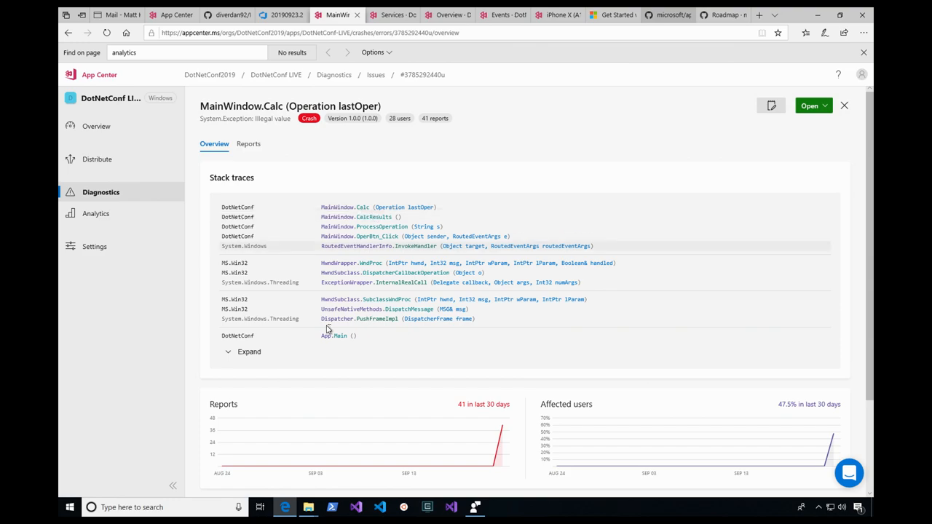
left_click(249, 351)
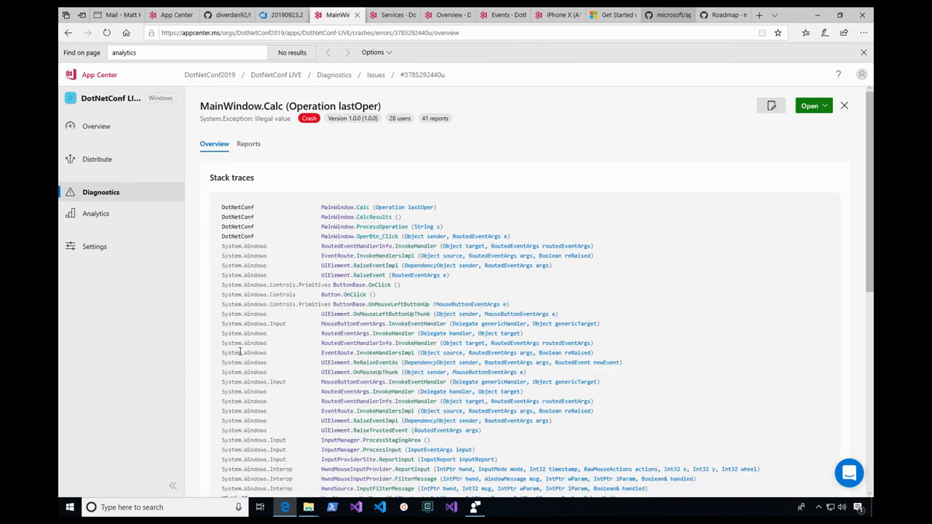
left_click(227, 15)
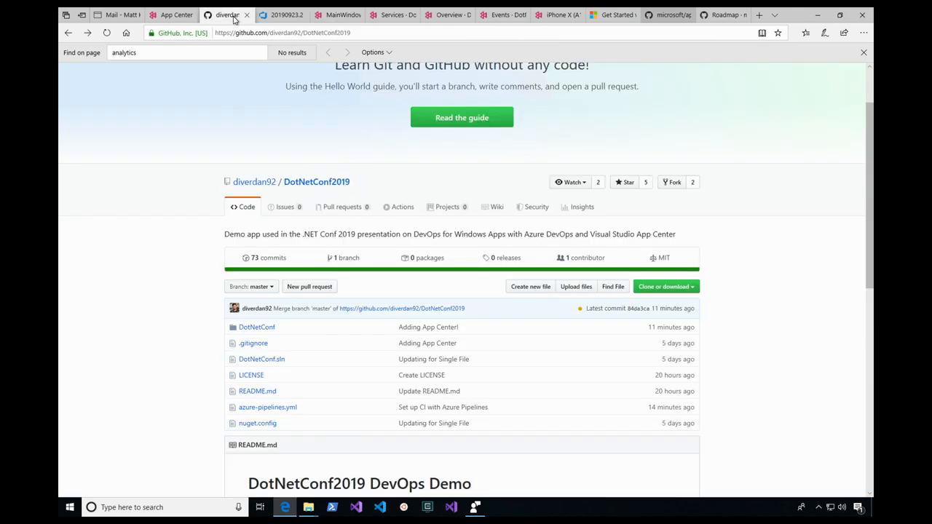
mouse_move(315, 262)
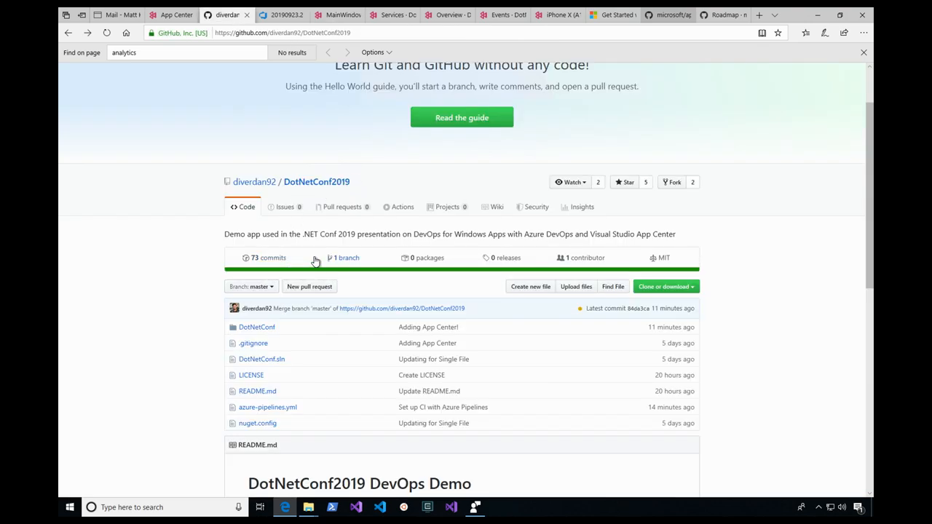
- Navigate to DotNetConf/MainWindow.xaml.cs and start editing it in a fork
left_click(256, 326)
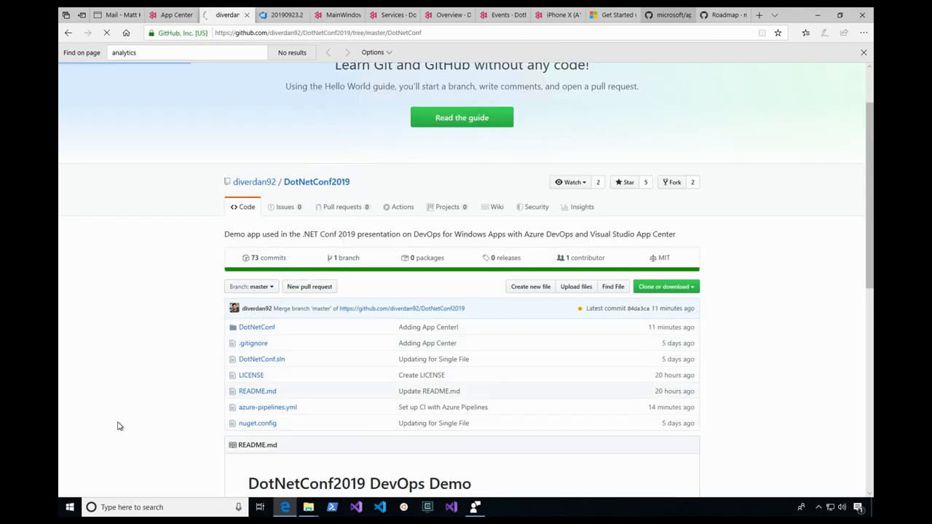
left_click(256, 326)
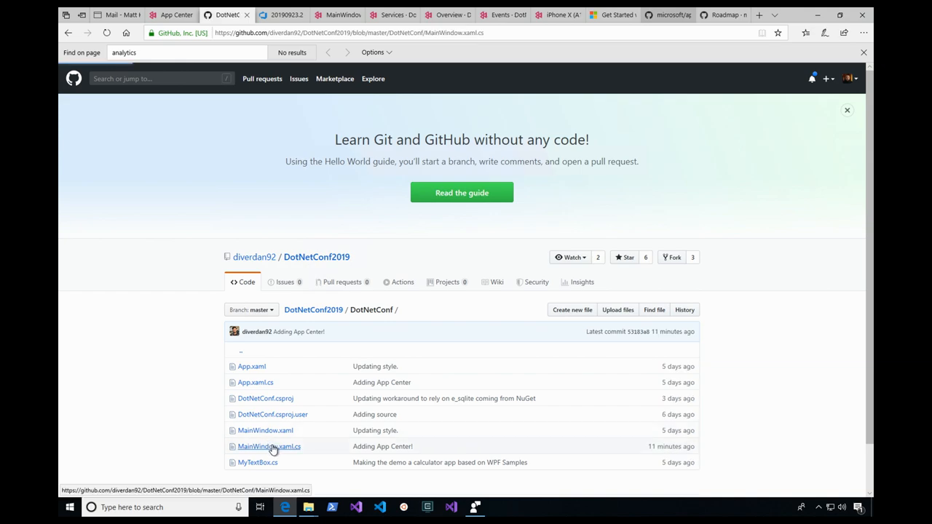
left_click(268, 446)
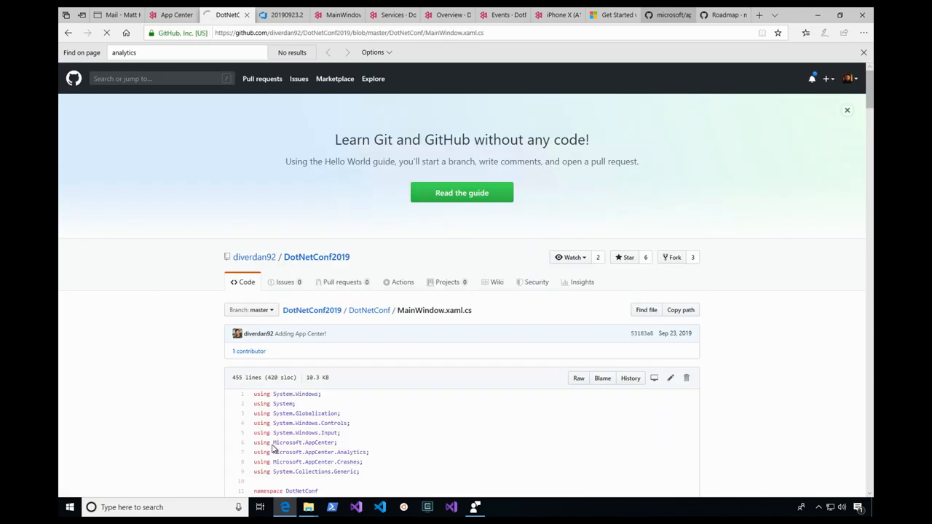
scroll("down", 3)
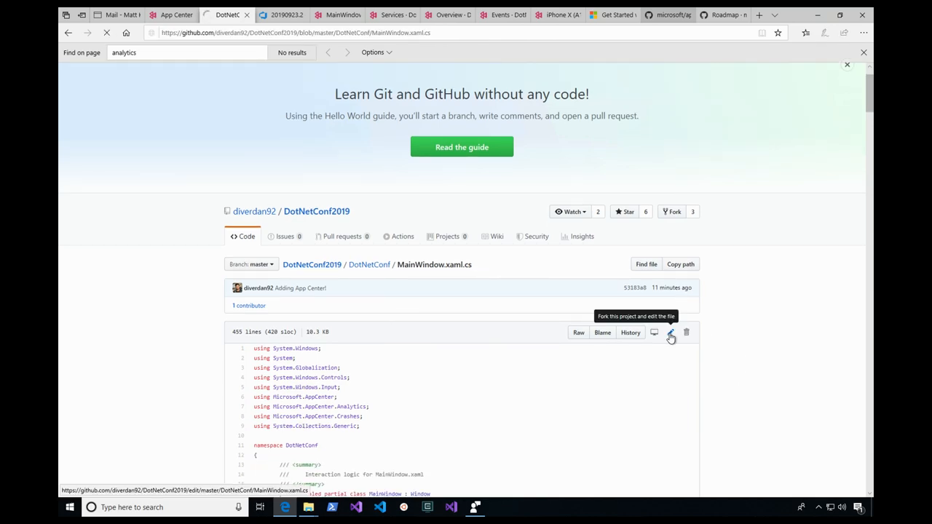
left_click(669, 332)
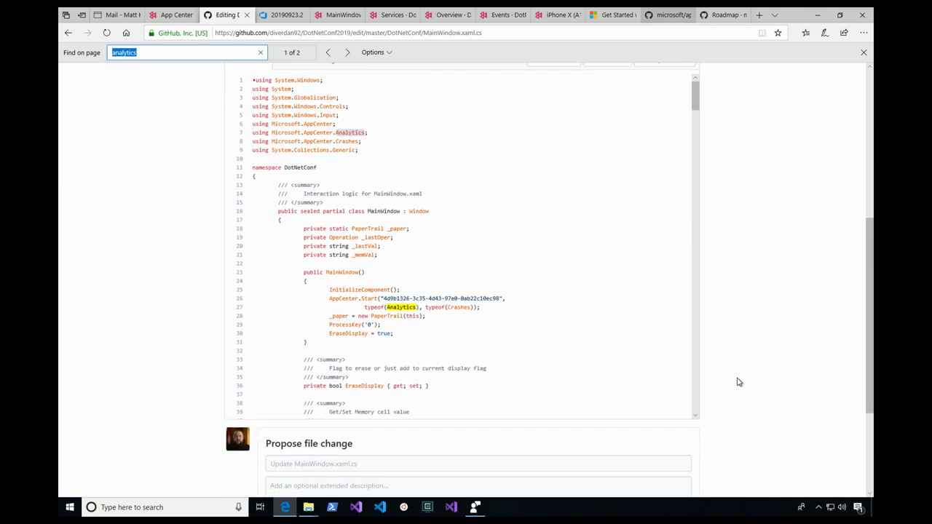
- Find the Calc( catch block, remove its throw; and uncomment MessageBox.Show
type("calc")
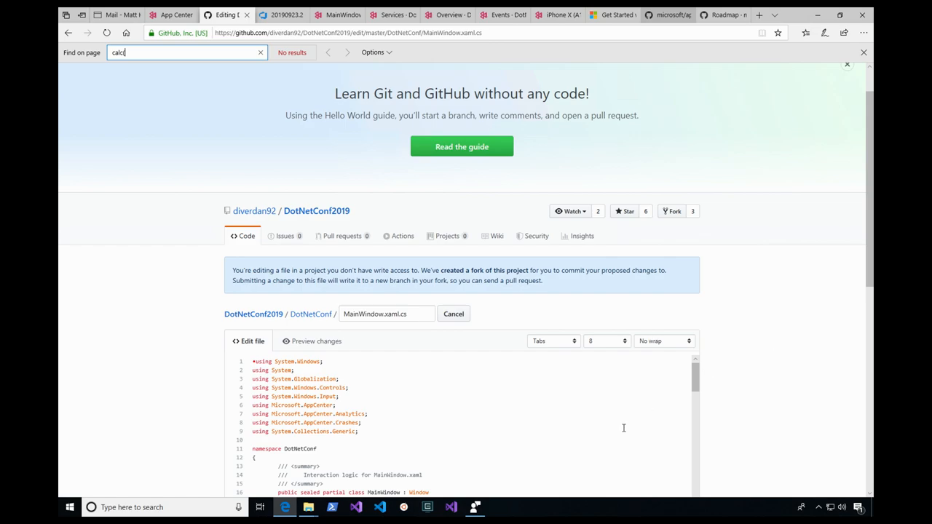
type("(")
type("ca")
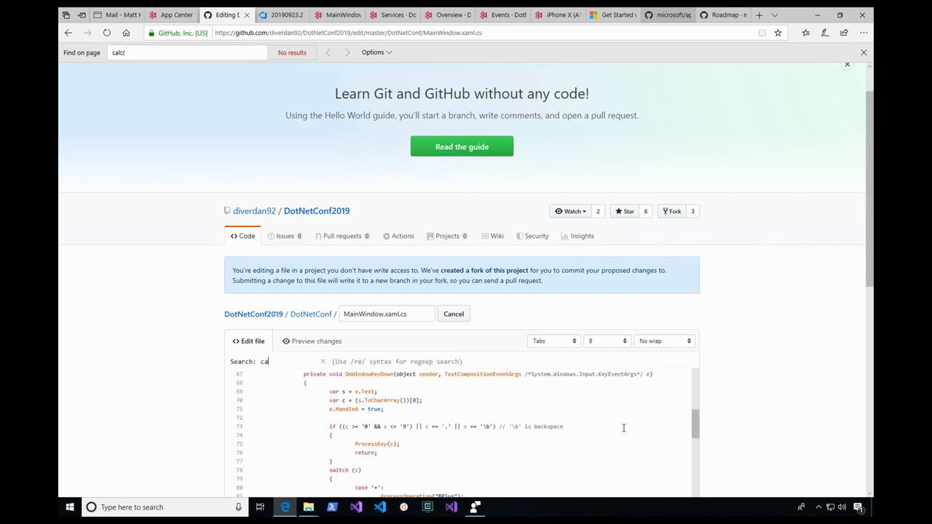
type("lc(")
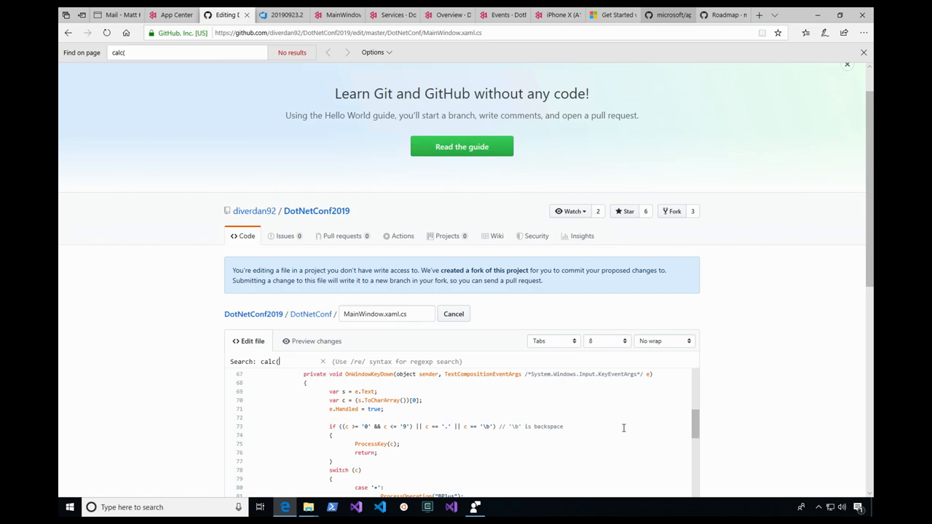
scroll("down", 3)
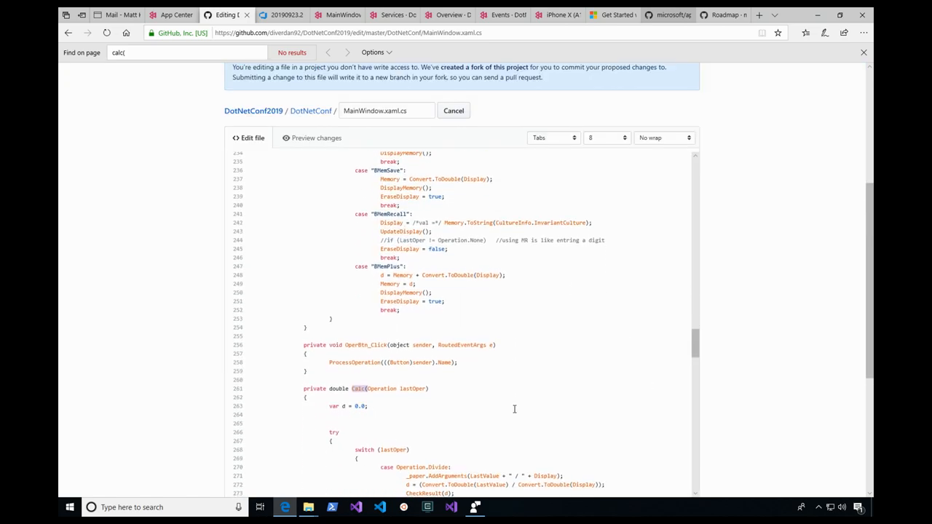
scroll("down", 3)
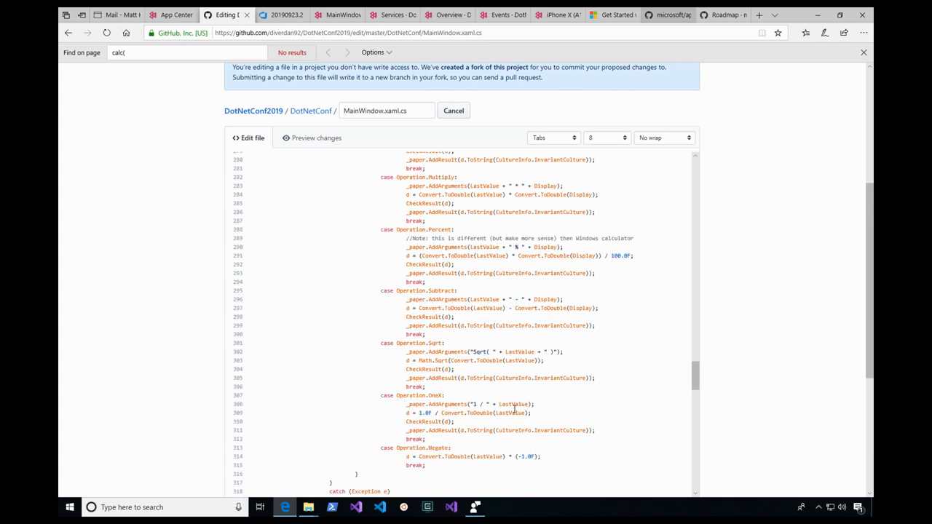
scroll("down", 3)
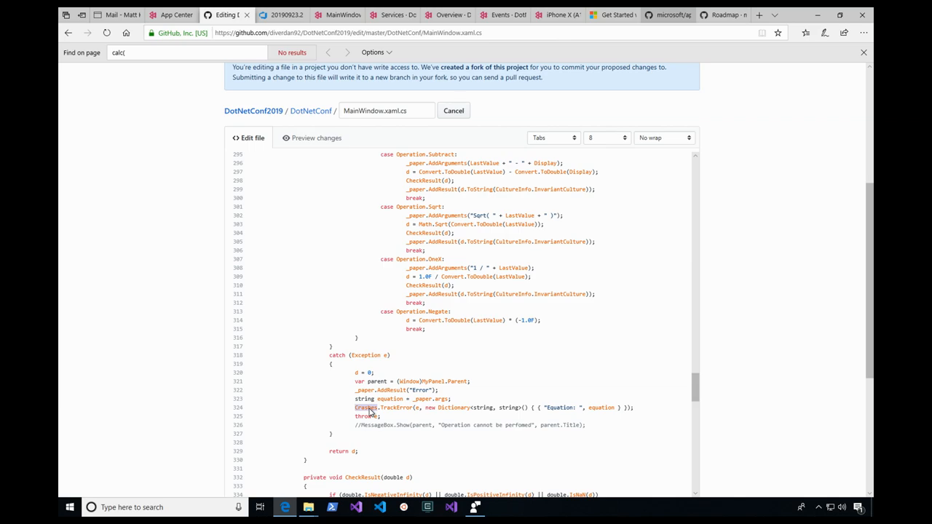
mouse_move(370, 420)
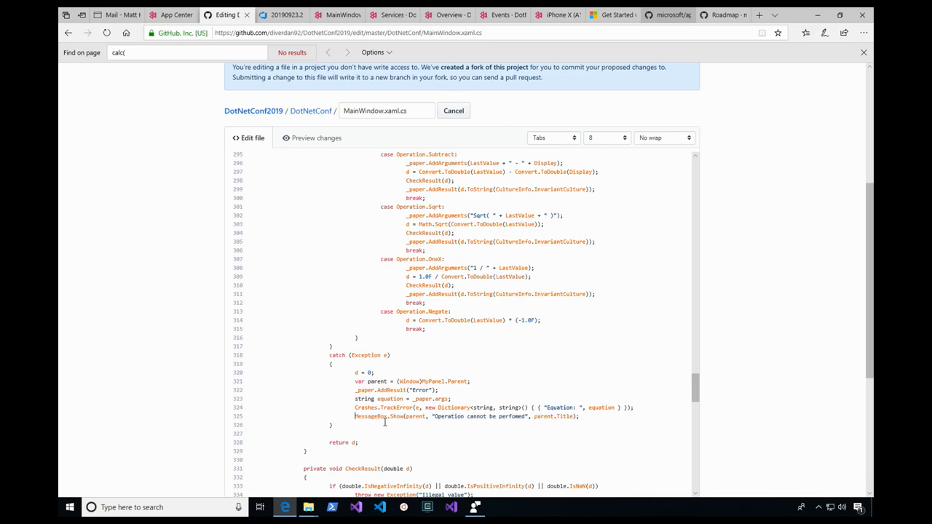
mouse_move(850, 349)
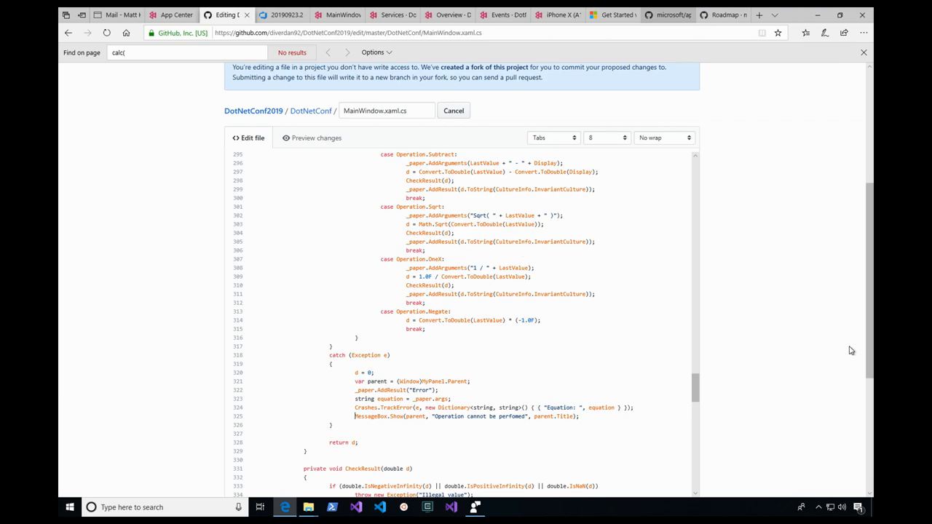
- Describe the change as 'remote rethrow' and propose the file change
scroll("down", 3)
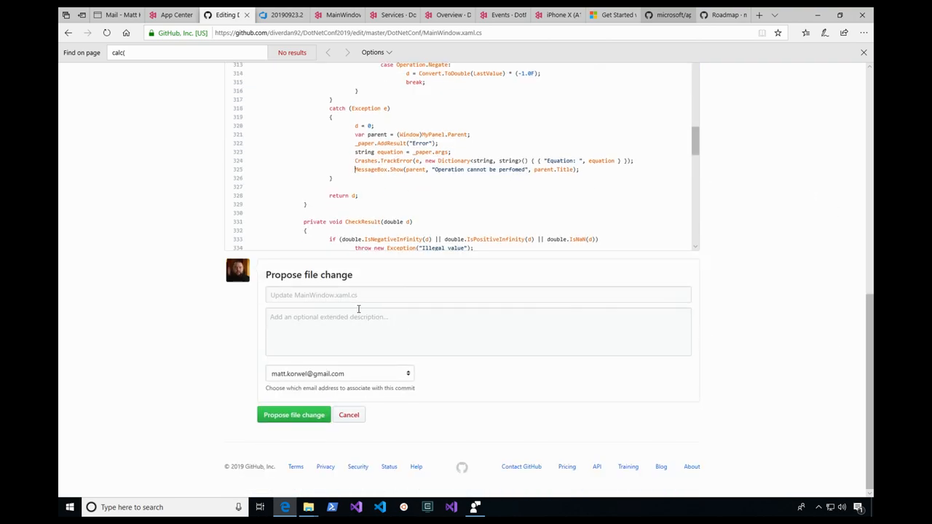
type("remote")
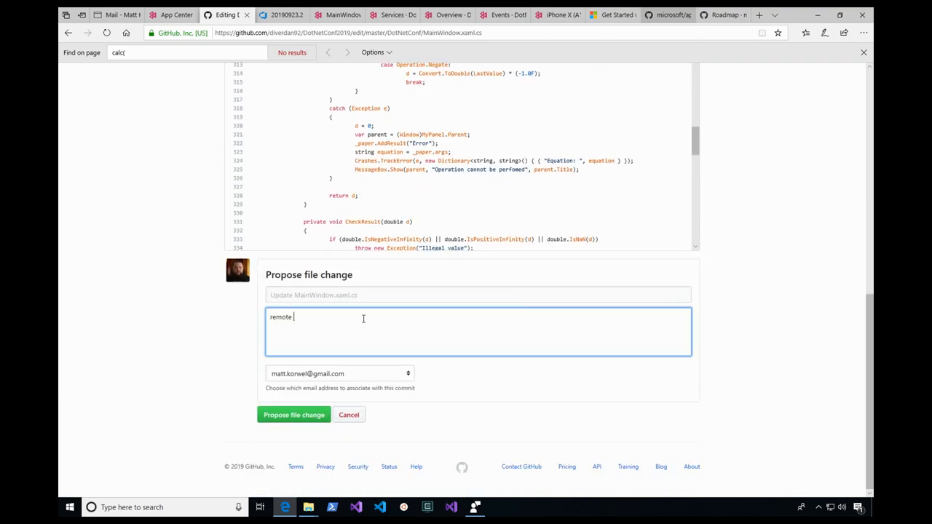
type("rethr")
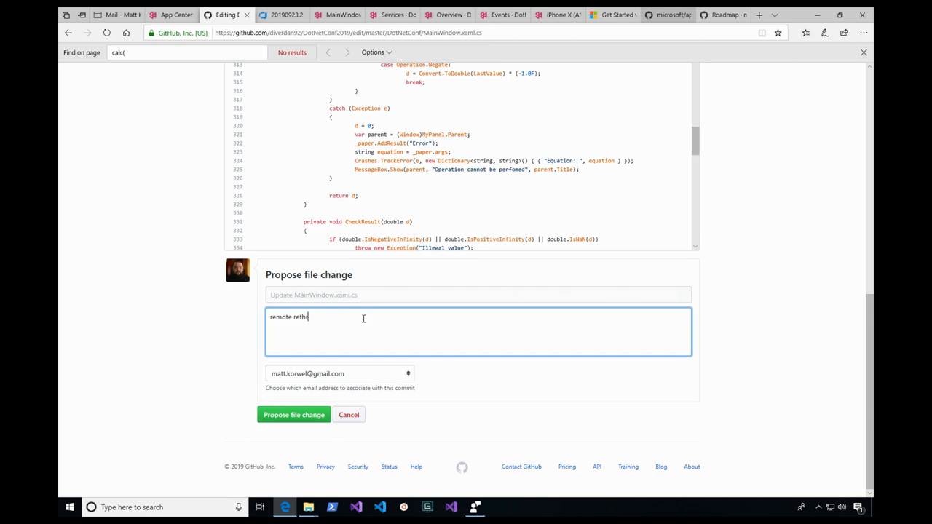
left_click(294, 413)
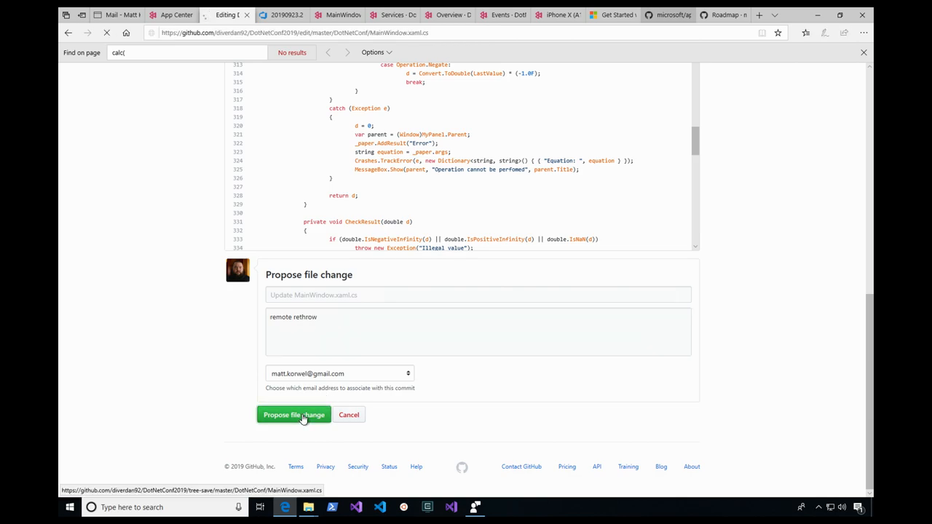